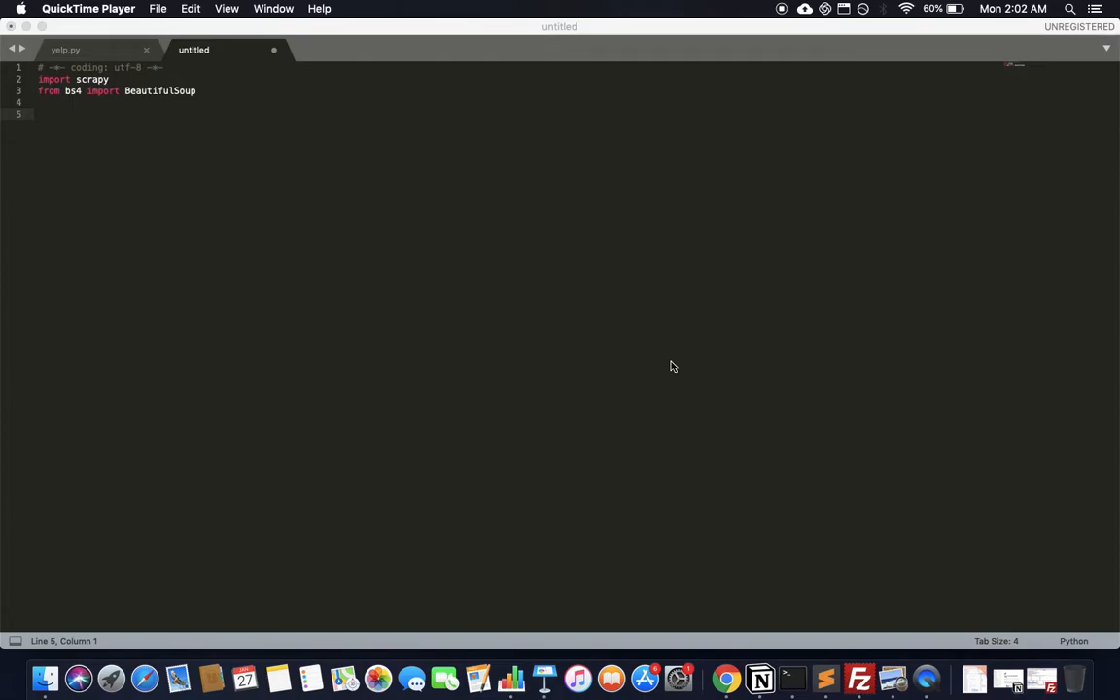
mouse_move(725, 677)
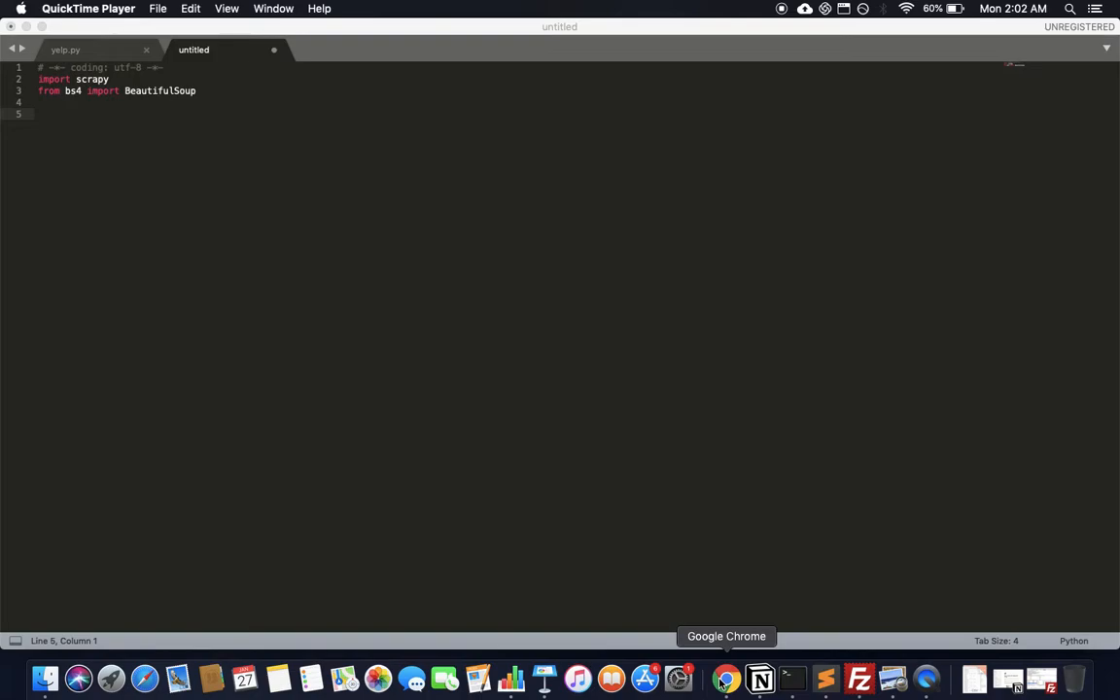
mouse_move(233, 96)
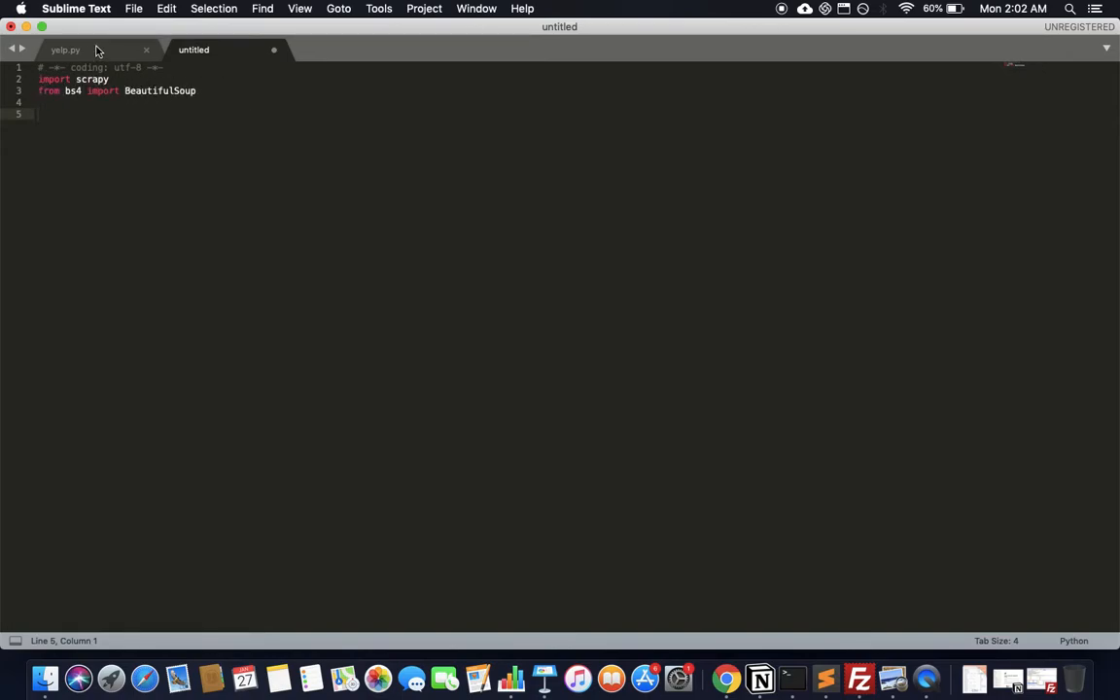
Delete the 'from bs4 import BeautifulSoup' line and add a blank line below import scrapy.
drag(38, 78, 39, 90)
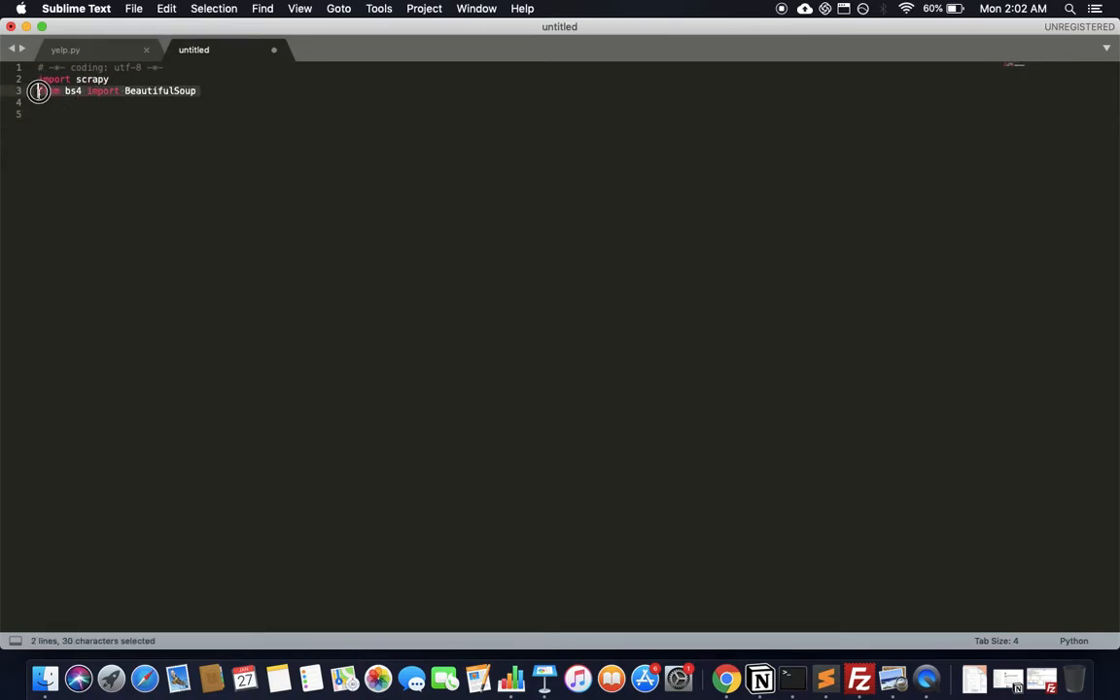
key(delete)
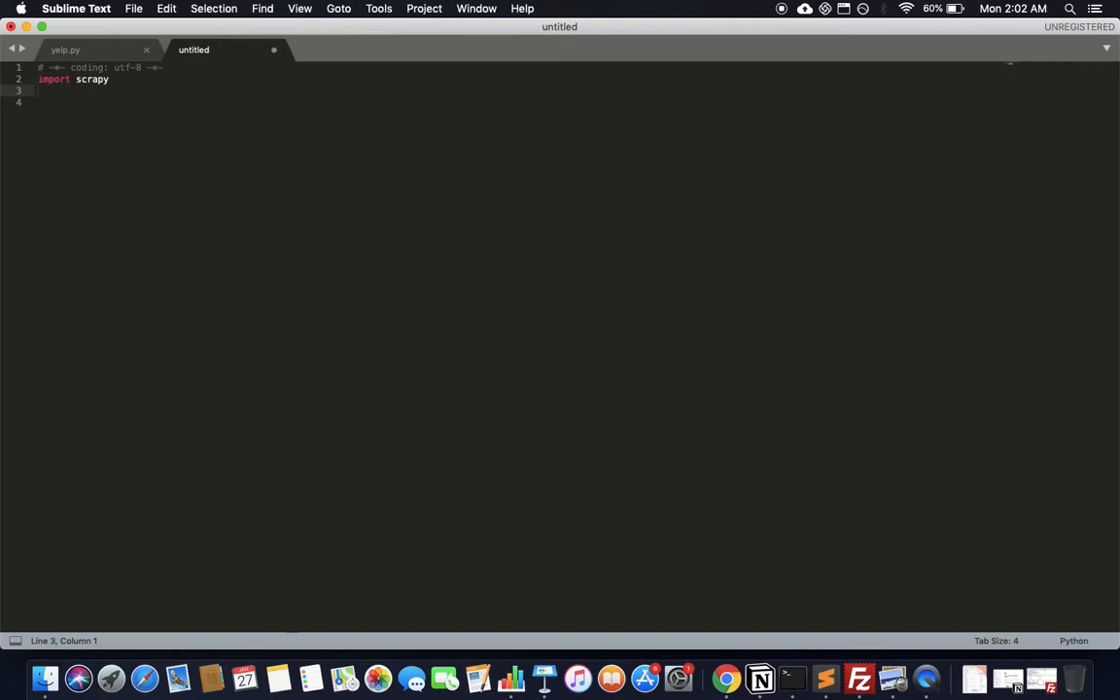
key(return)
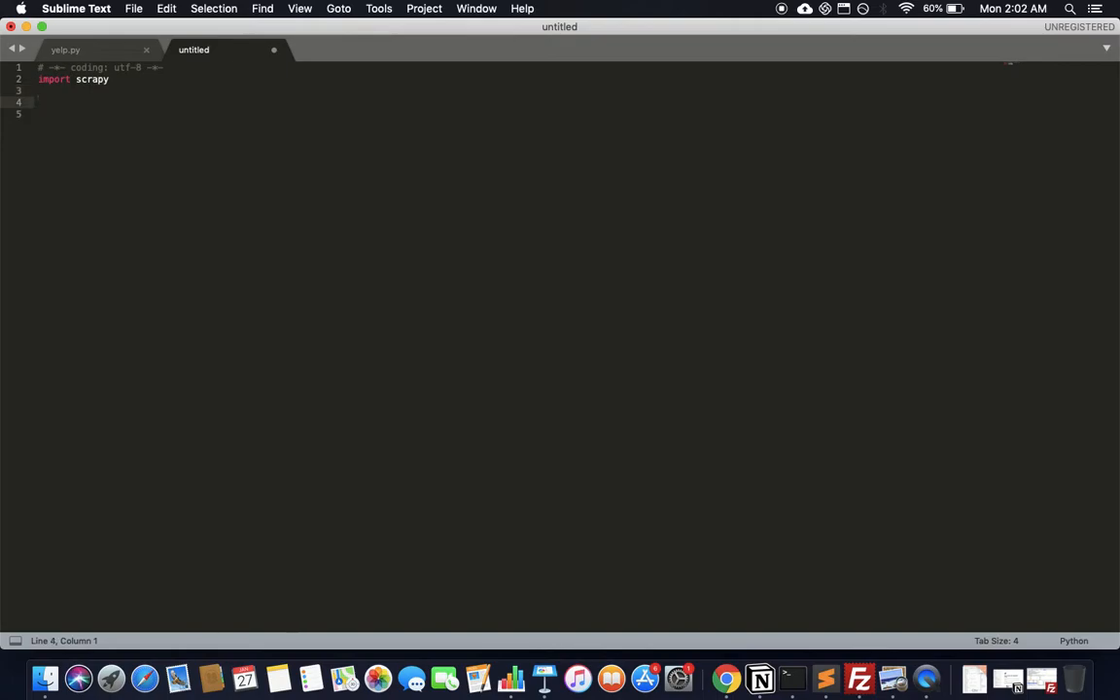
mouse_move(859, 608)
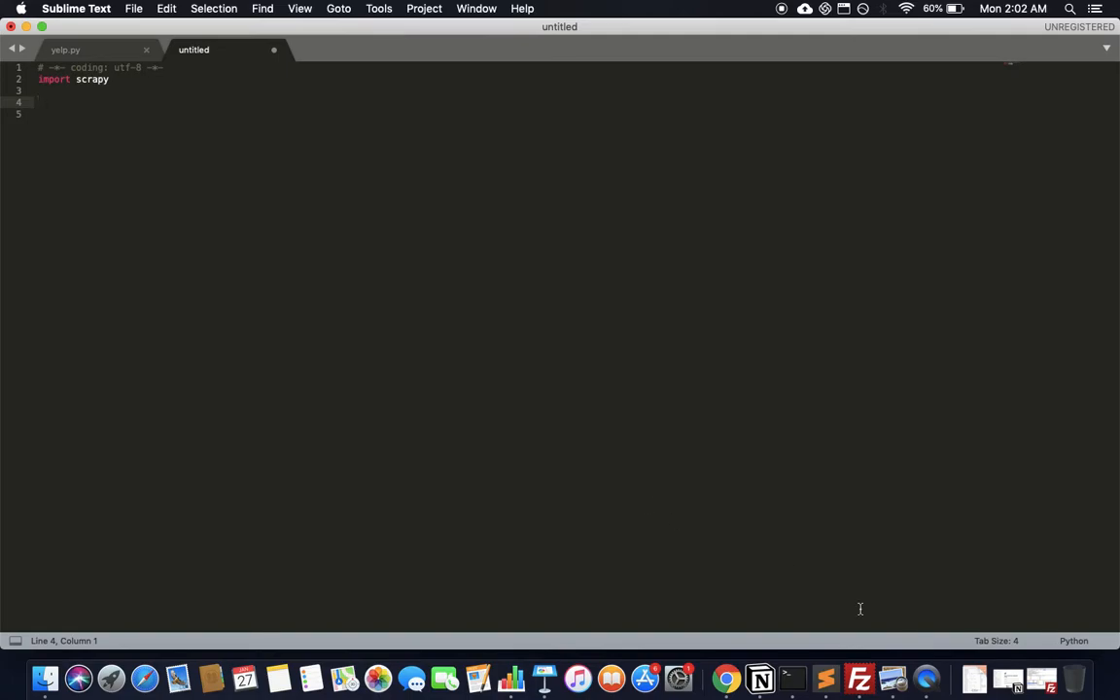
mouse_move(791, 678)
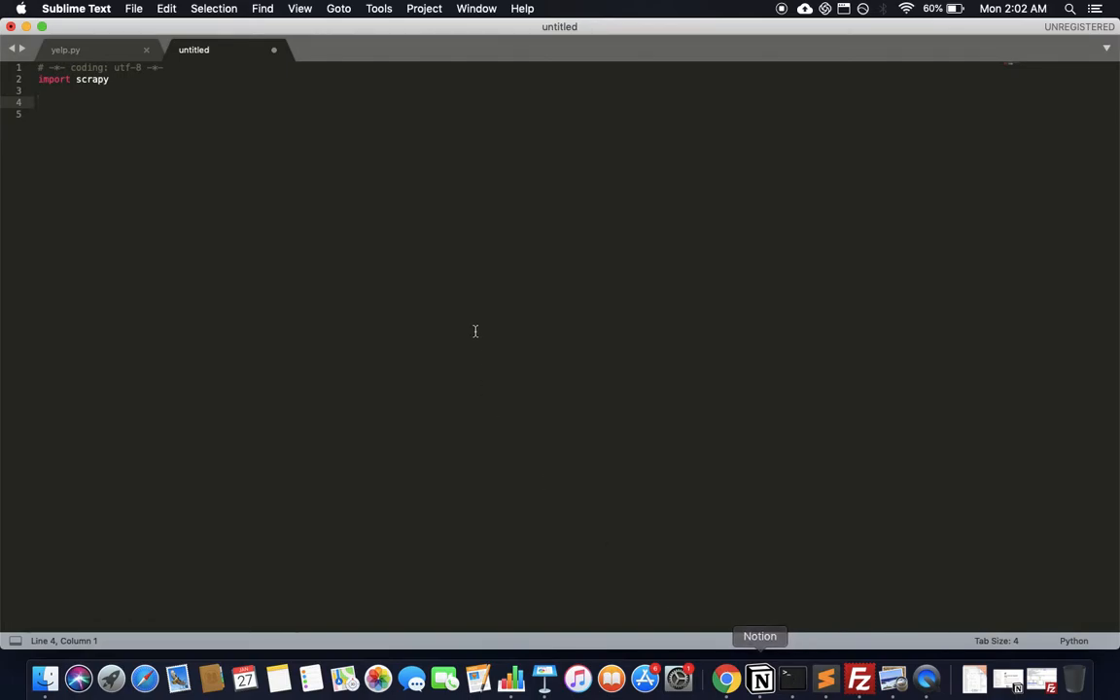
mouse_move(489, 293)
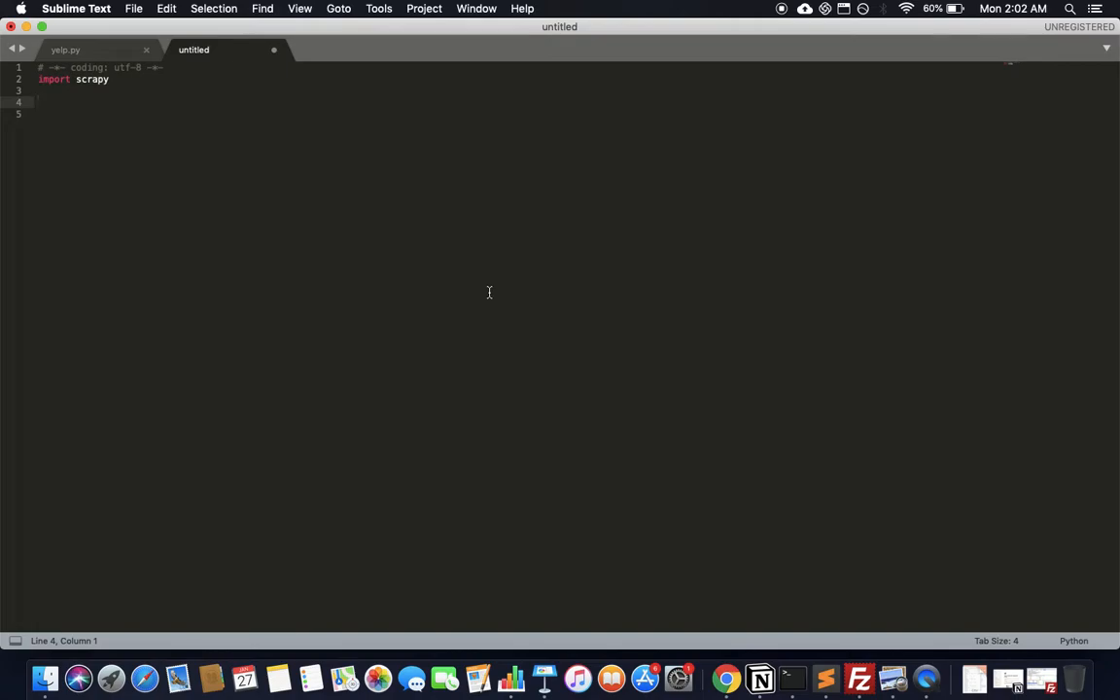
mouse_move(791, 677)
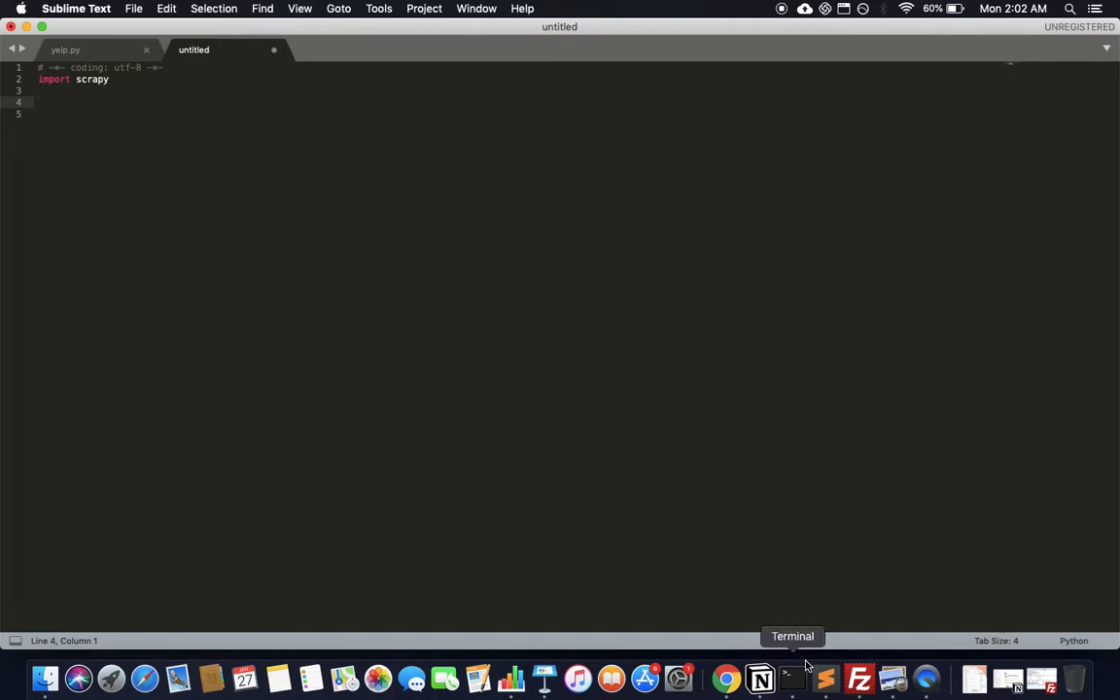
Bring Chrome forward on the Reddit front page tab and start editing its address.
click(725, 679)
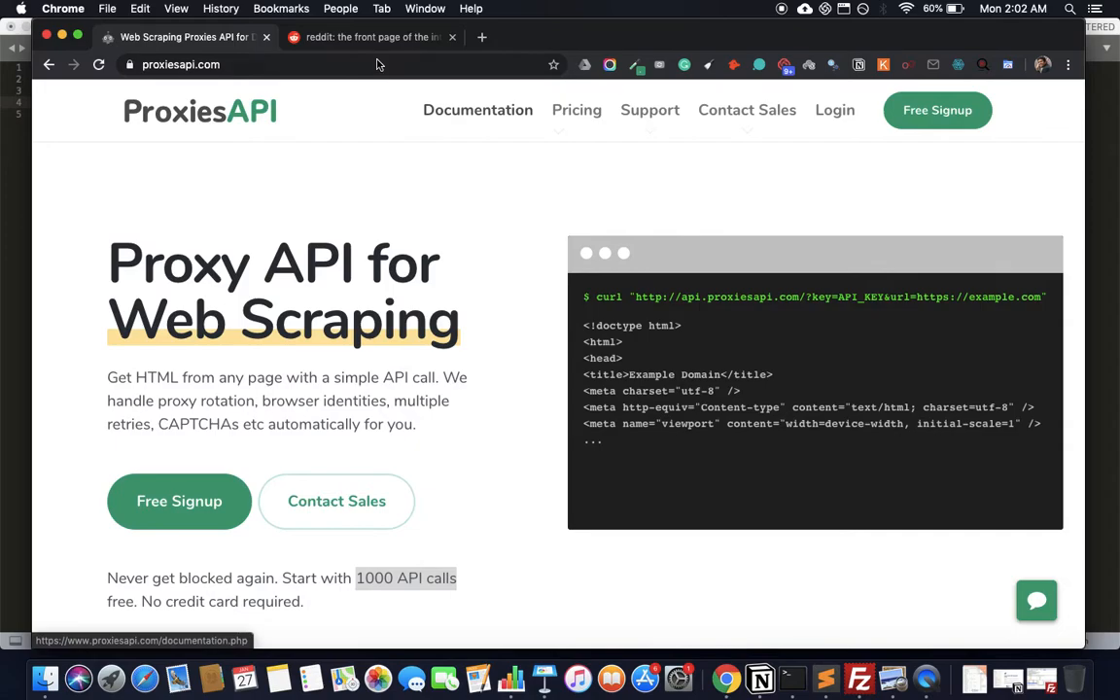
click(370, 37)
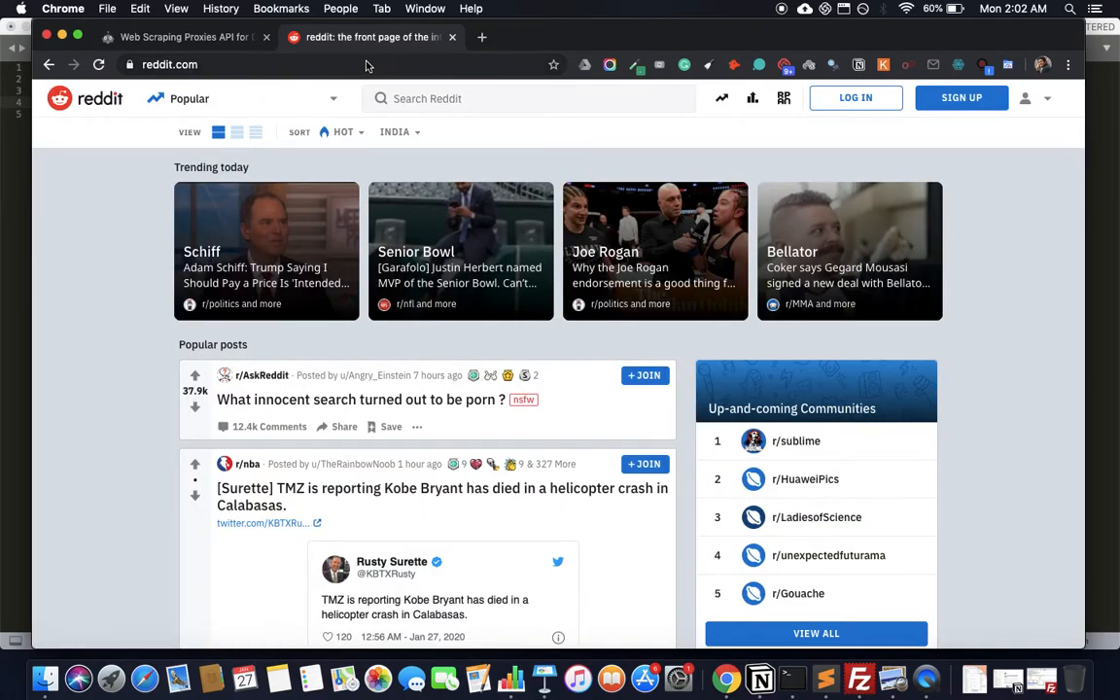
click(169, 64)
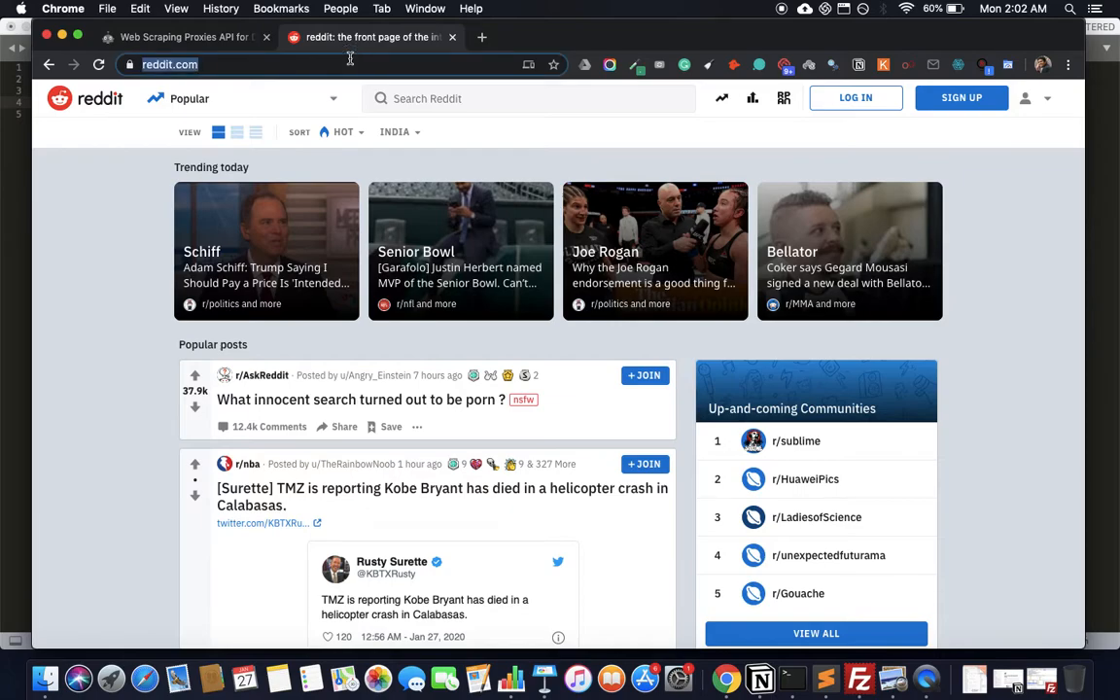
mouse_move(880, 182)
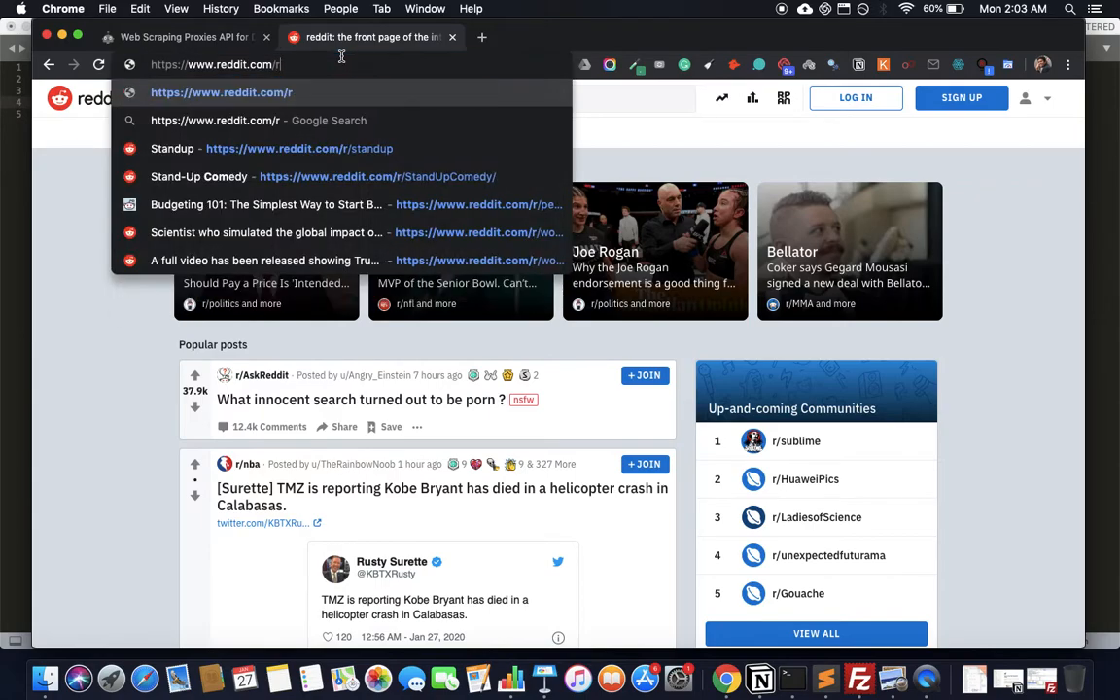
Load reddit.com/r/programming, then scroll through its posts and back to the top.
text(pro)
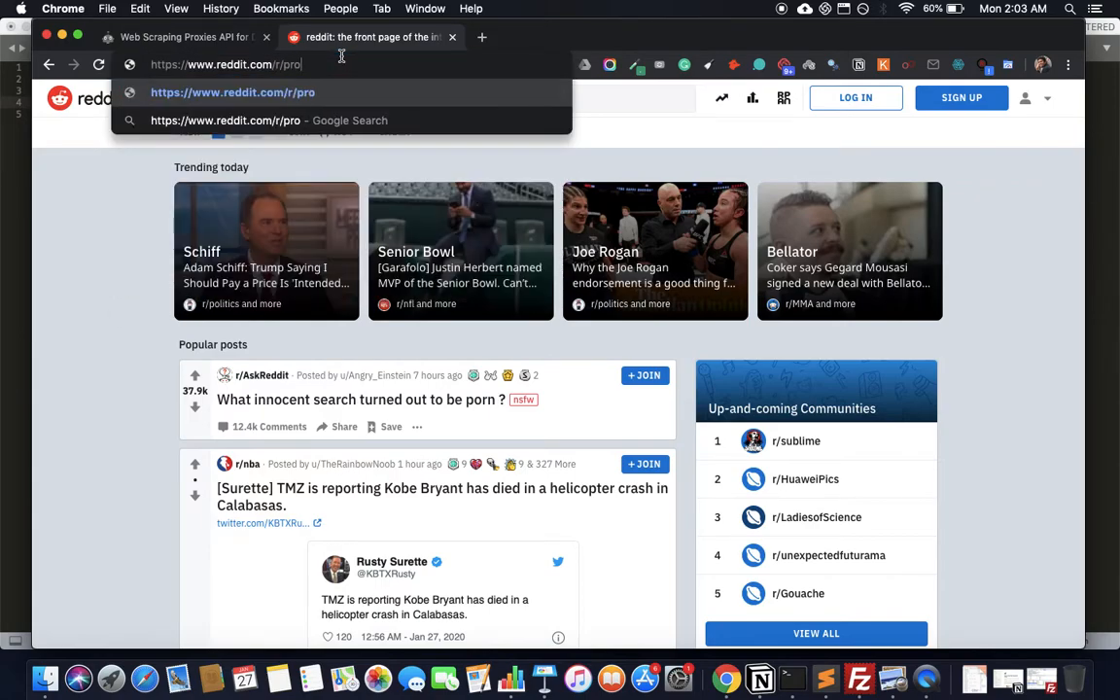
text(gramming/)
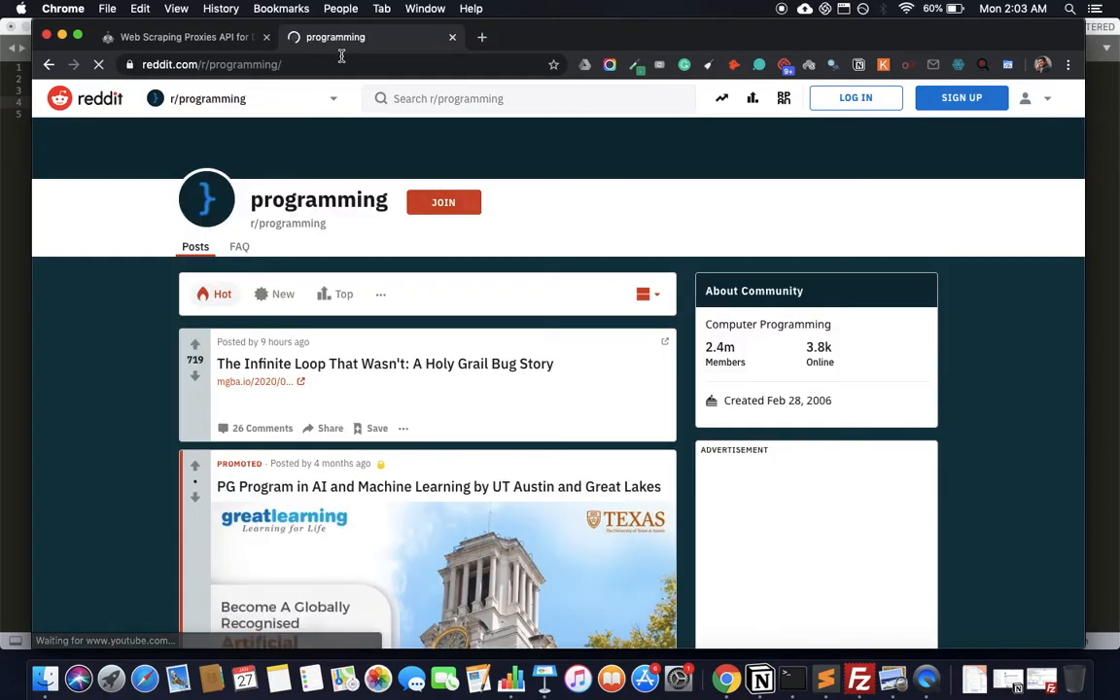
scroll(down, 3)
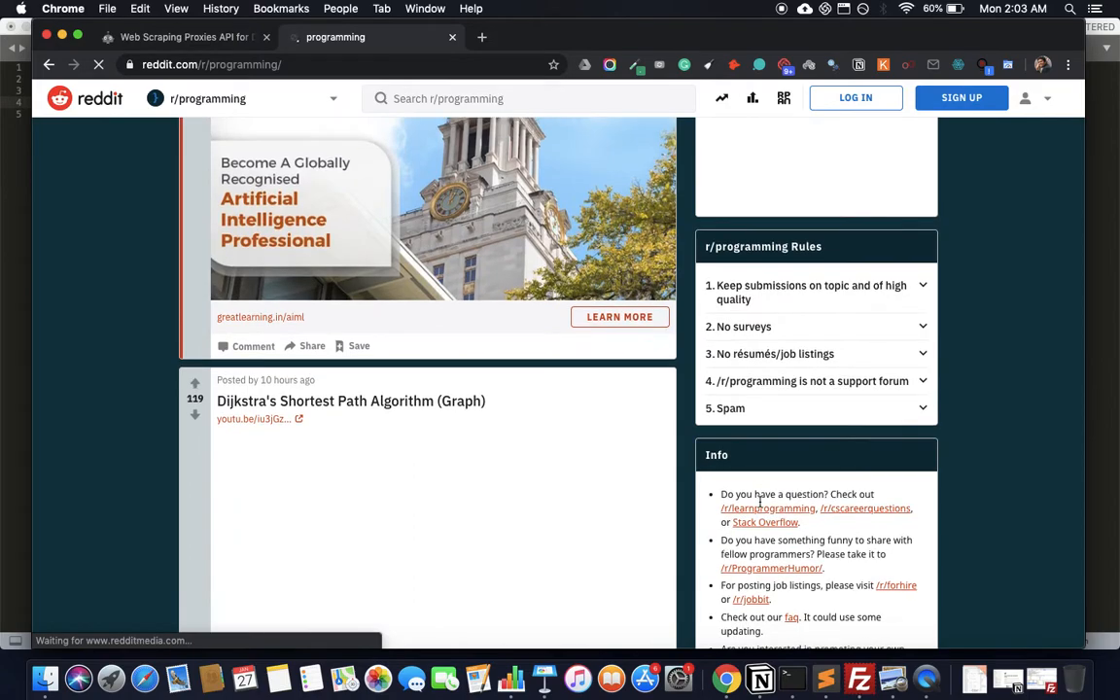
scroll(down, 3)
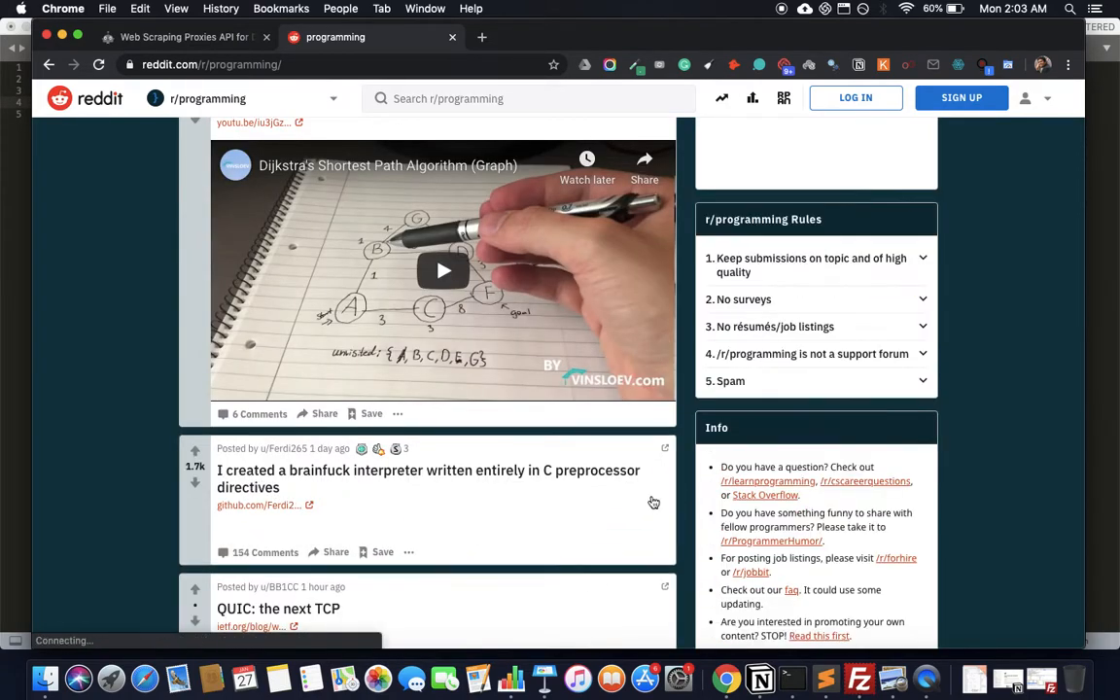
scroll(down, 3)
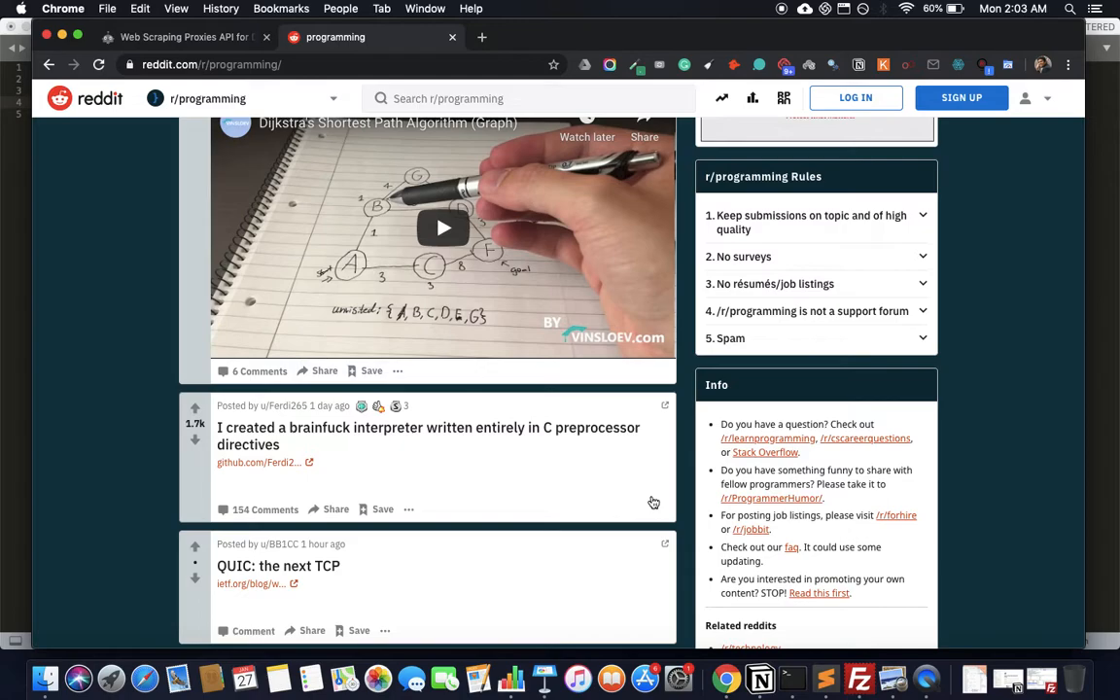
mouse_move(332, 477)
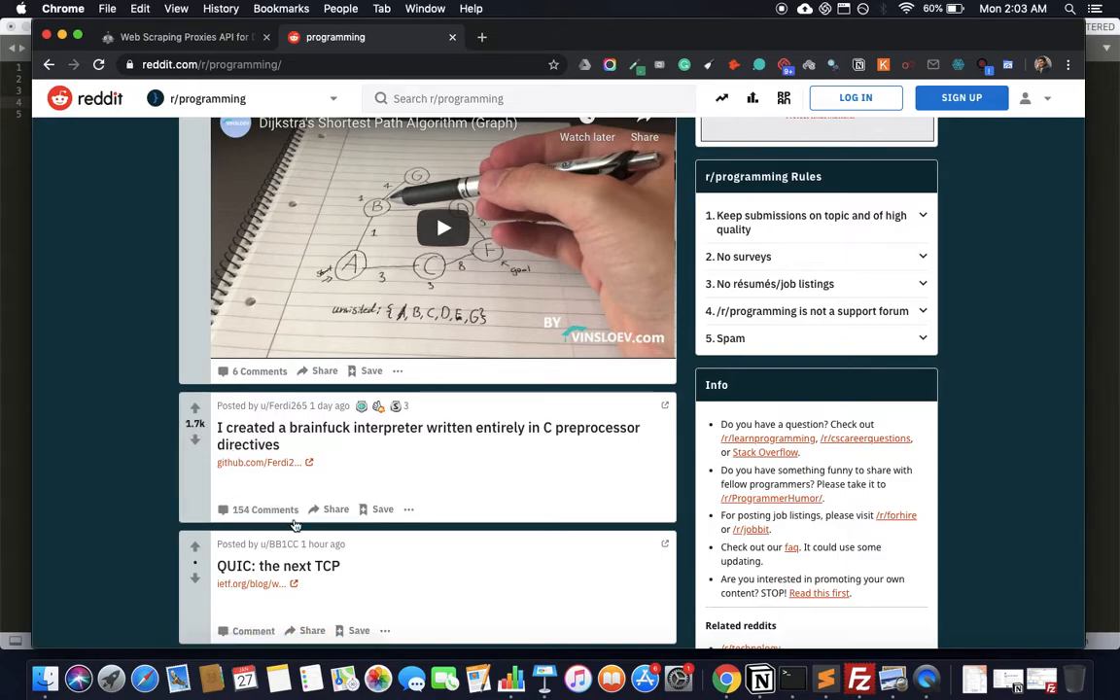
scroll(up, 3)
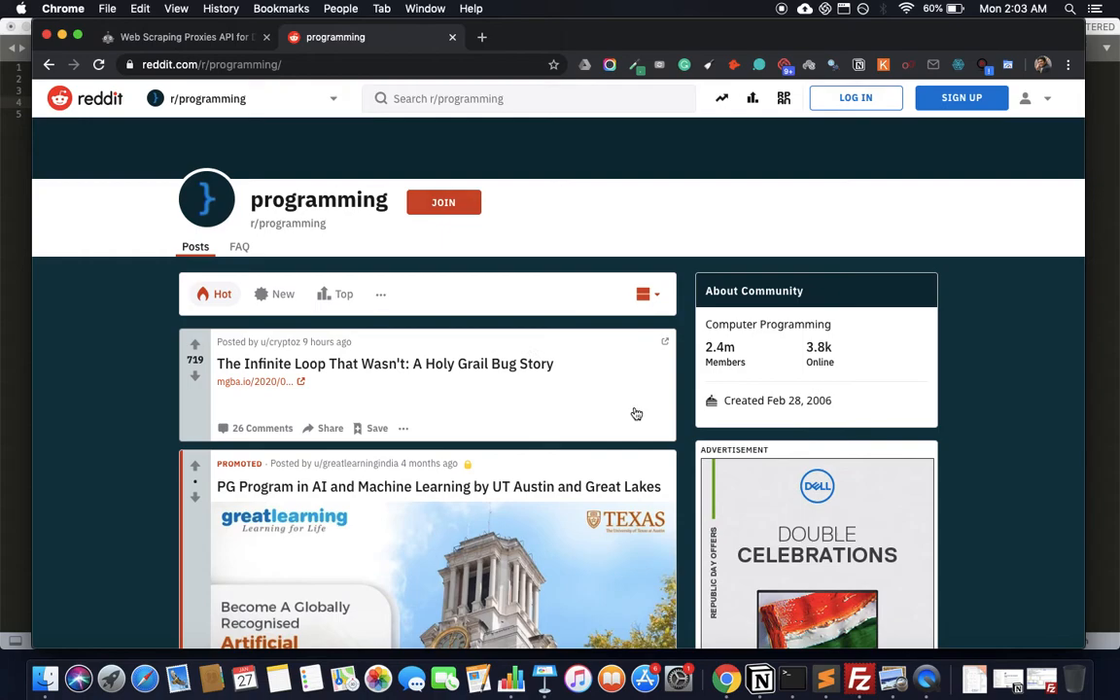
mouse_move(441, 225)
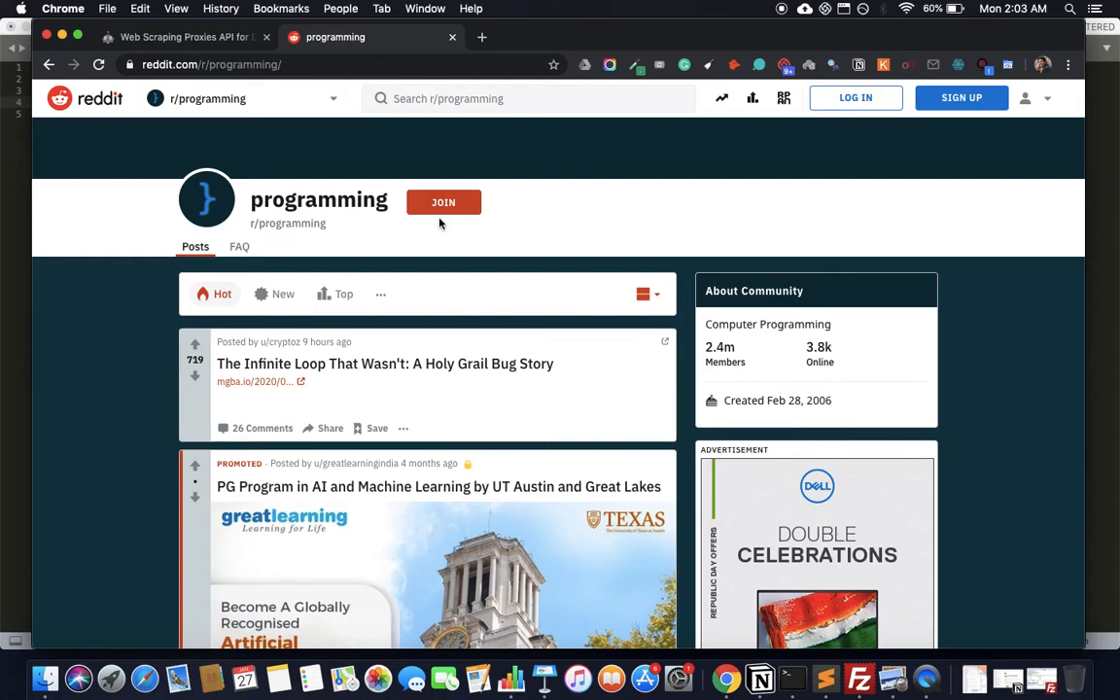
mouse_move(826, 677)
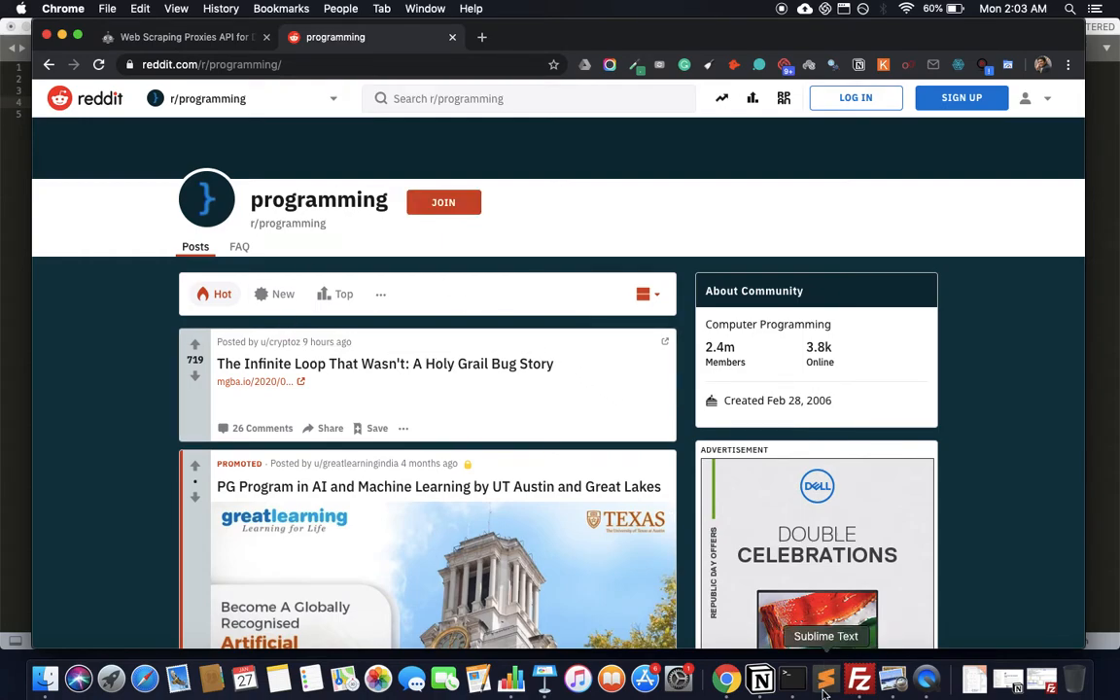
Declare class RedditScraperSpider(scrapy.Spider) in the untitled Python file.
click(825, 678)
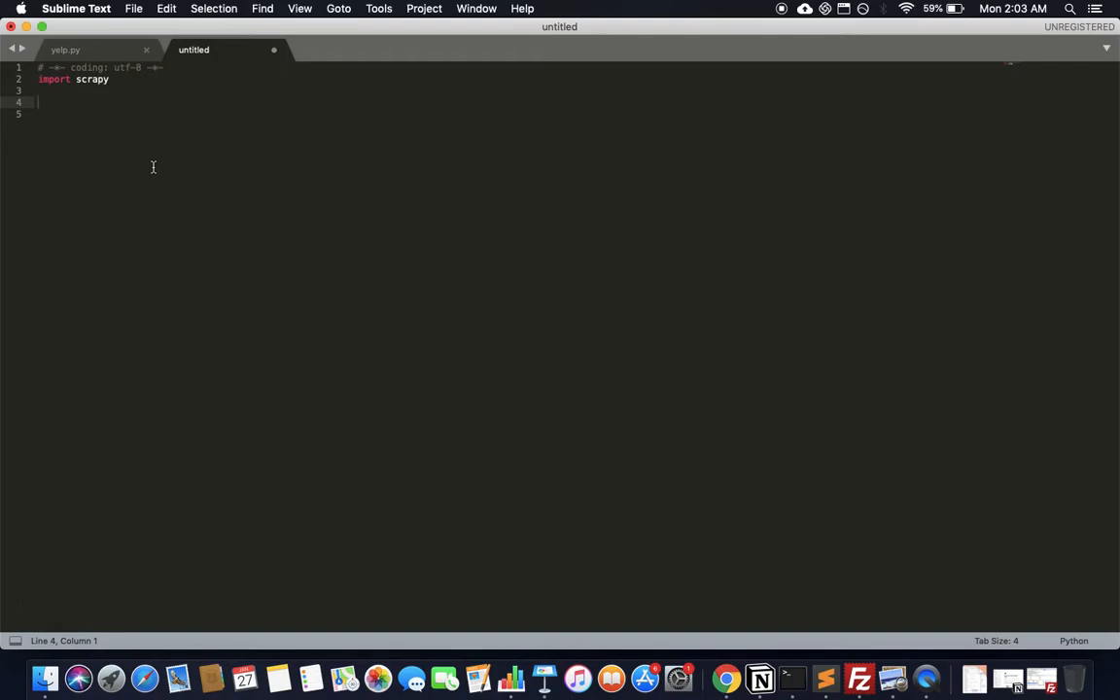
text(class)
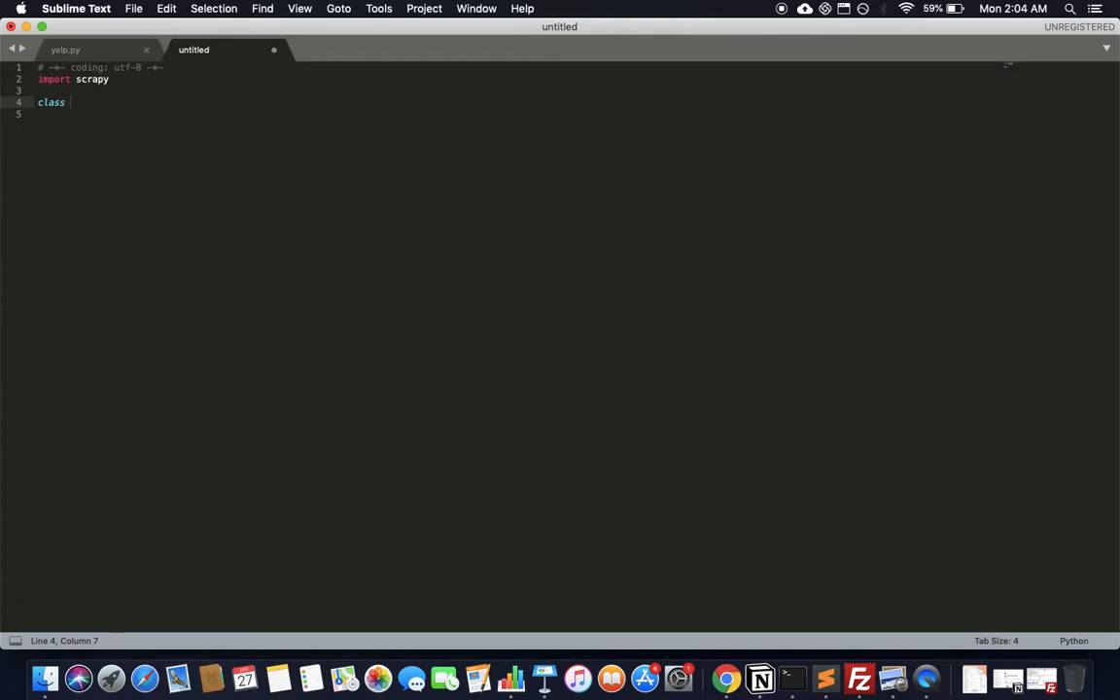
text(RedditScraperSpid)
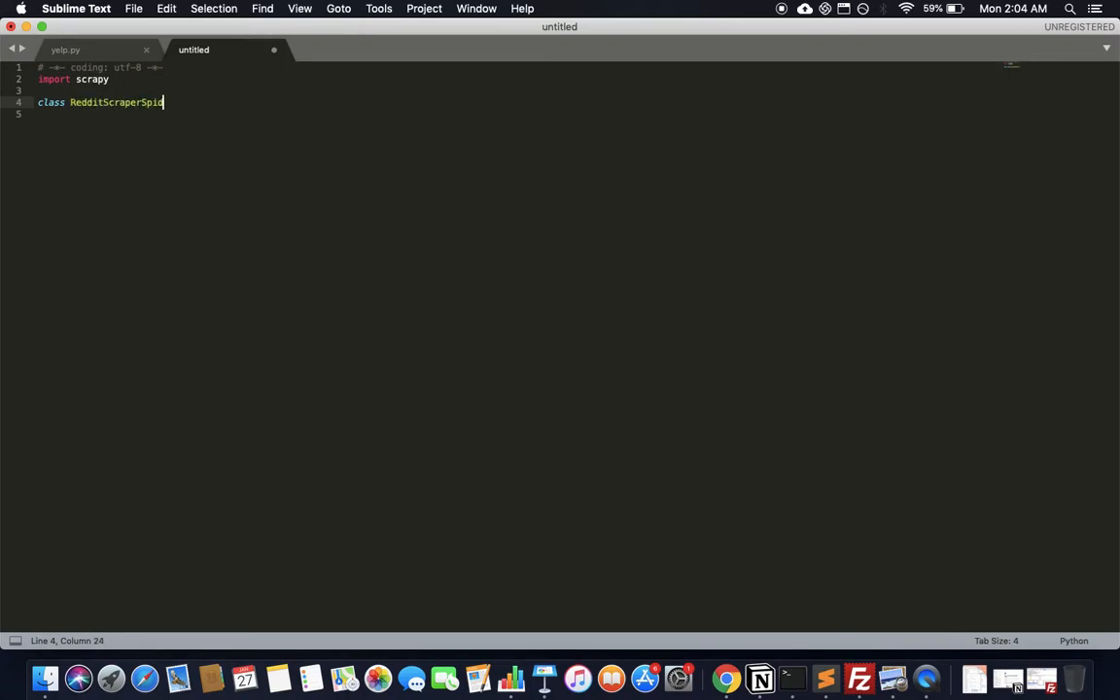
text(er())
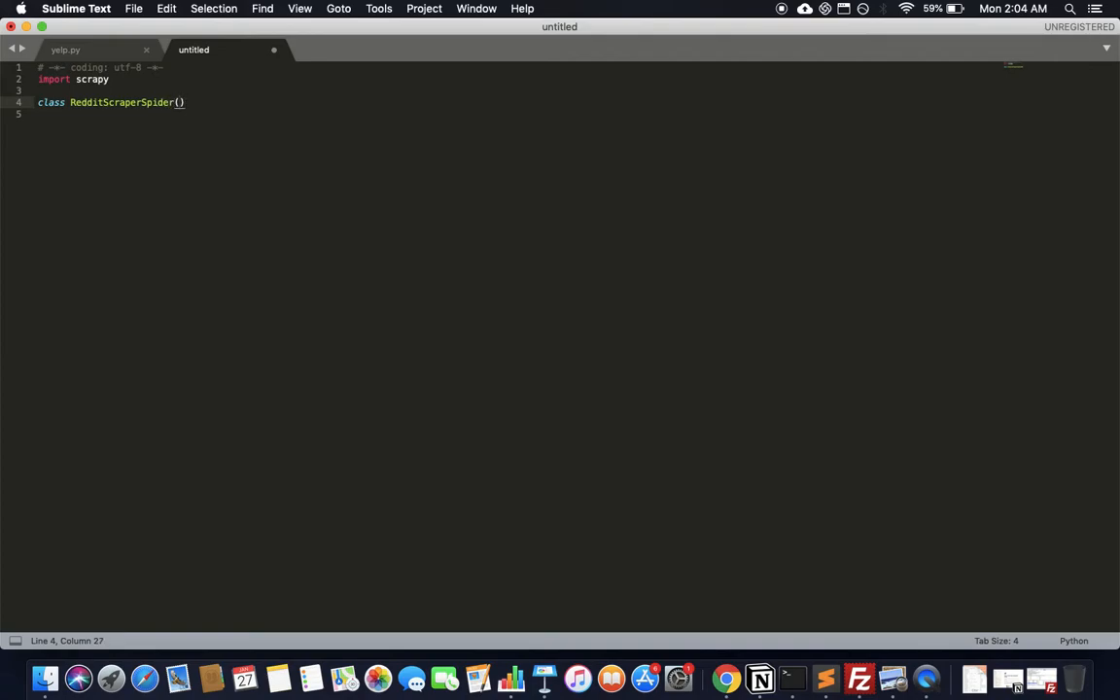
text(scrapy.)
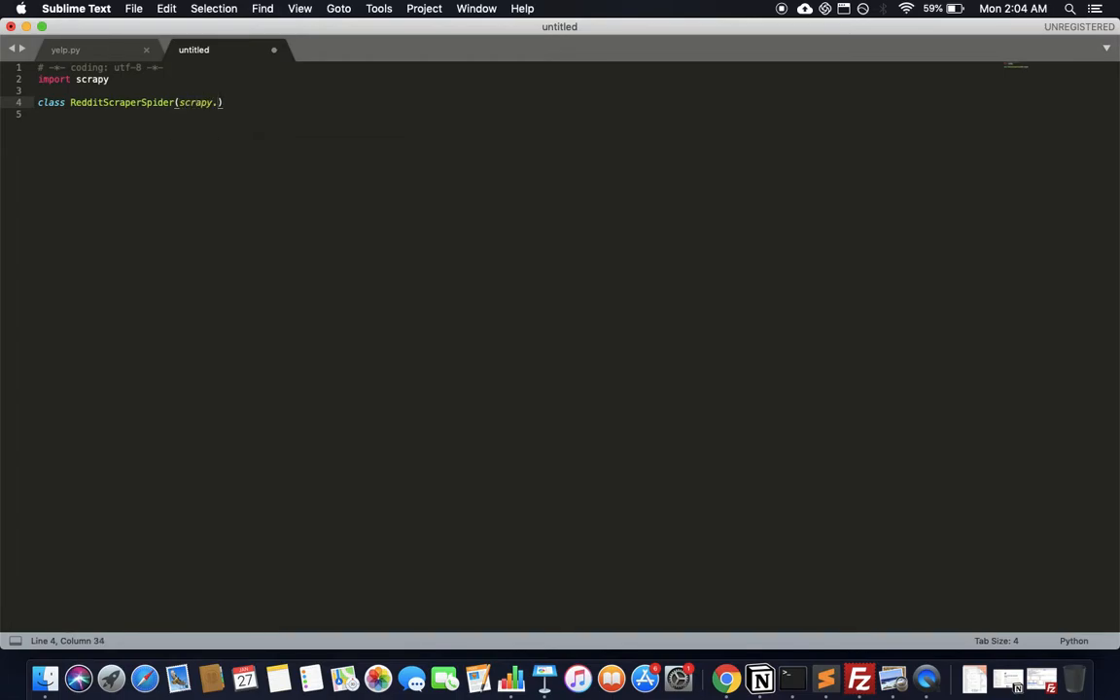
text(Spider)
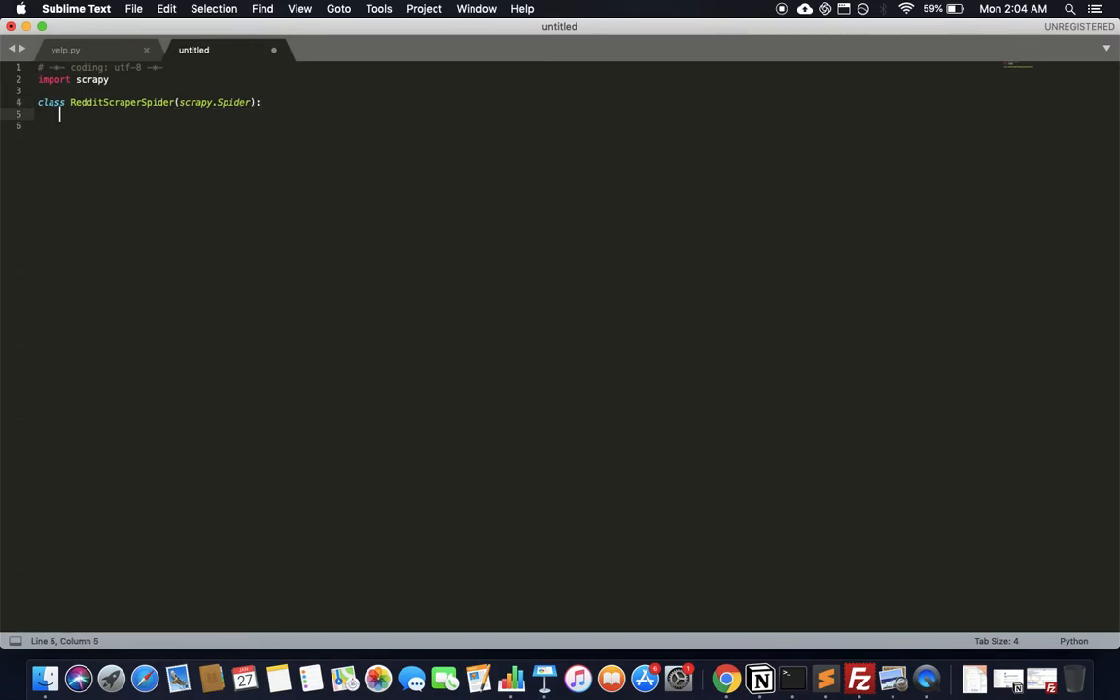
Set the spider's name to 'RedditScraper' and begin the start_urls list.
text(name =)
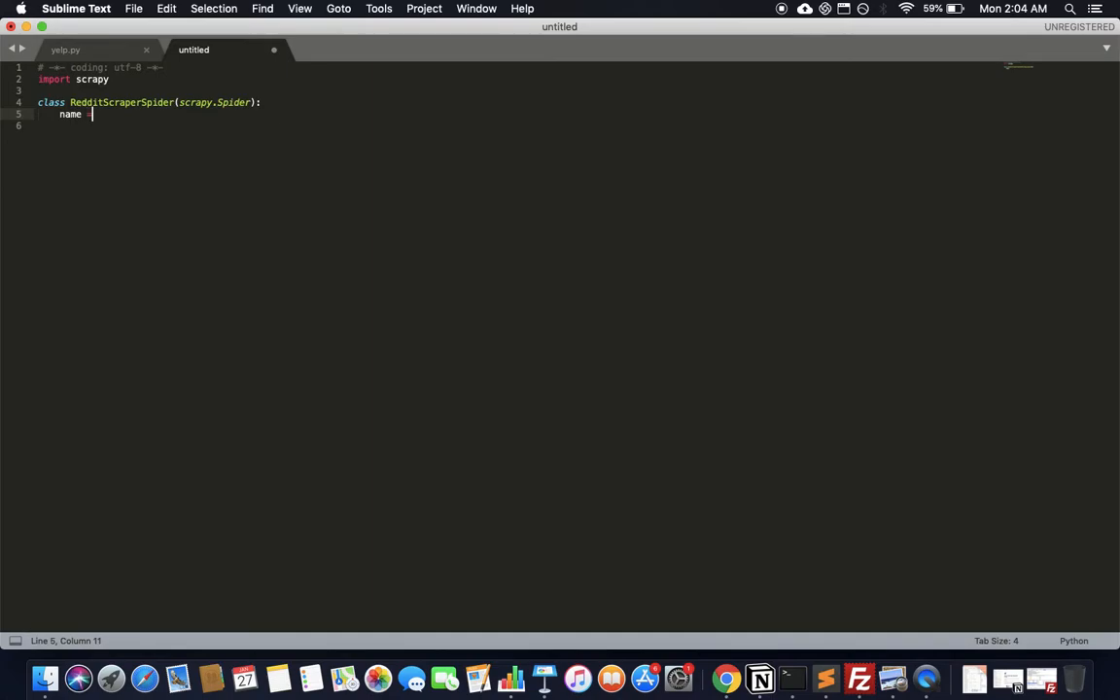
text(='')
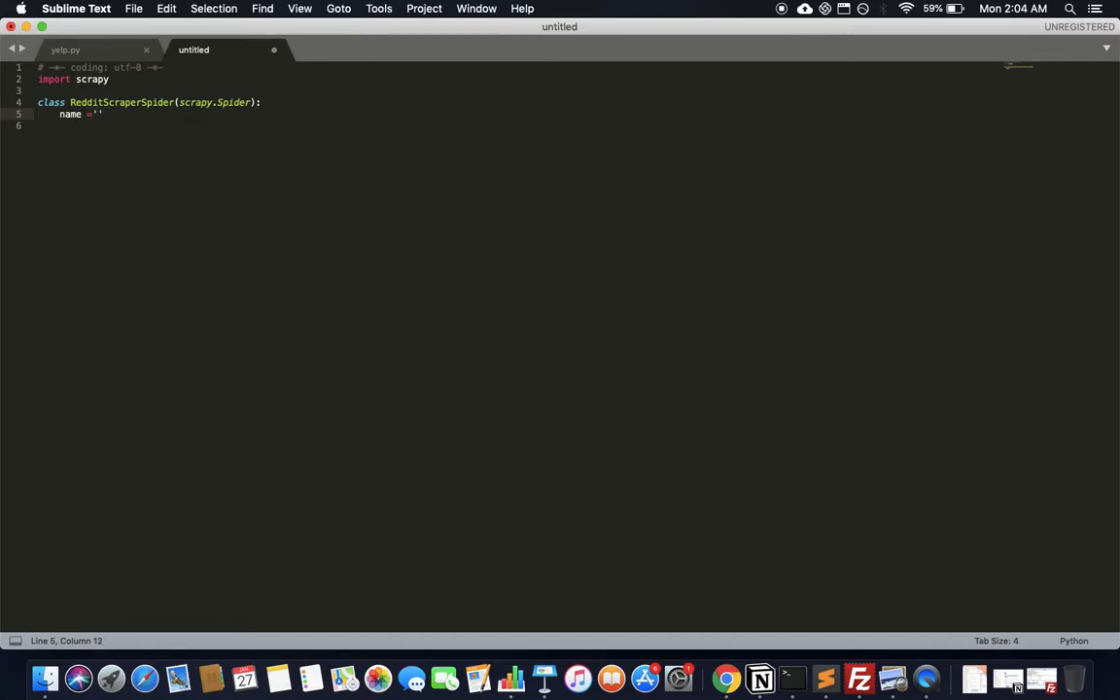
text(Redd)
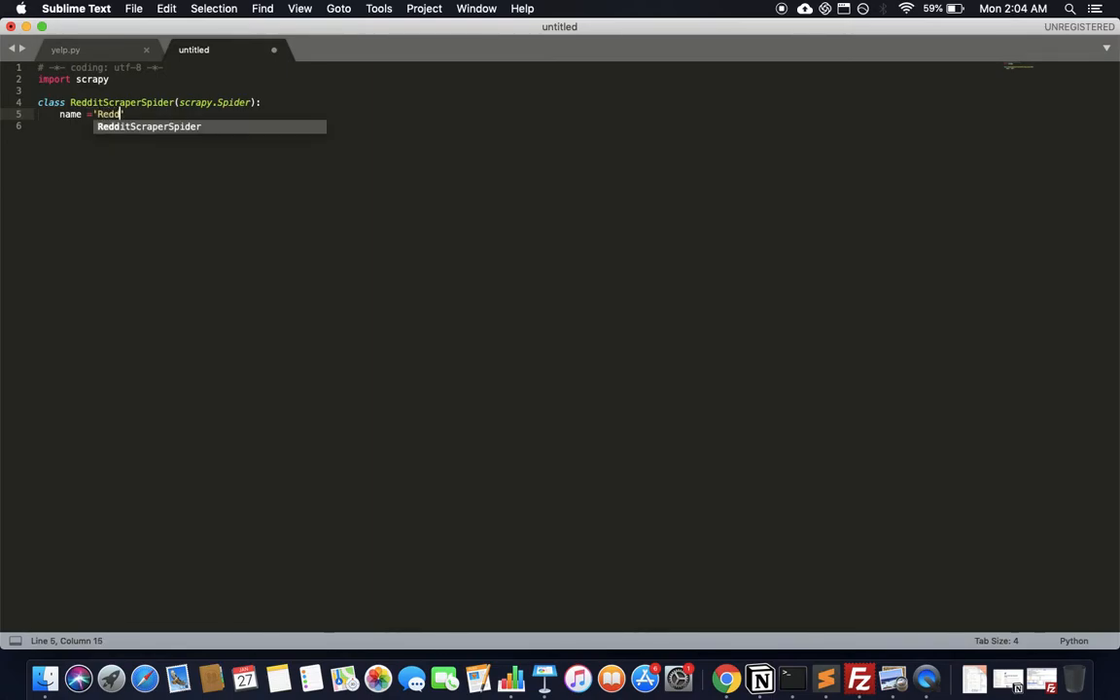
text(itScro)
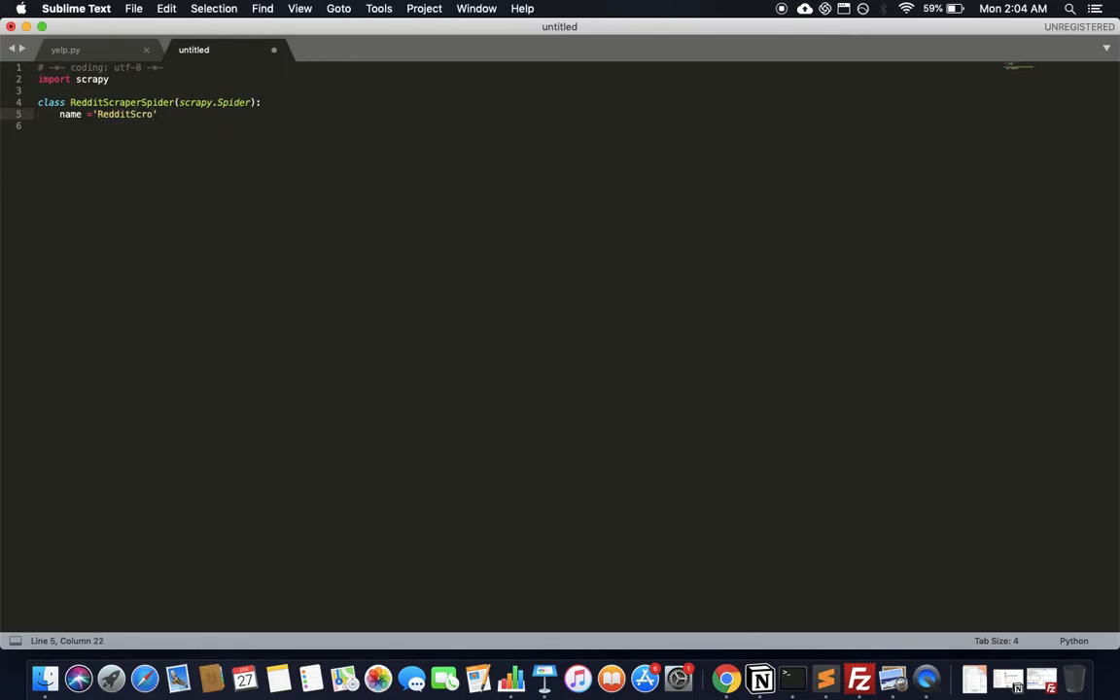
text(per)
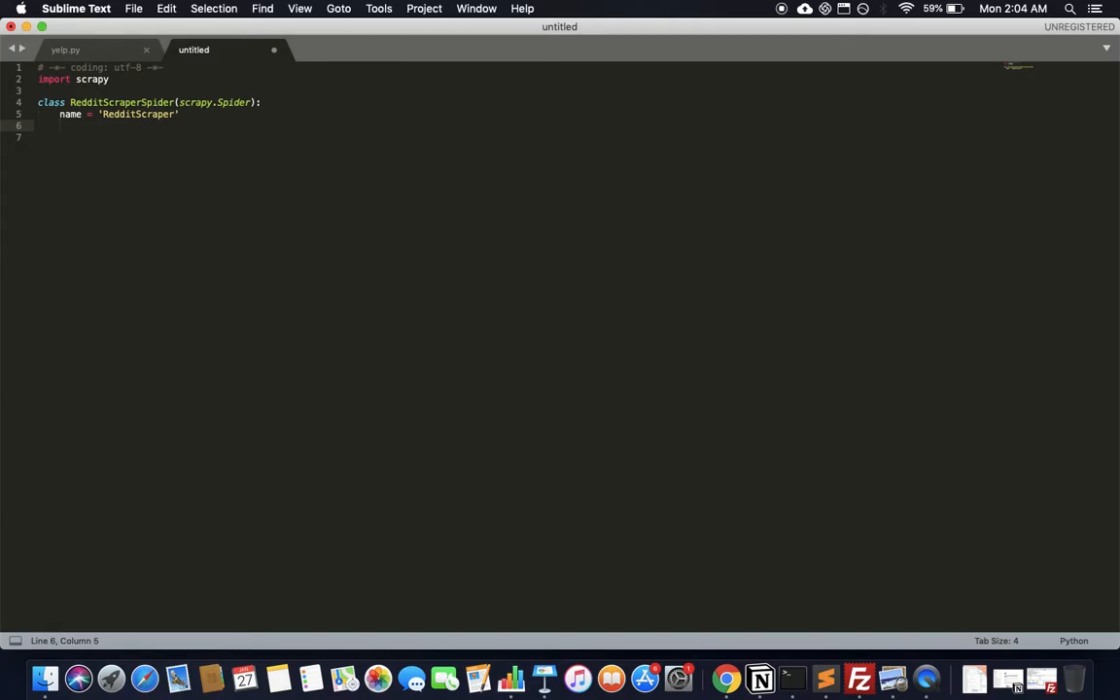
text(start_urls = [)
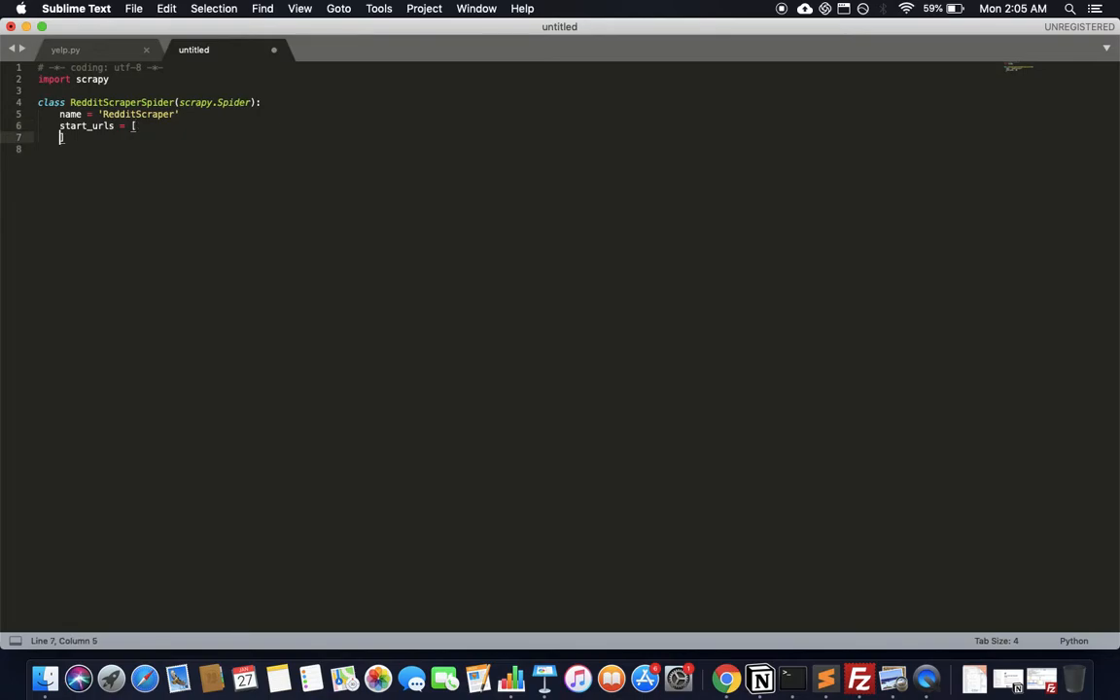
Add a quoted string inside start_urls and copy the r/programming URL from Chrome.
key(Enter)
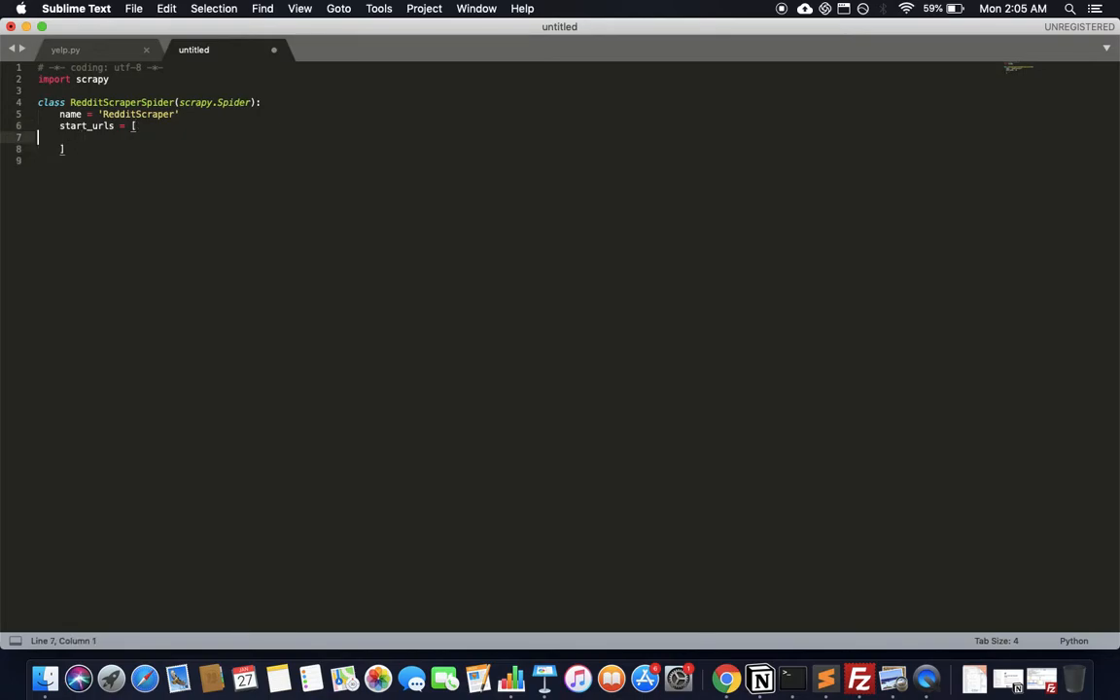
text('')
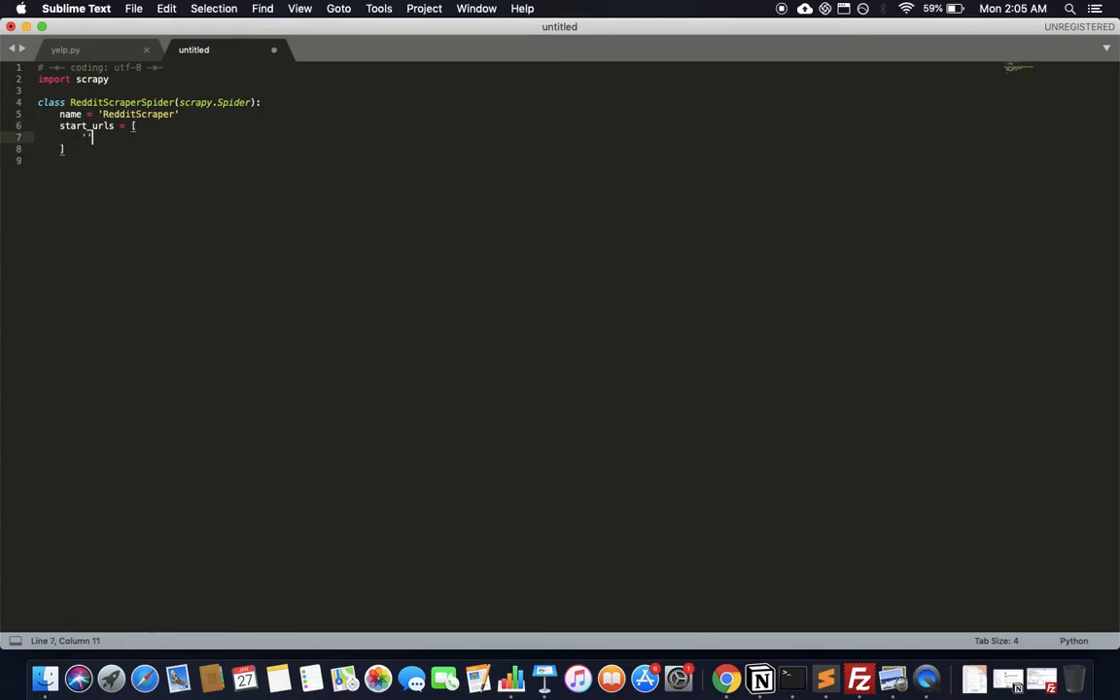
click(725, 678)
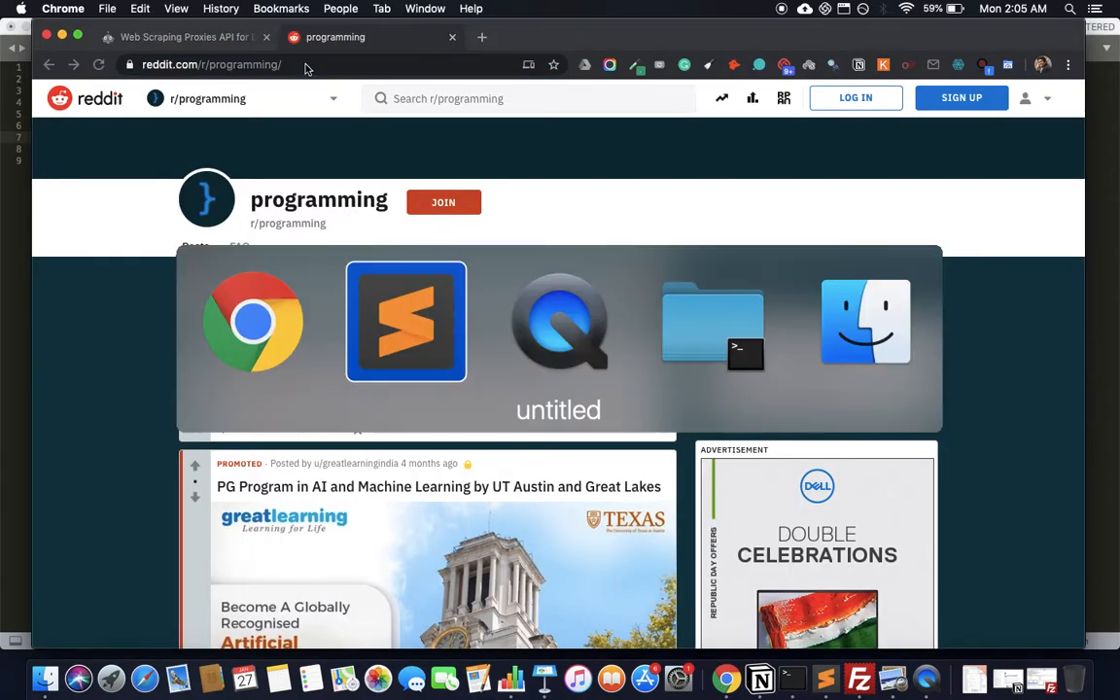
click(405, 321)
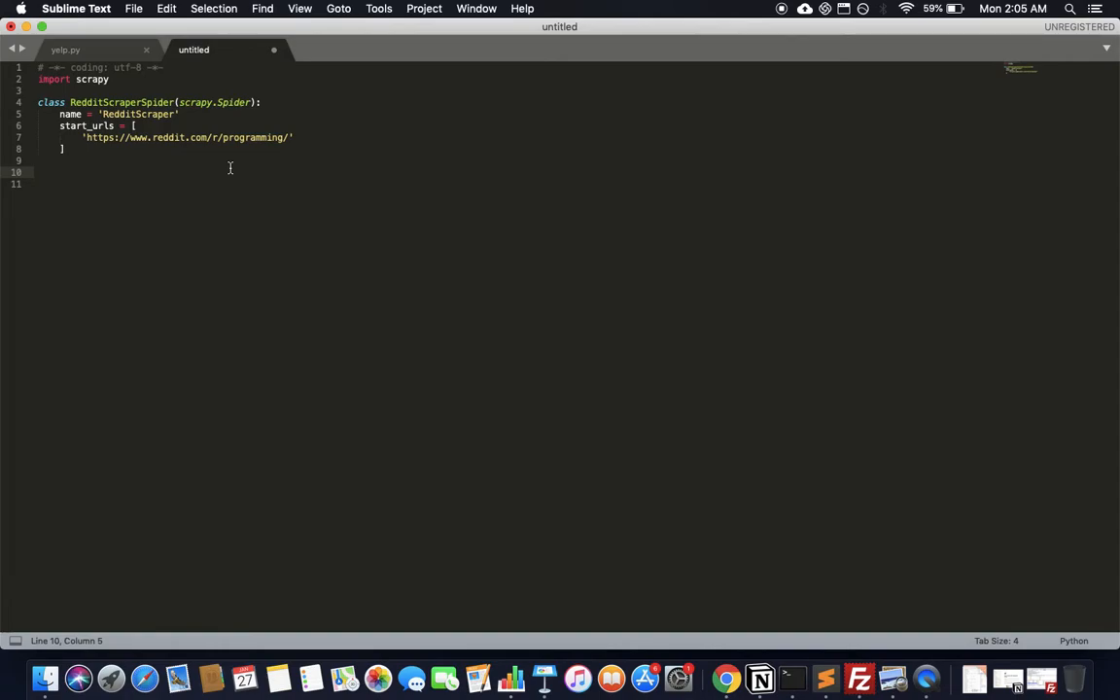
Declare def parse(self, response): inside the spider class.
text(def)
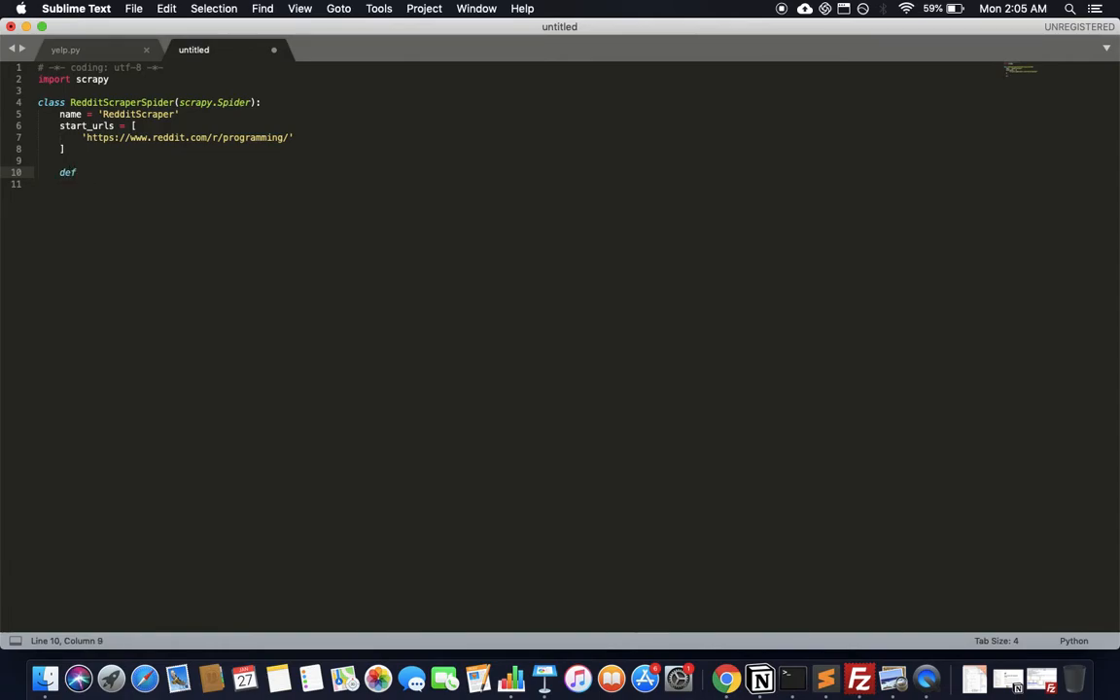
text(parse)
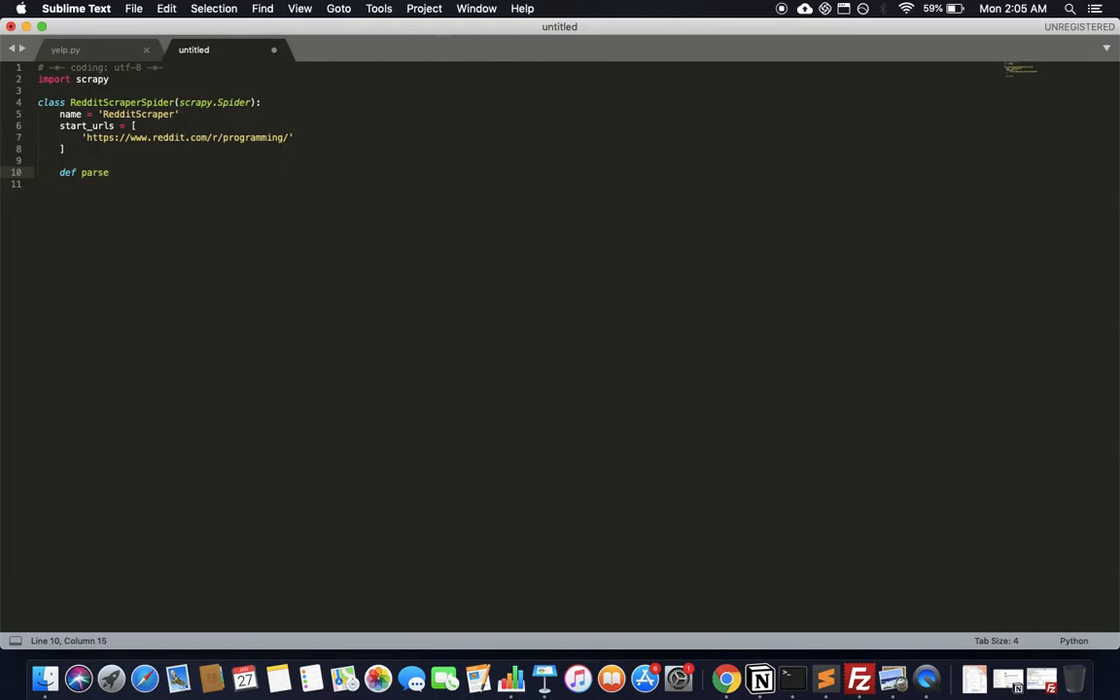
text(())
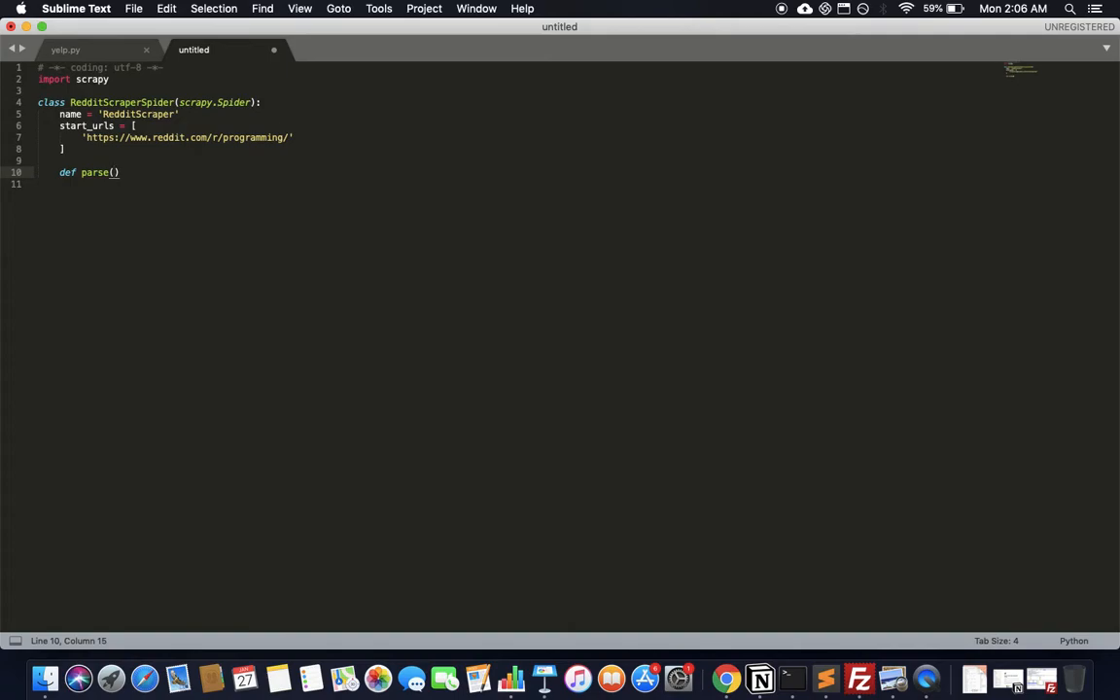
text(self,)
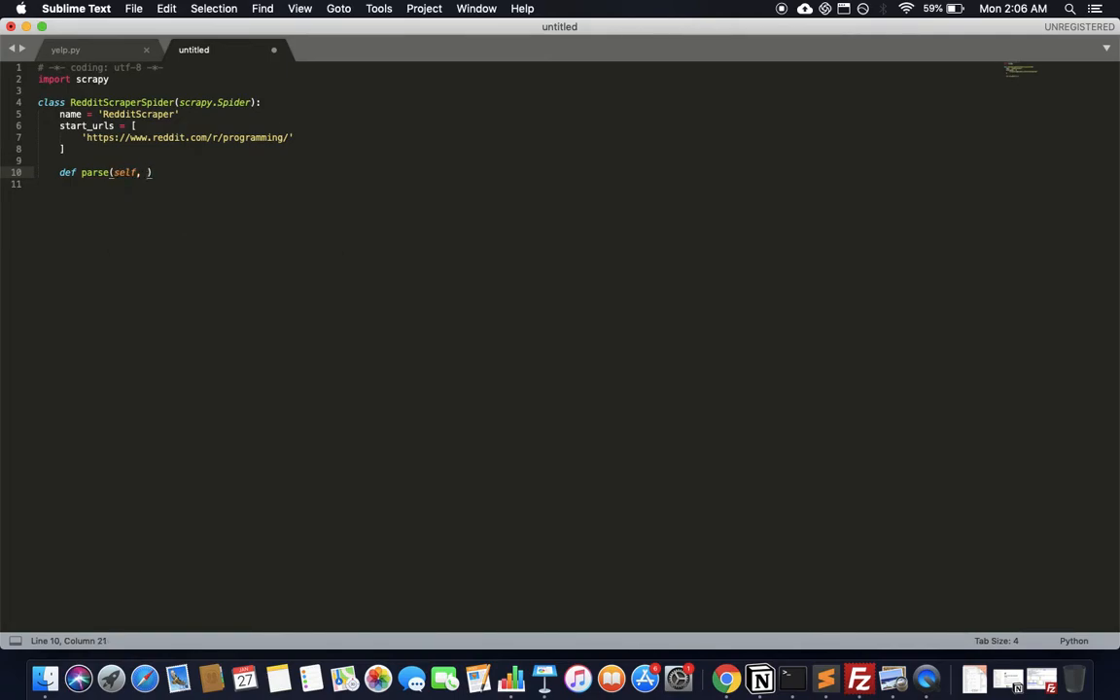
text(rp)
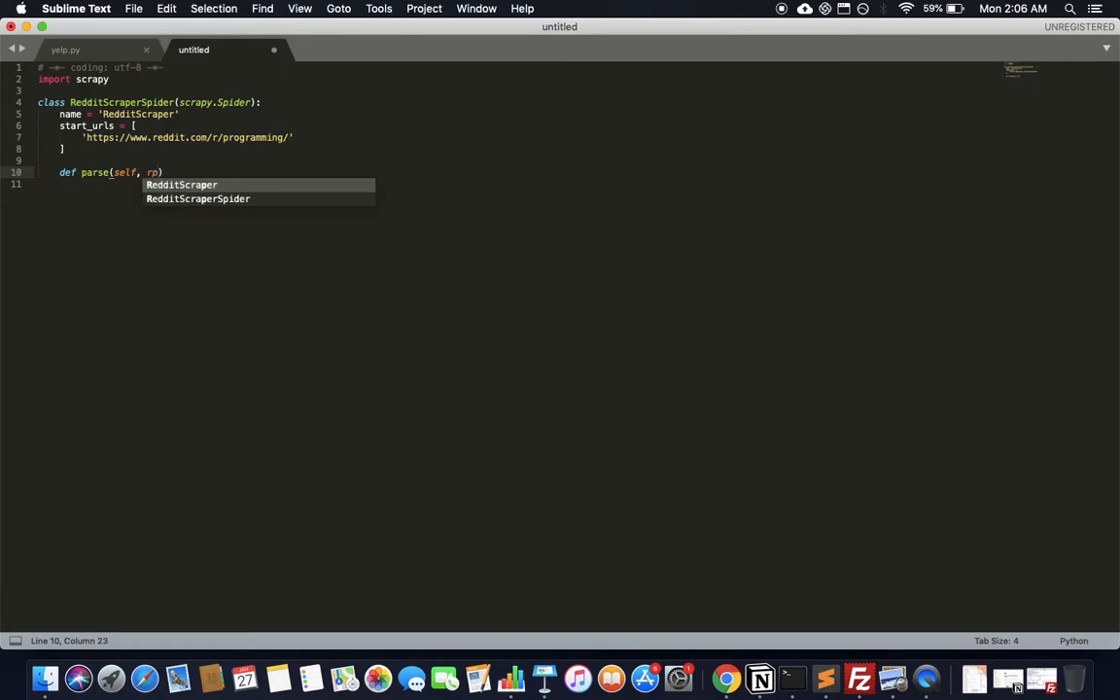
text(esponse)
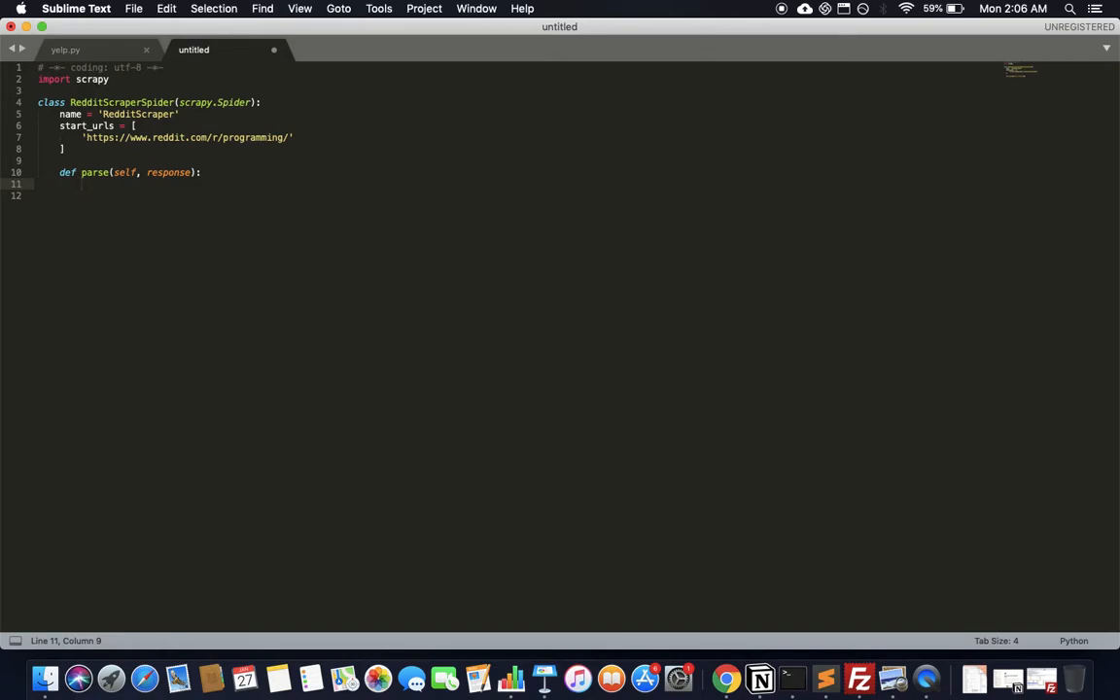
click(725, 678)
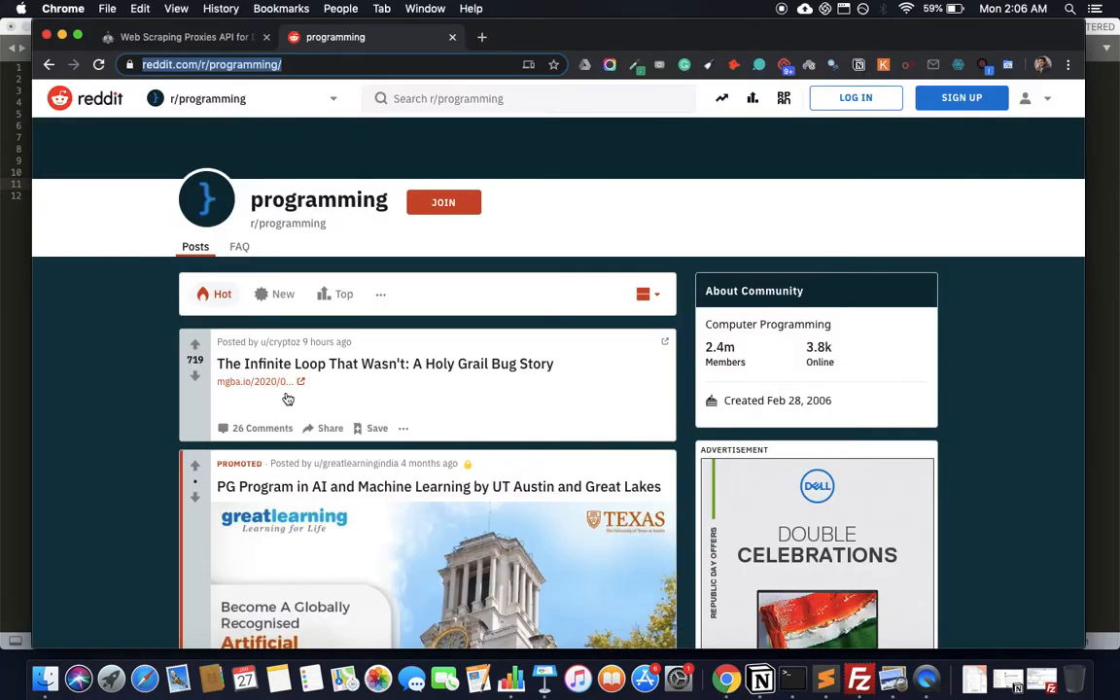
mouse_move(454, 364)
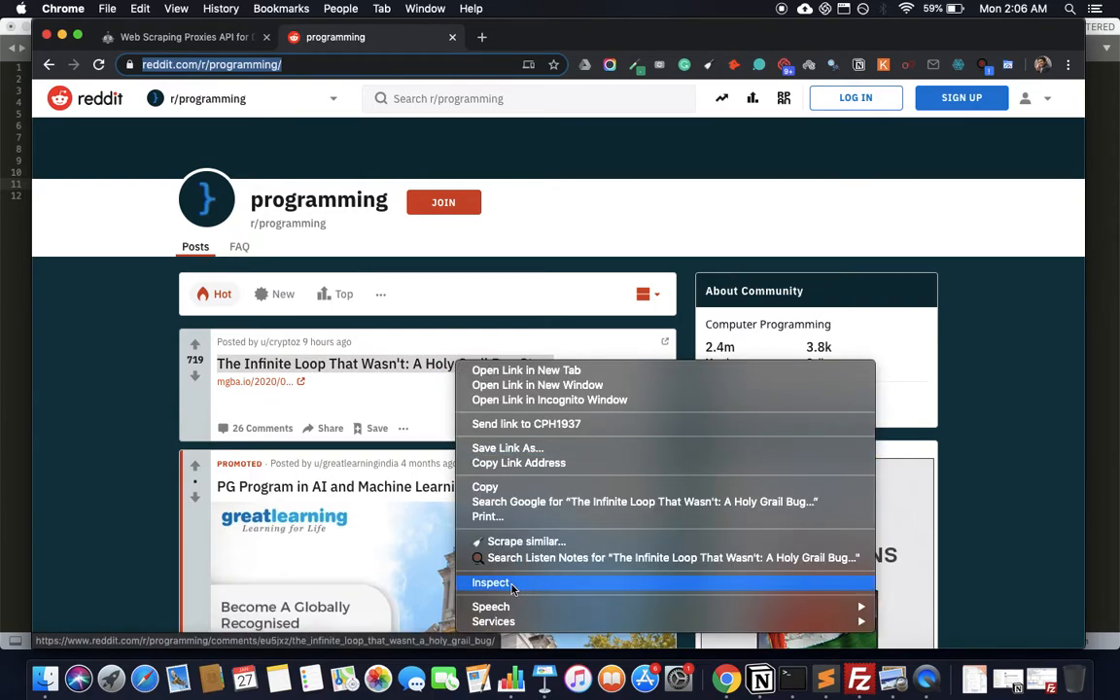
Inspect the first post title and select its h3 heading node in Elements.
click(494, 582)
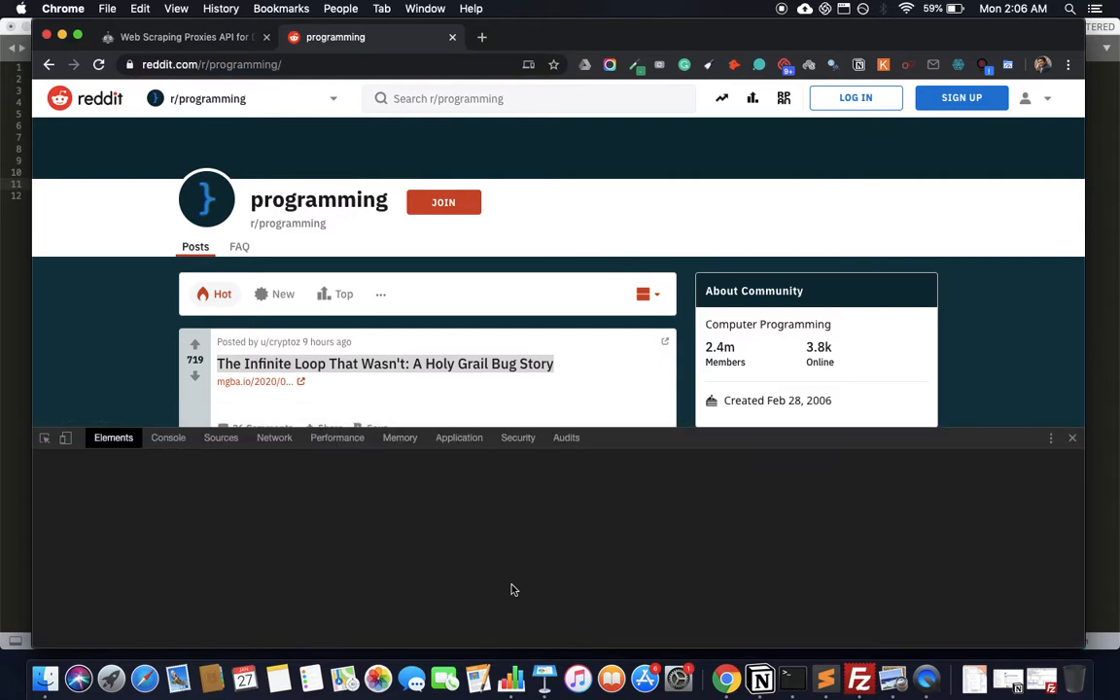
click(385, 362)
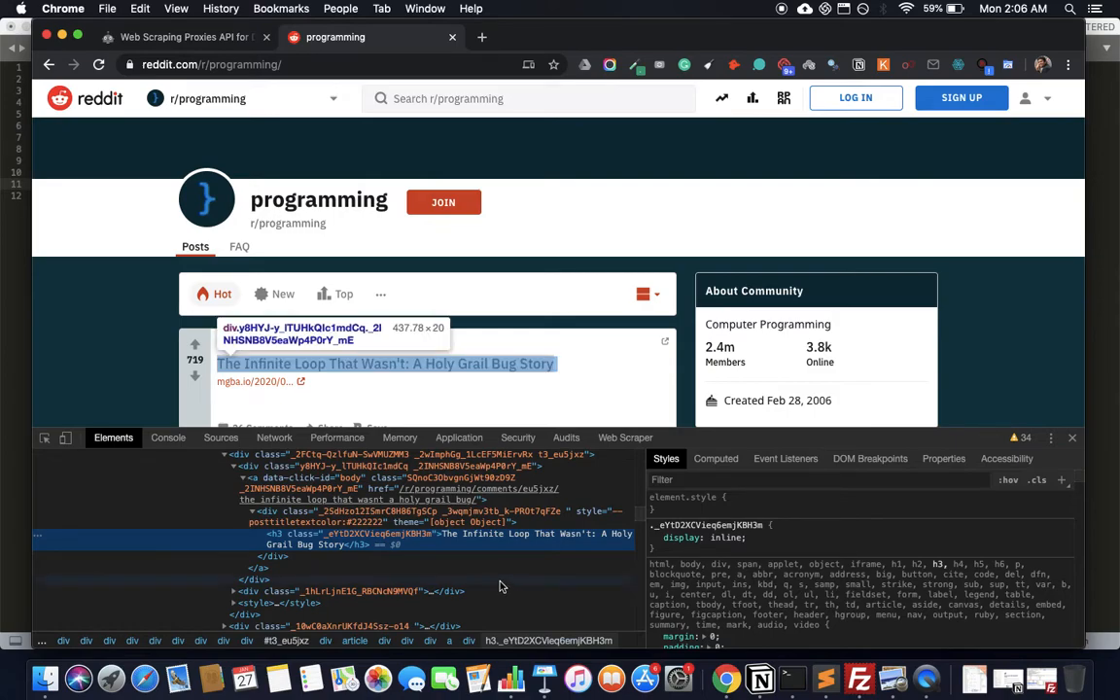
mouse_move(471, 522)
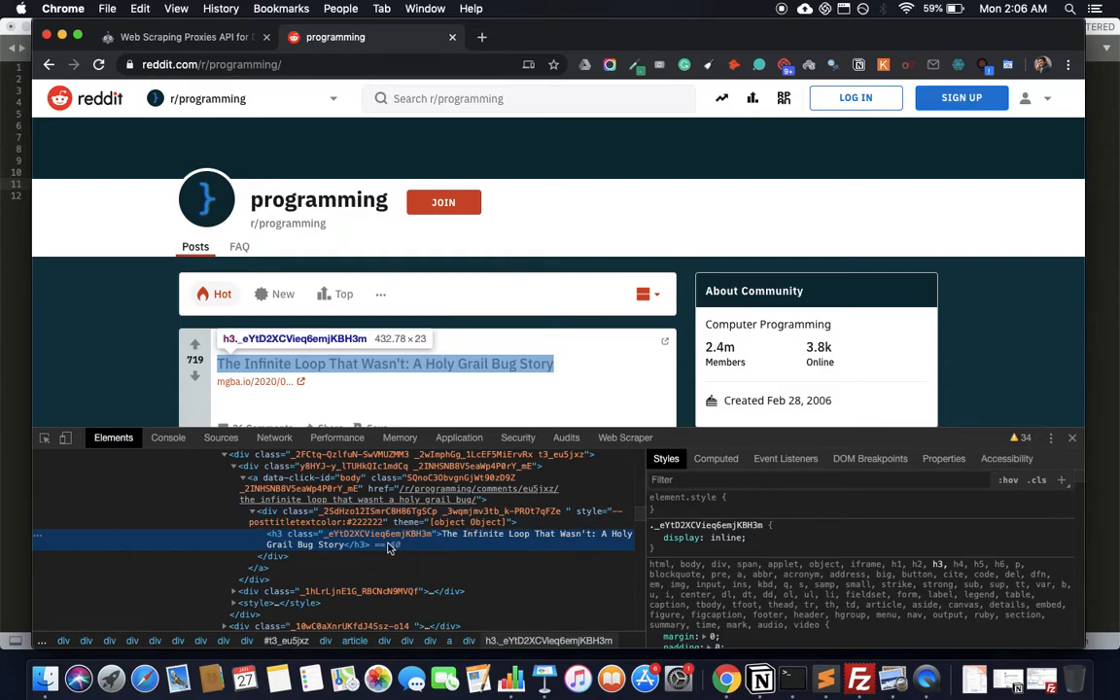
mouse_move(399, 549)
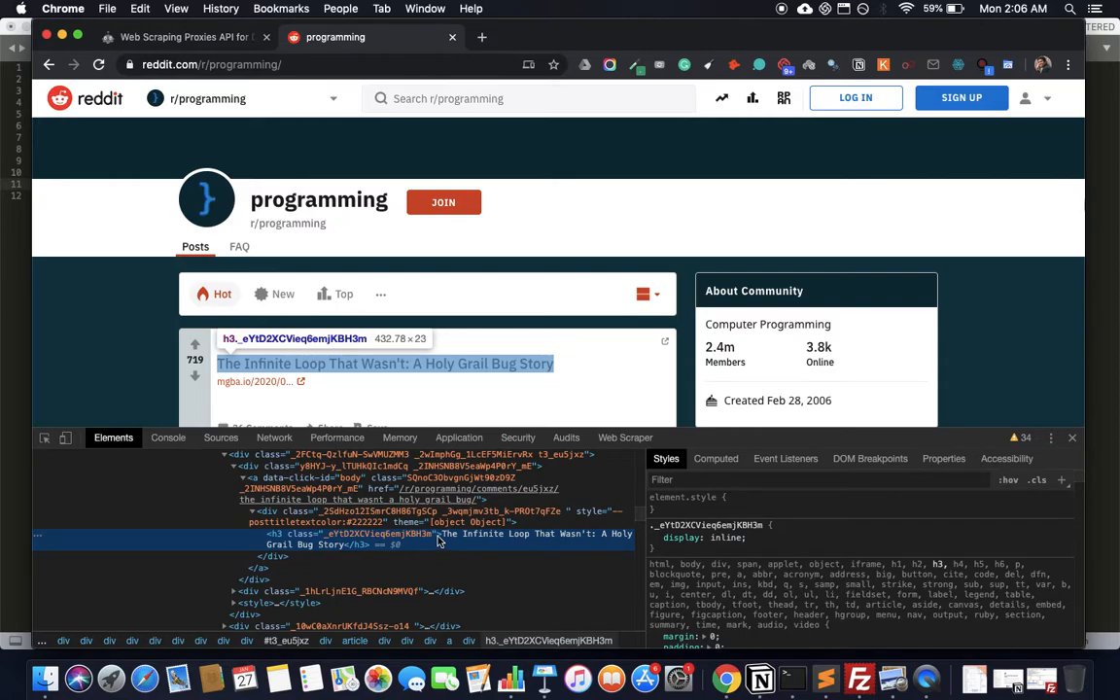
mouse_move(418, 522)
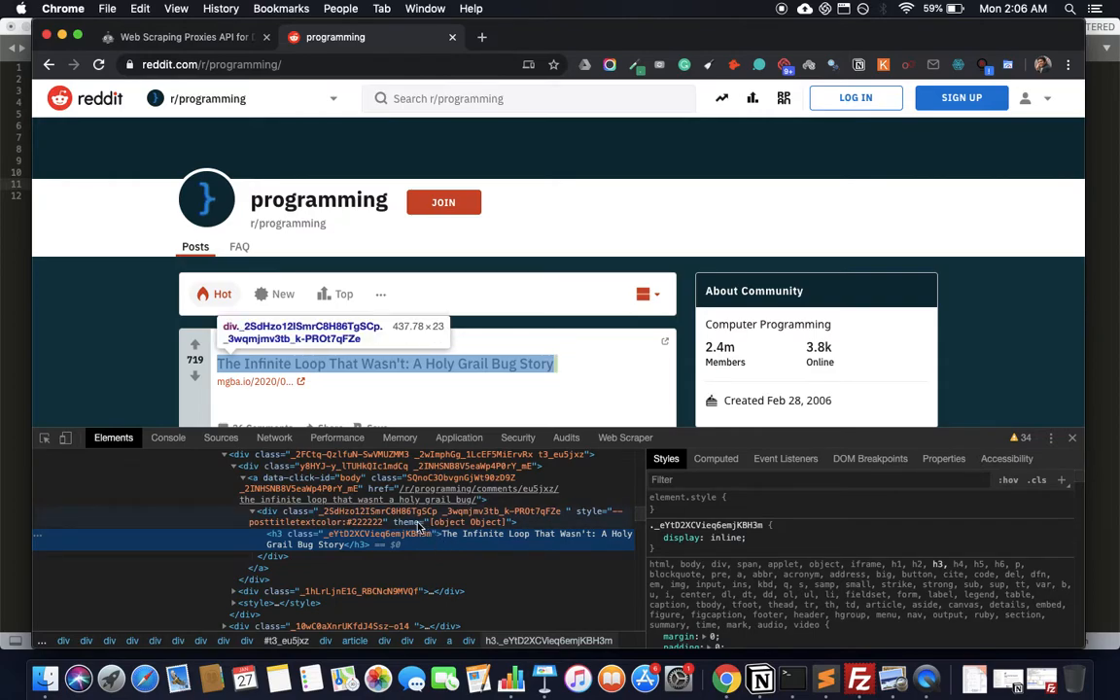
mouse_move(432, 495)
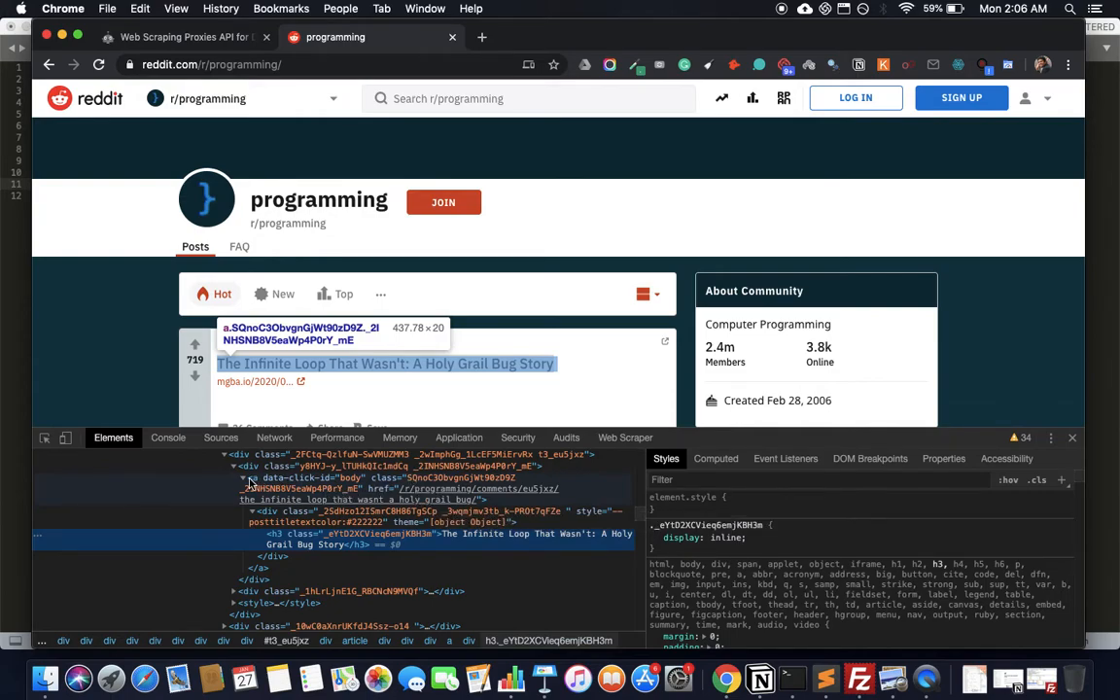
mouse_move(338, 488)
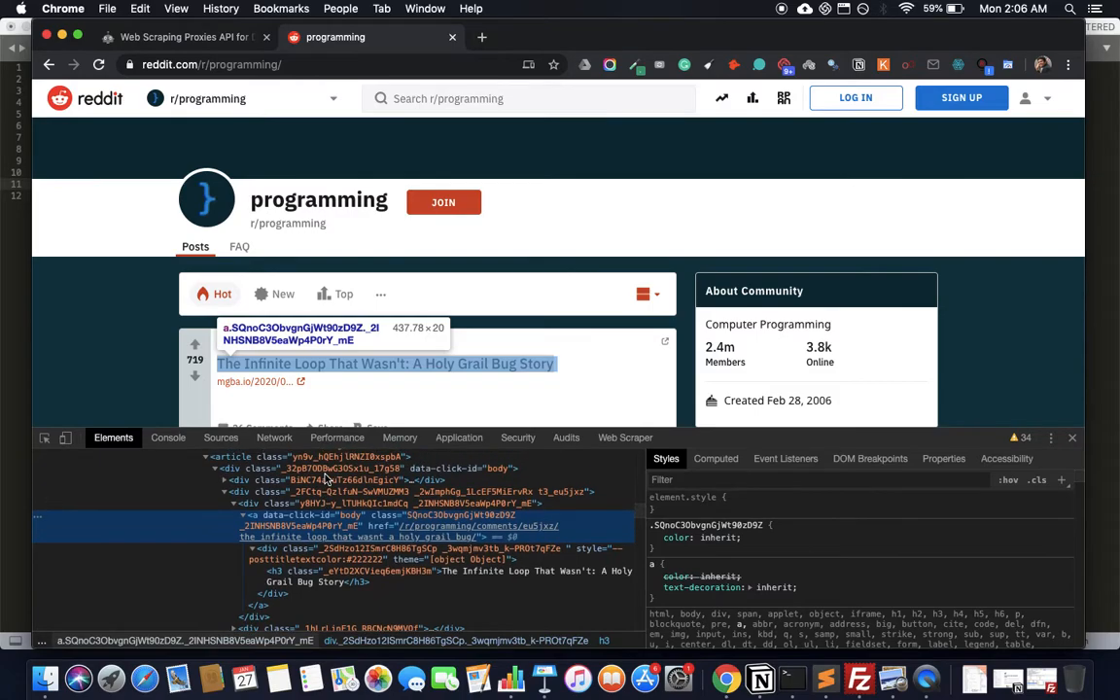
mouse_move(313, 497)
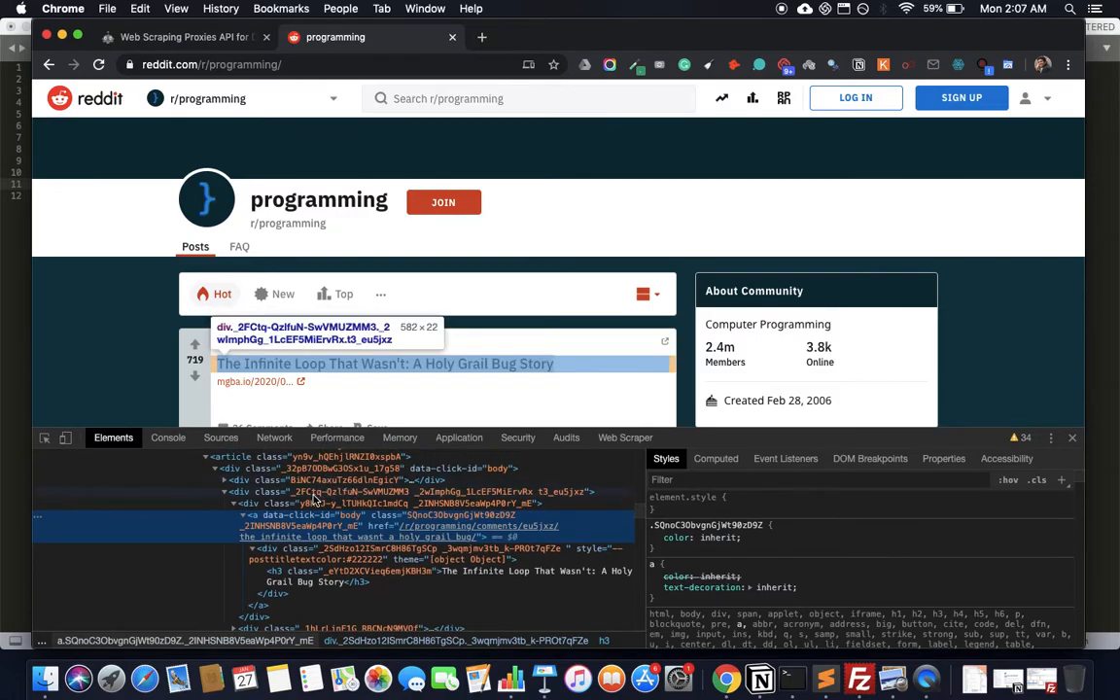
mouse_move(452, 495)
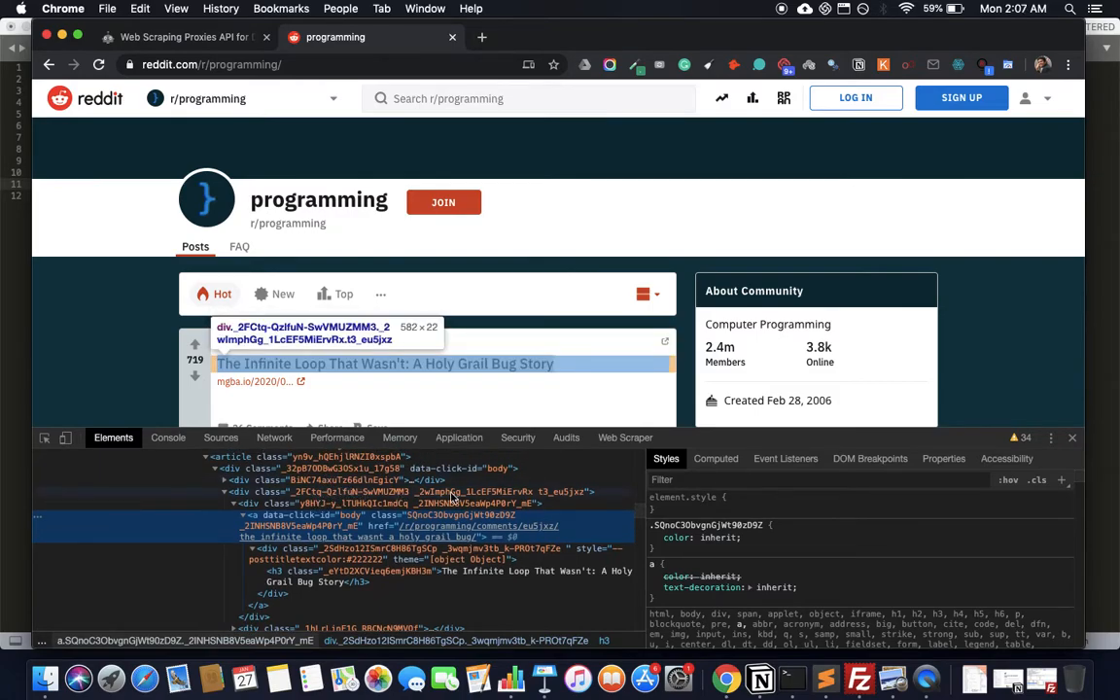
mouse_move(504, 505)
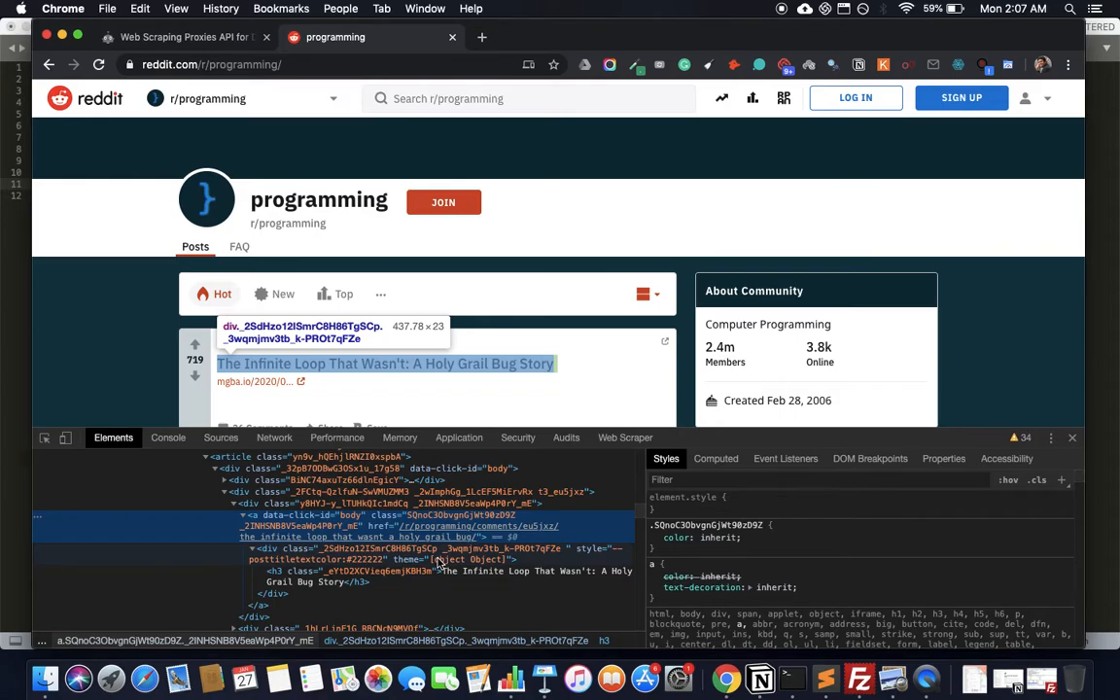
click(389, 576)
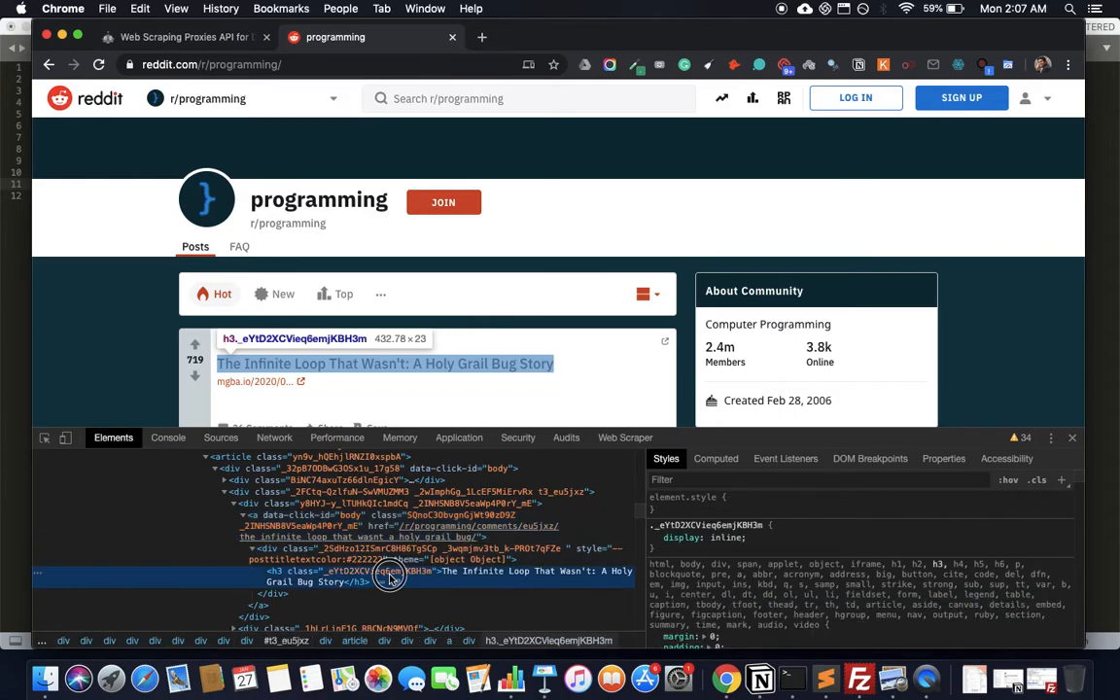
mouse_move(389, 579)
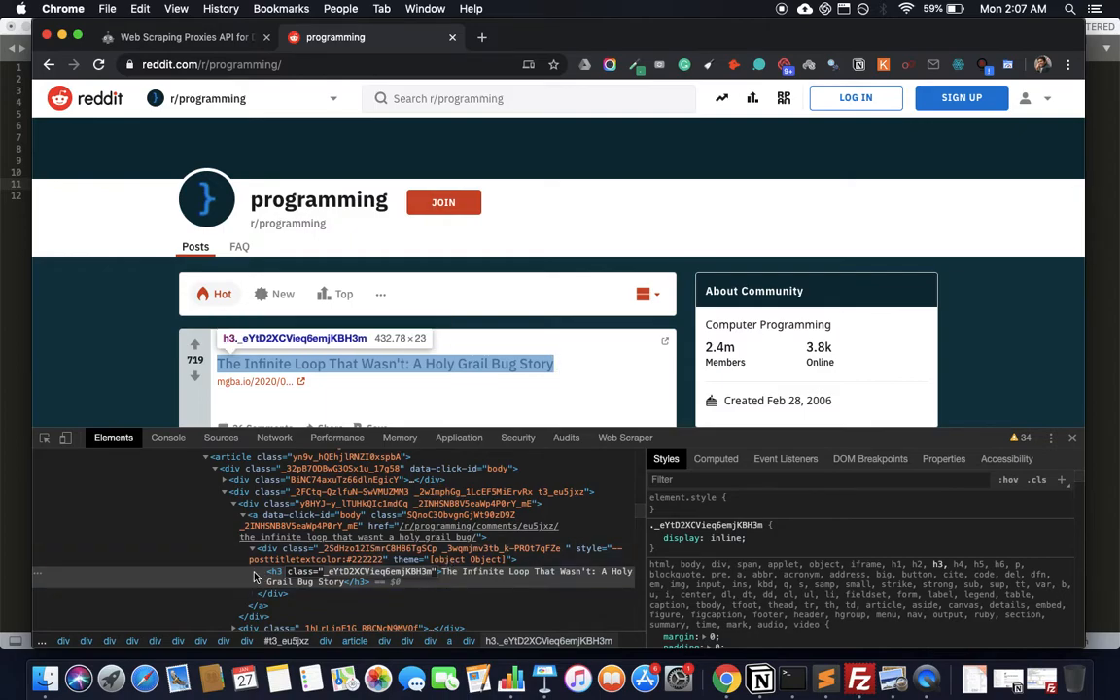
mouse_move(826, 677)
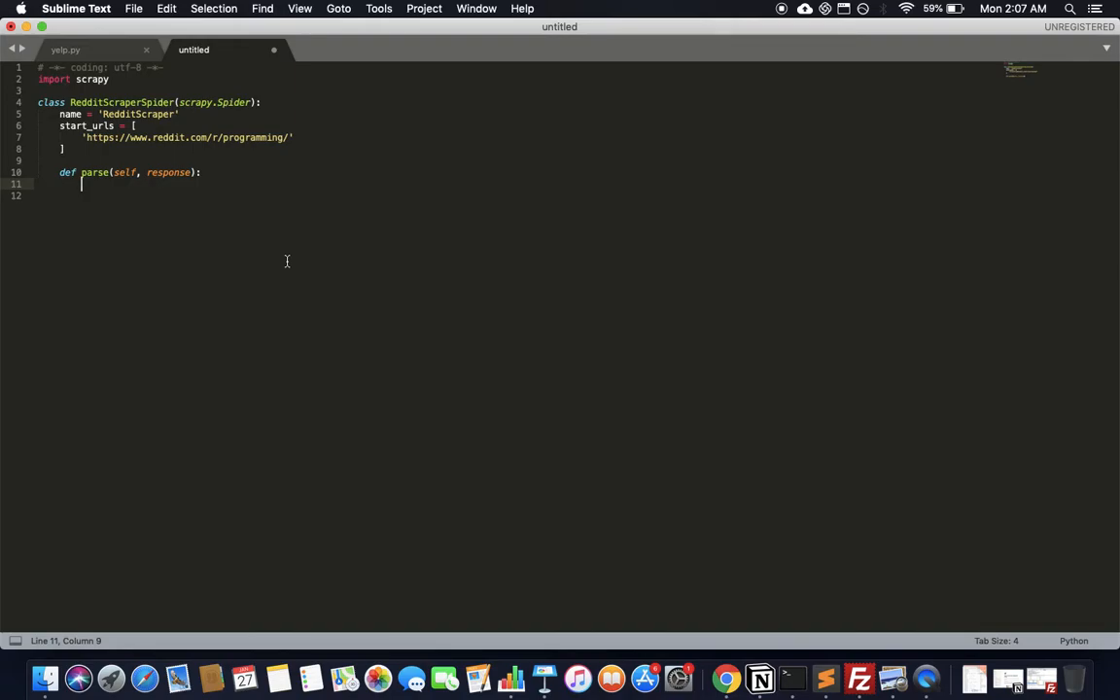
Start a titles = response.css('') assignment inside parse.
text(eYtD2XCVieq6emjKBH3m)
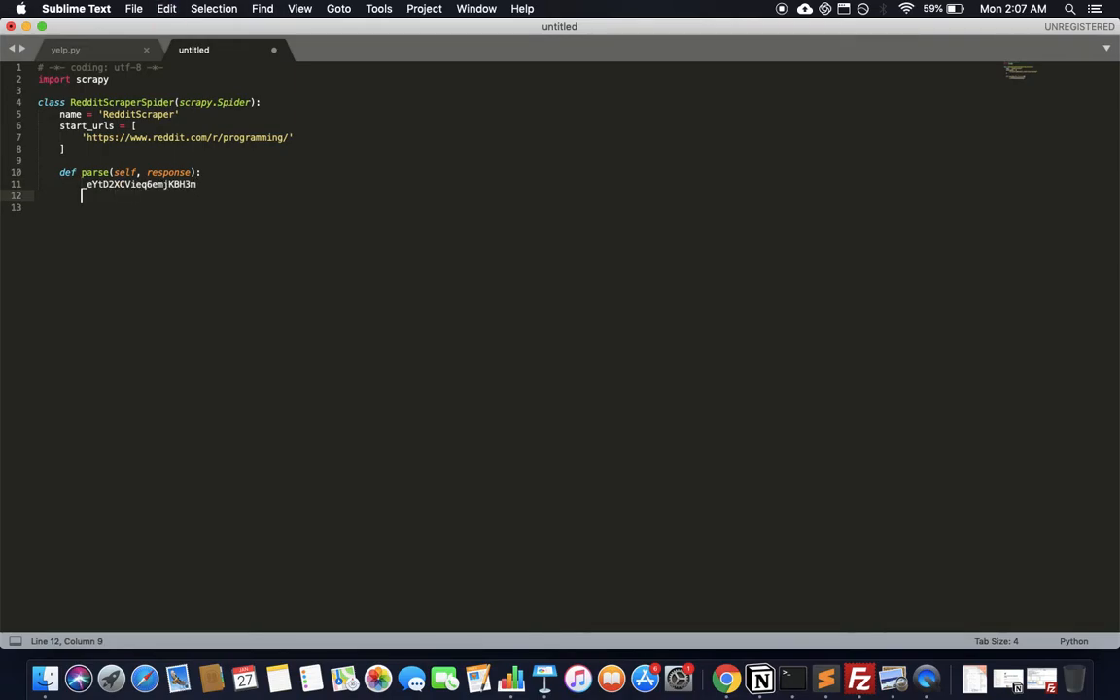
mouse_move(825, 677)
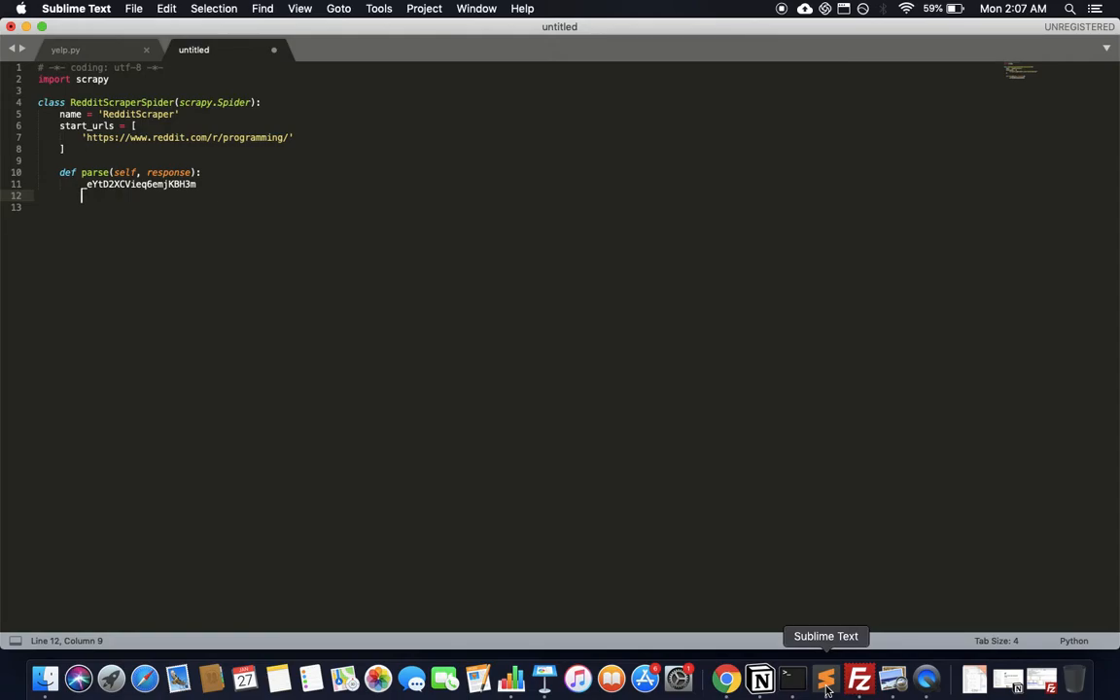
text(titles)
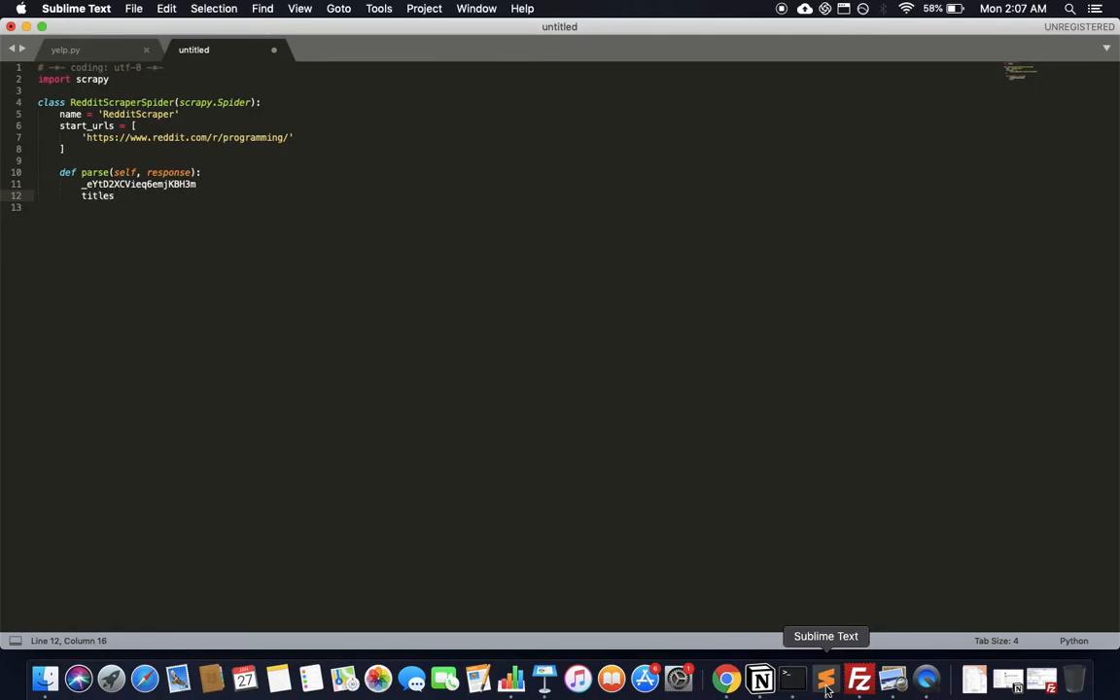
text(= response.css()
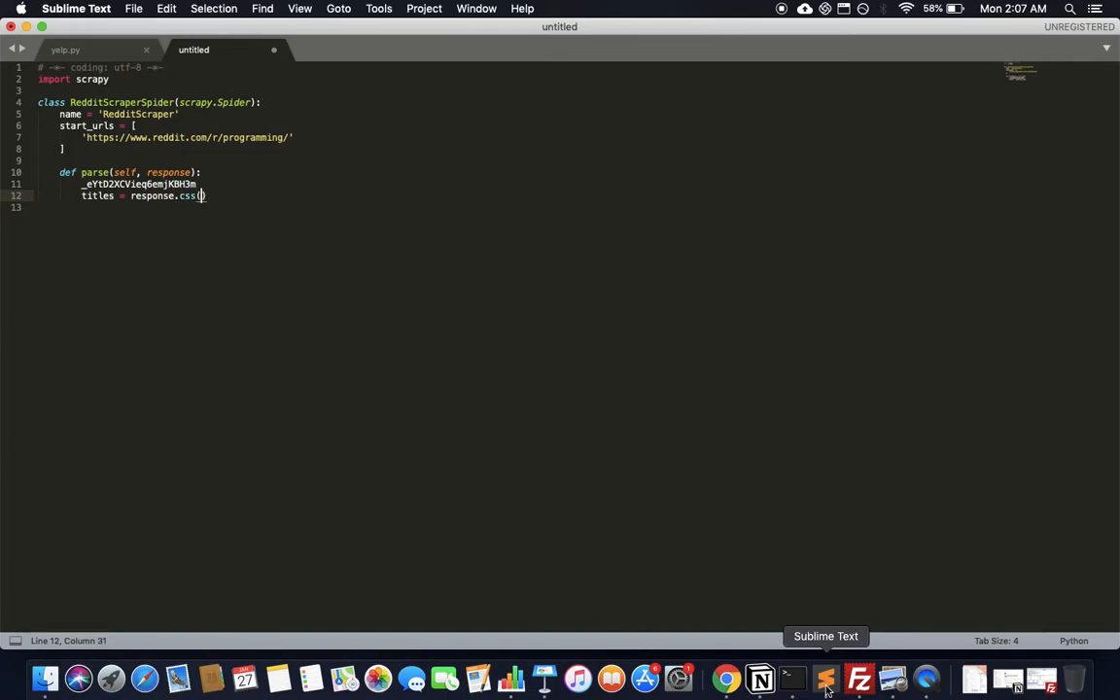
text('')
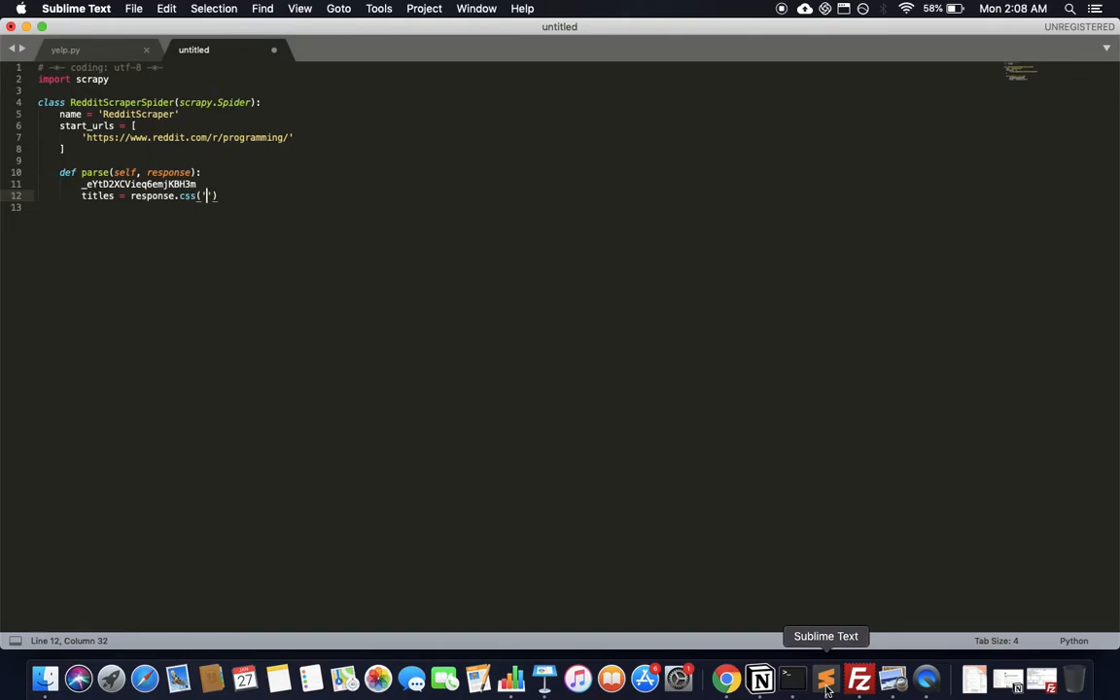
text(.)
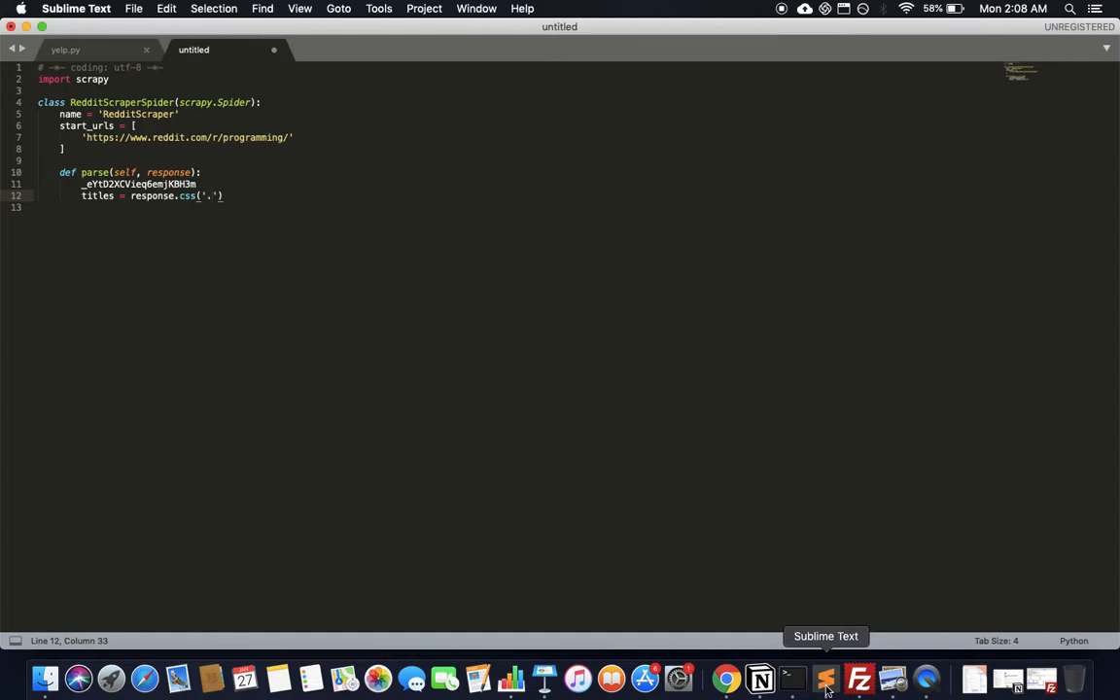
key(backspace)
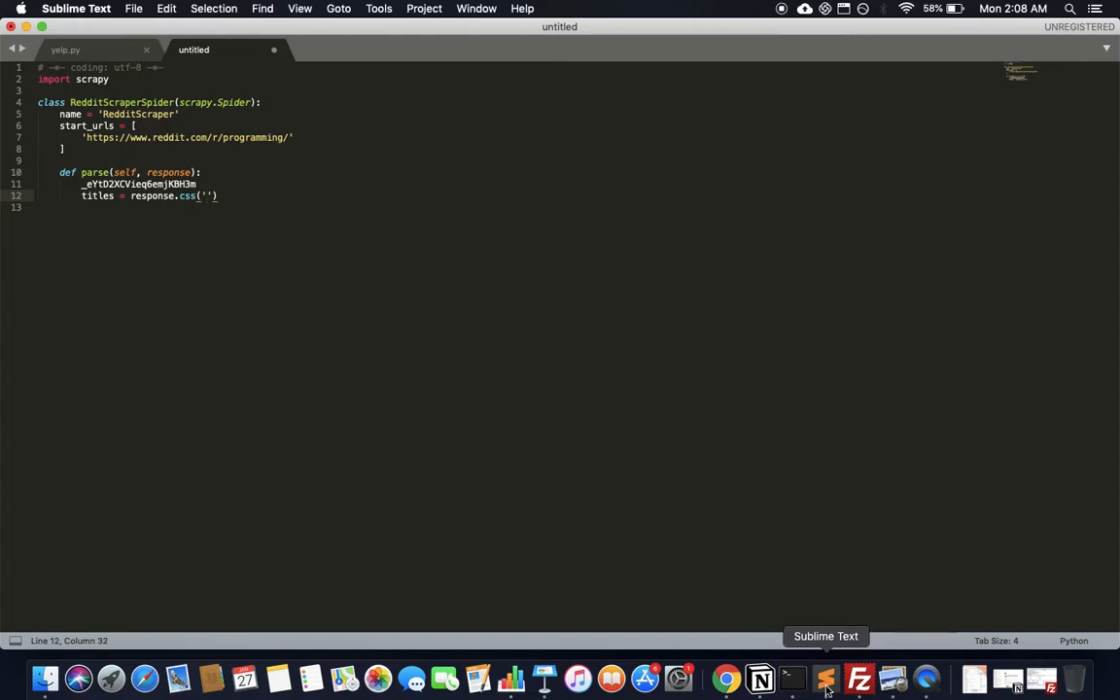
text(#)
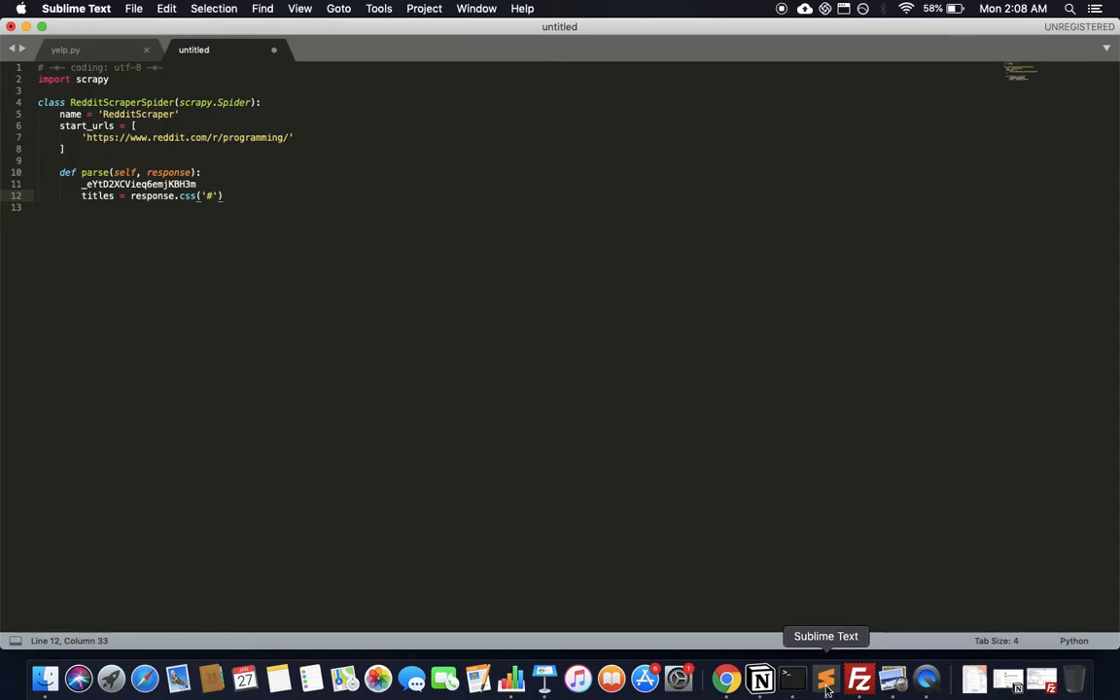
Complete the selector as '._eYtD2XCVieq6emjKBH3m::text' and append .extract().
text(.)
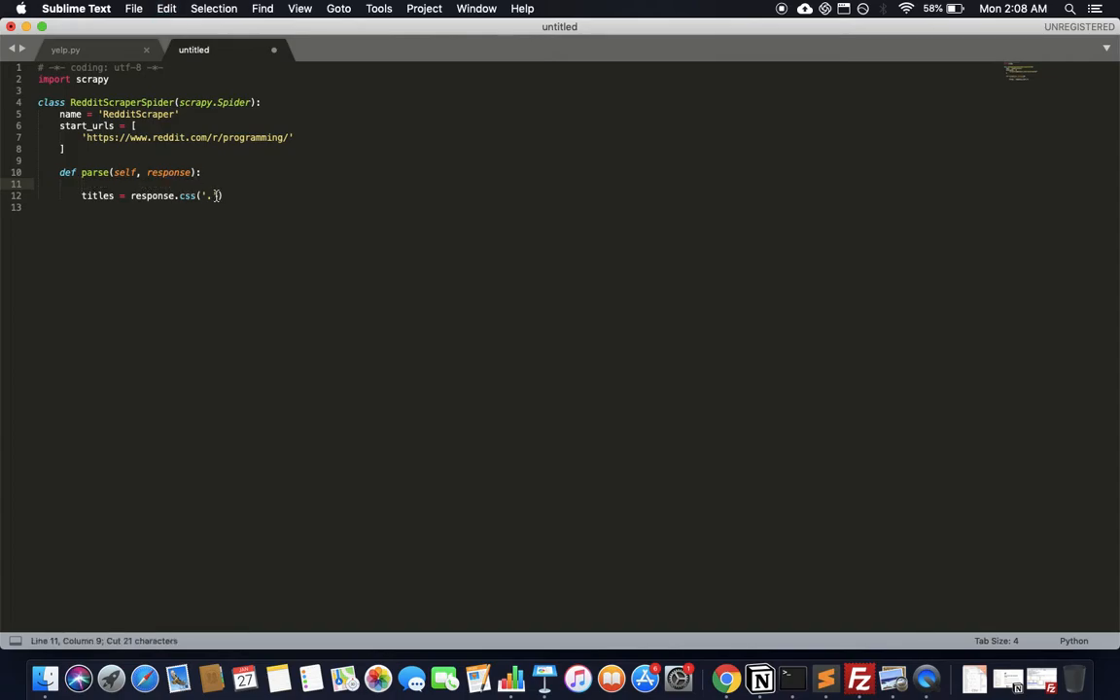
text(_eYtD2XCVieq6emjKBH3m)
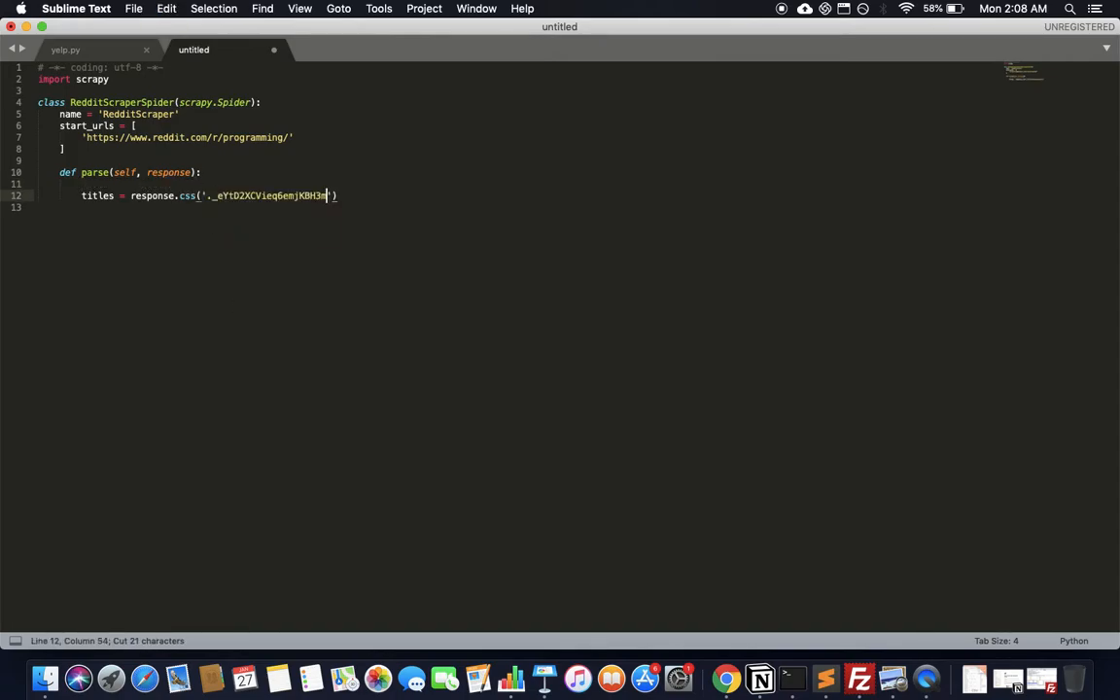
text('))
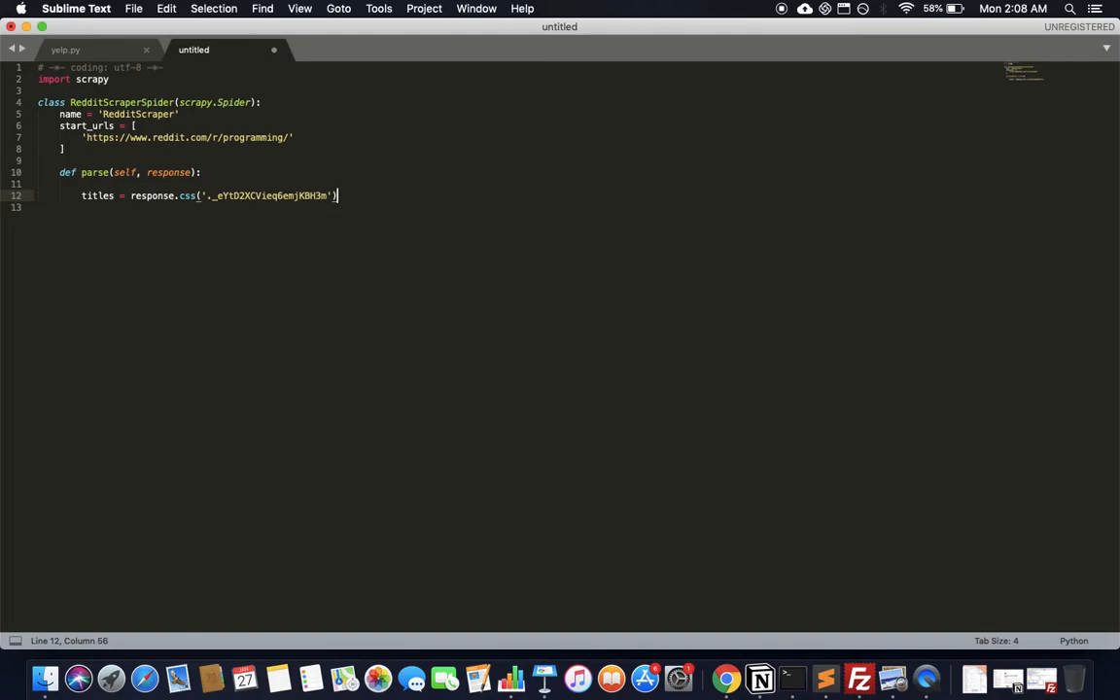
key(backspace)
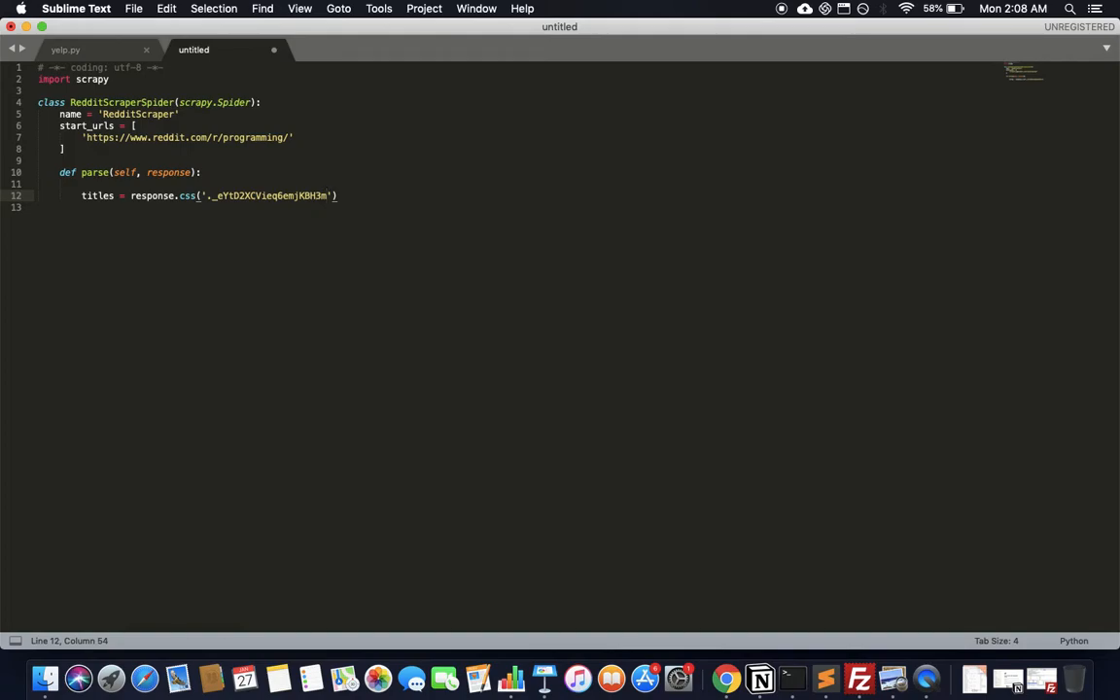
text(::)
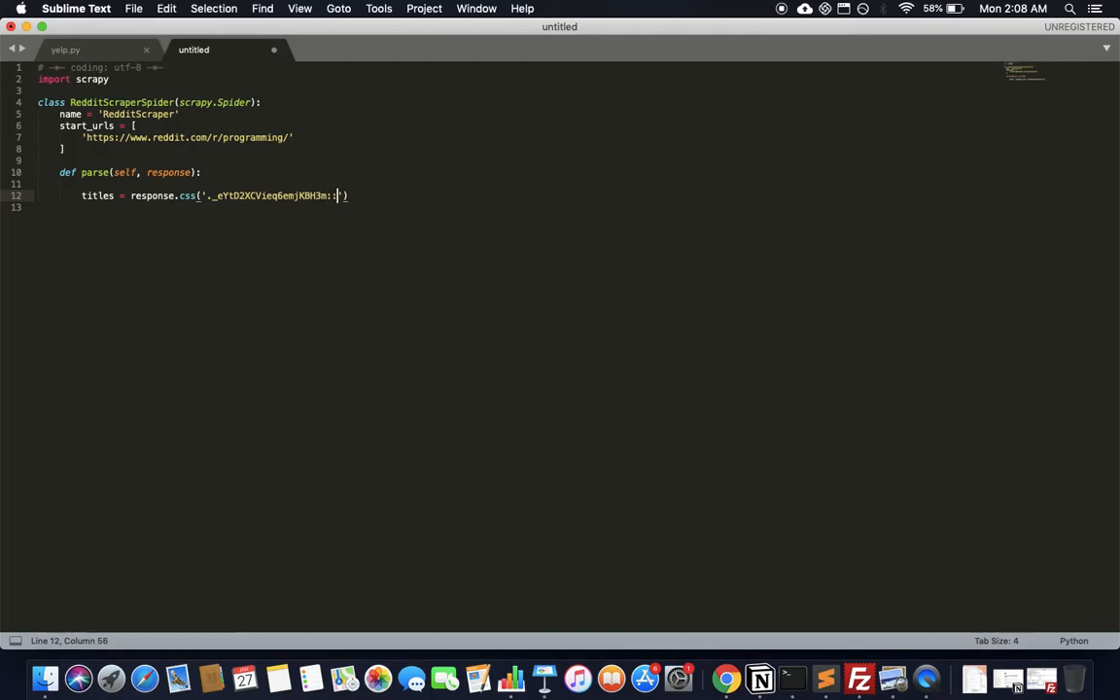
text(text')
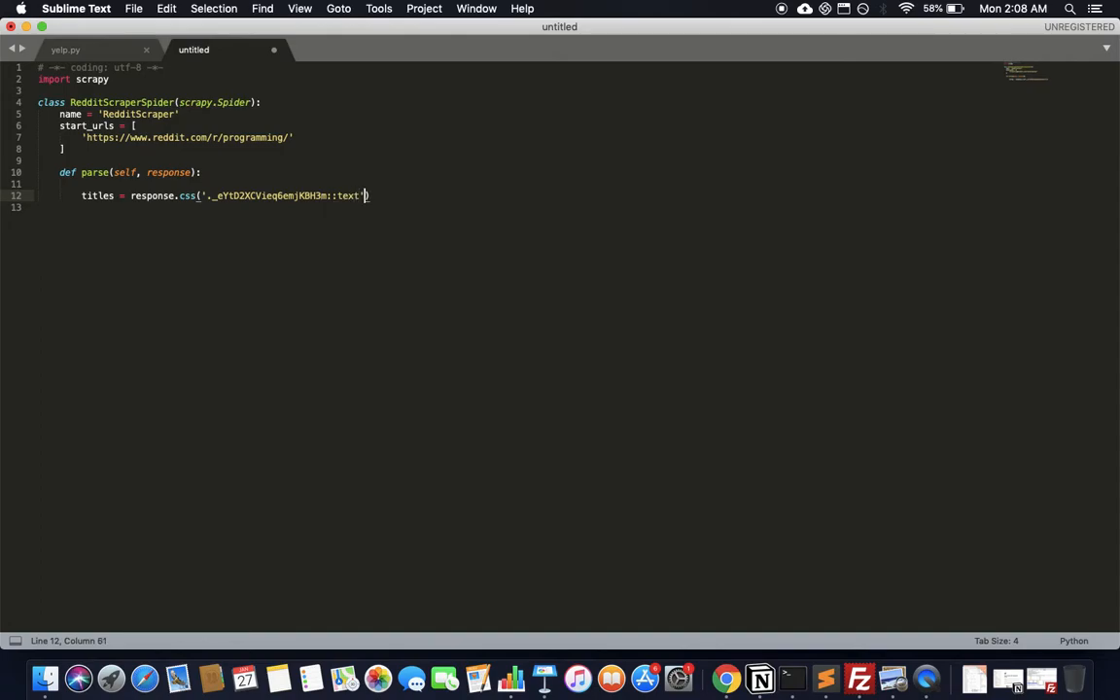
text())
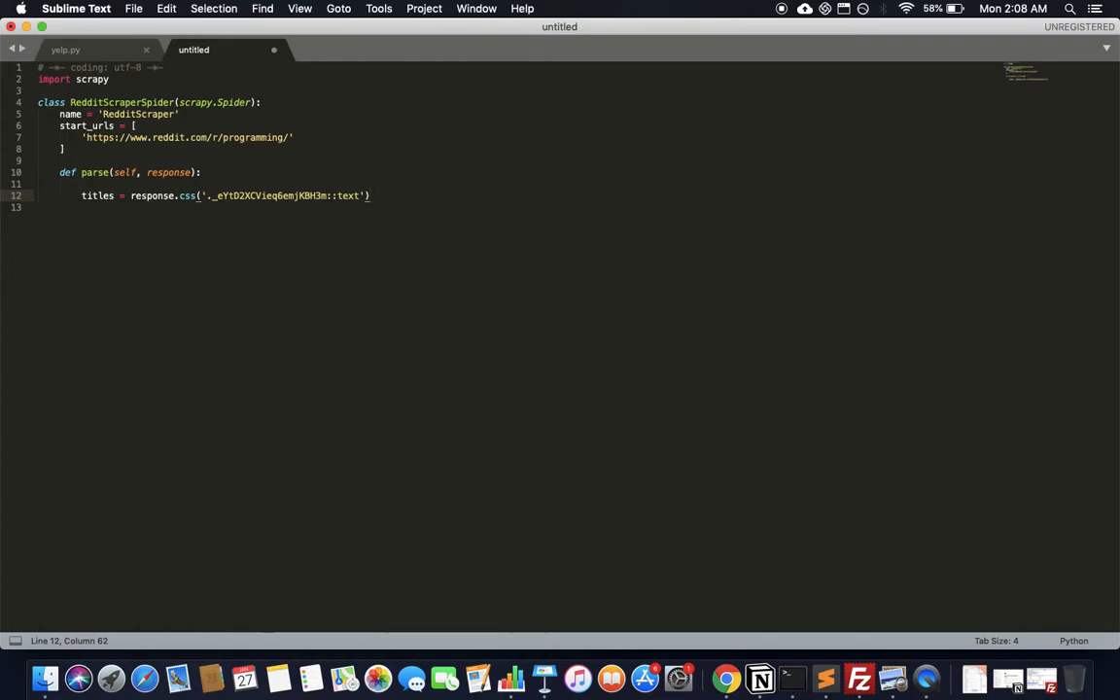
text(.extract)
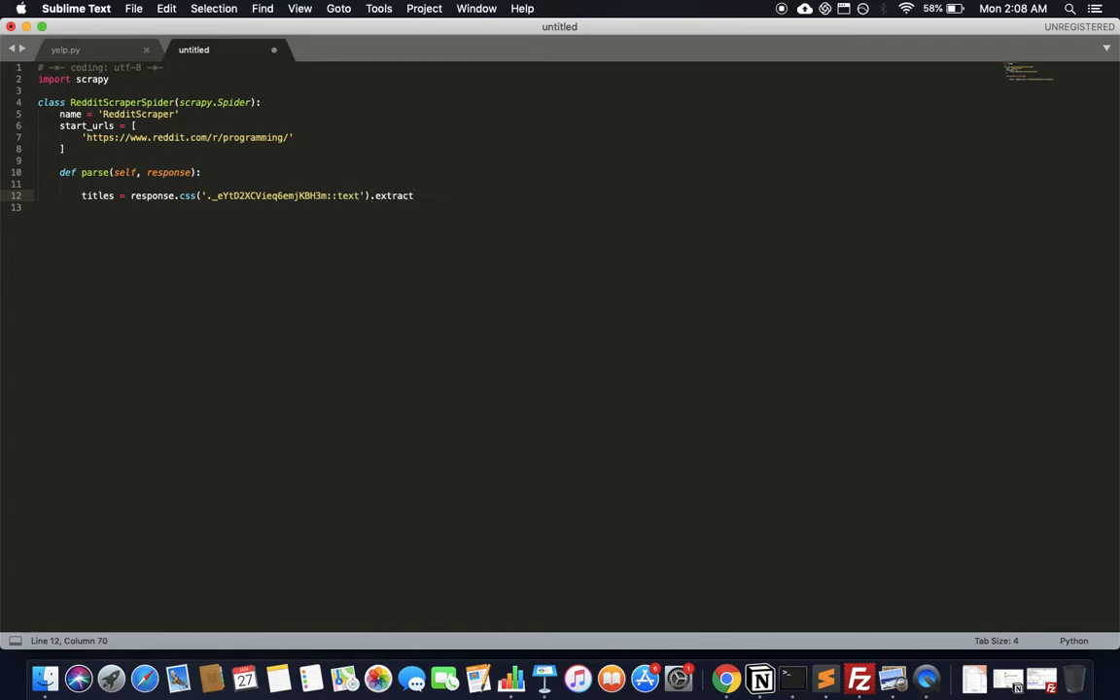
text(())
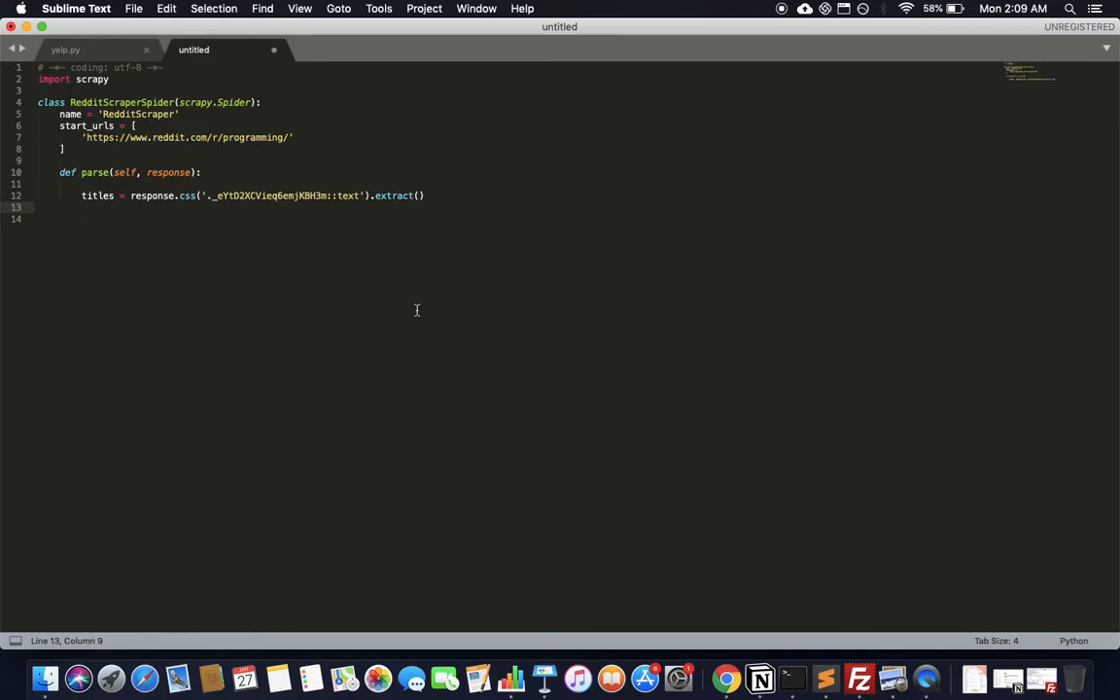
click(725, 677)
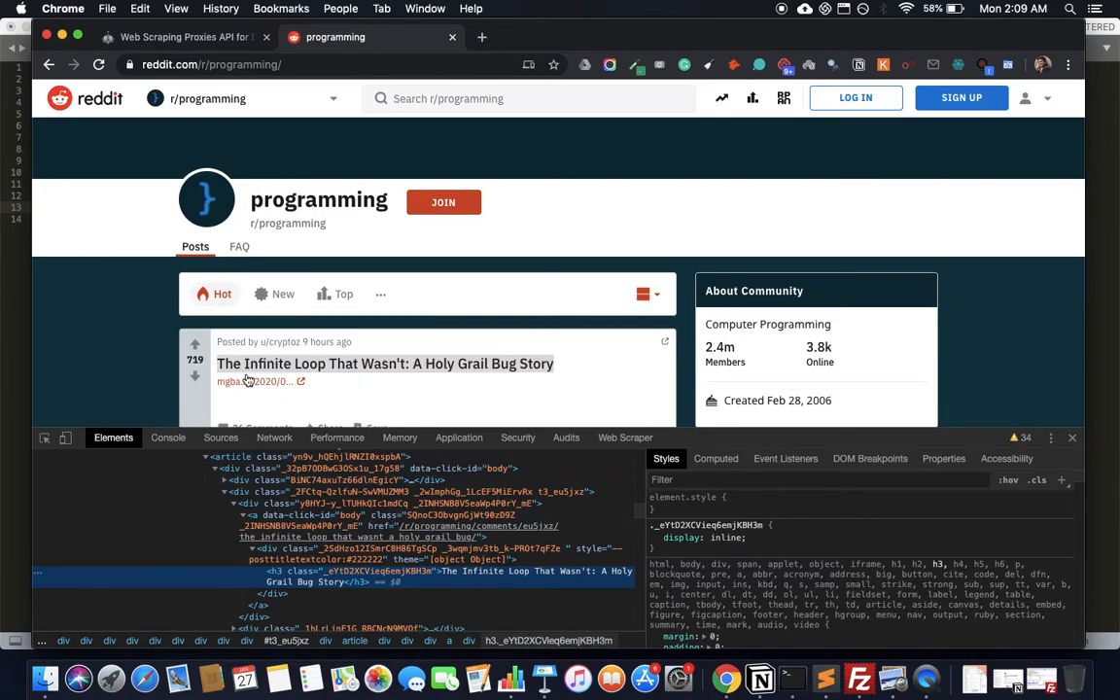
Inspect the first post's '26 Comments' link to reveal its span class.
scroll(down, 3)
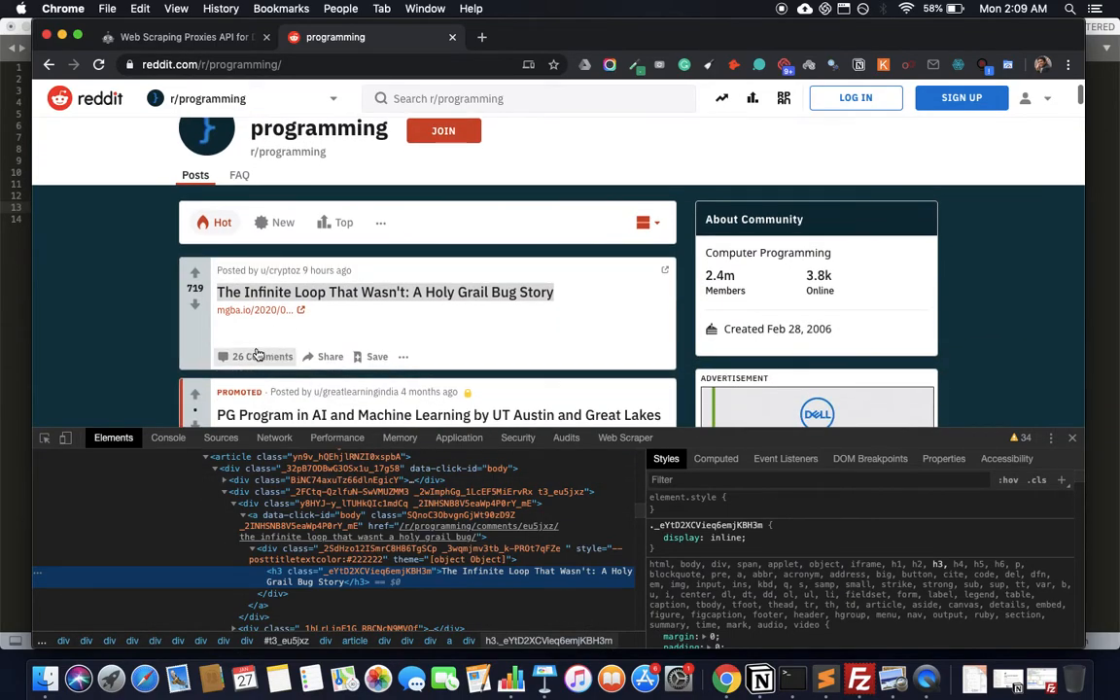
right_click(263, 356)
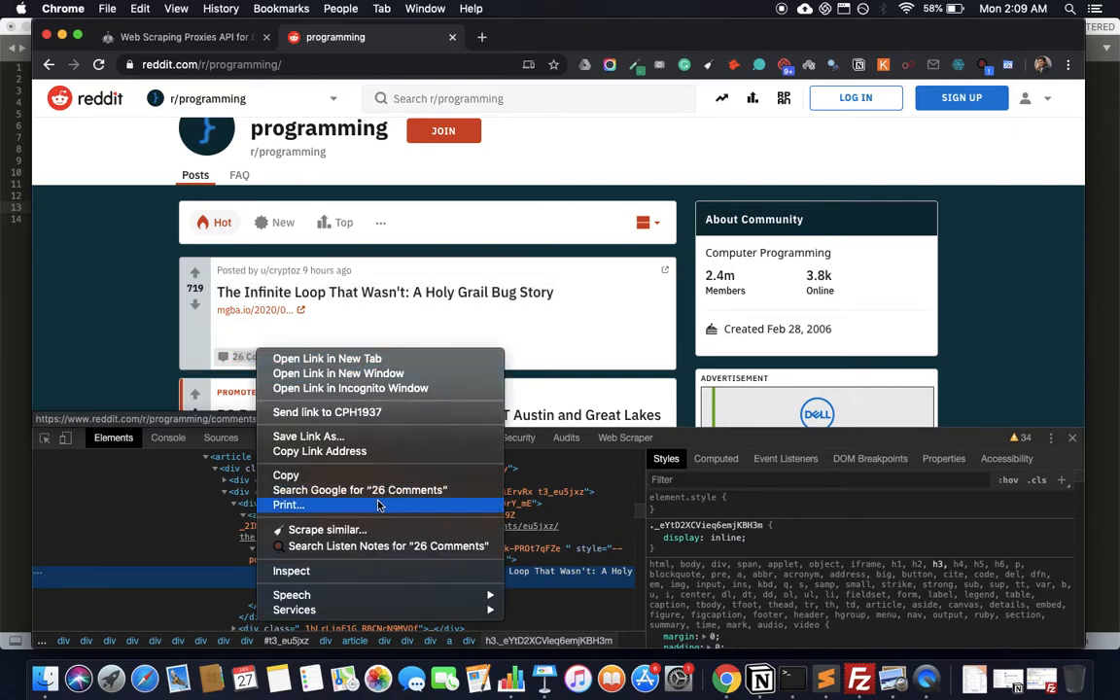
click(290, 570)
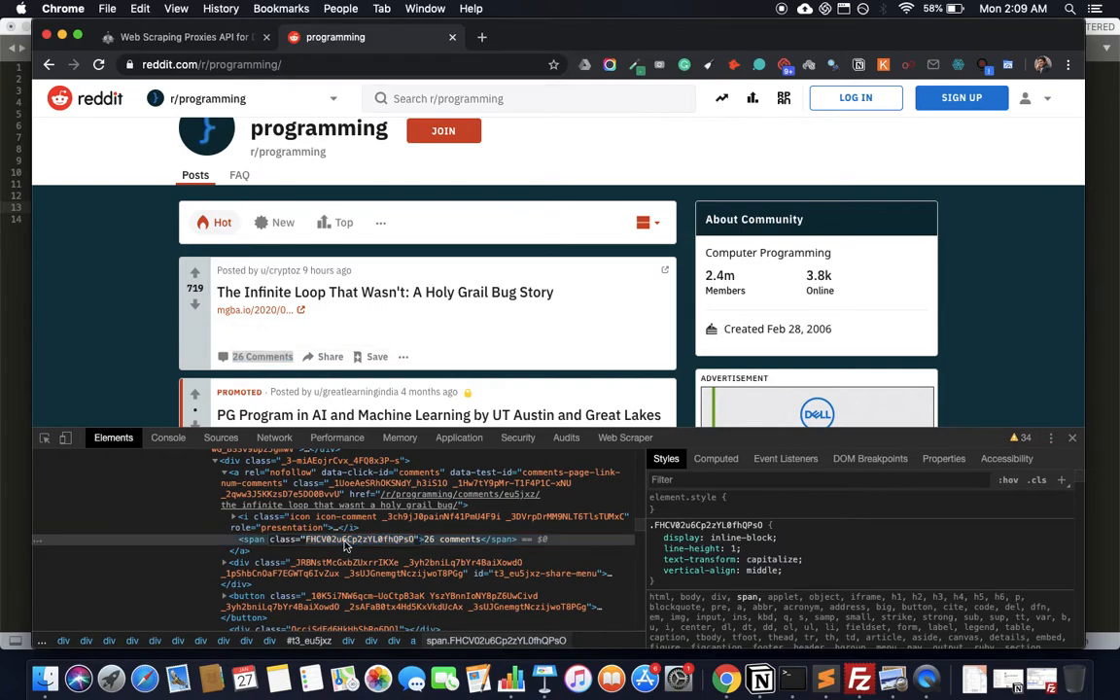
mouse_move(445, 563)
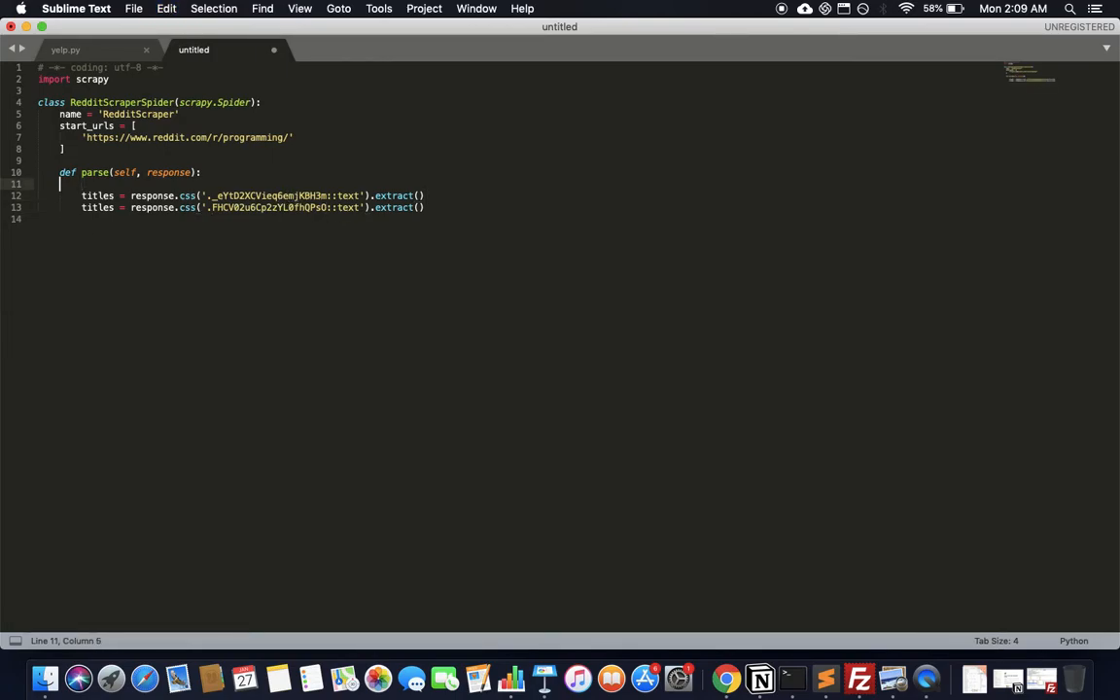
Remove the blank line in parse and rename the duplicated titles variable to comments.
key(backspace)
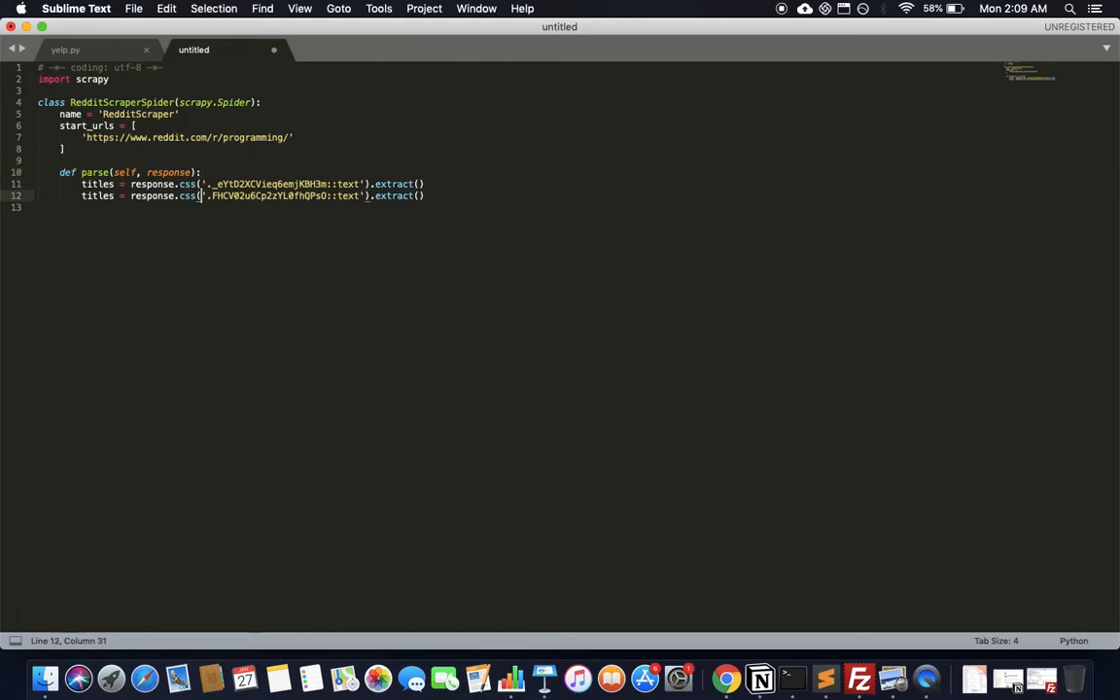
double_click(97, 184)
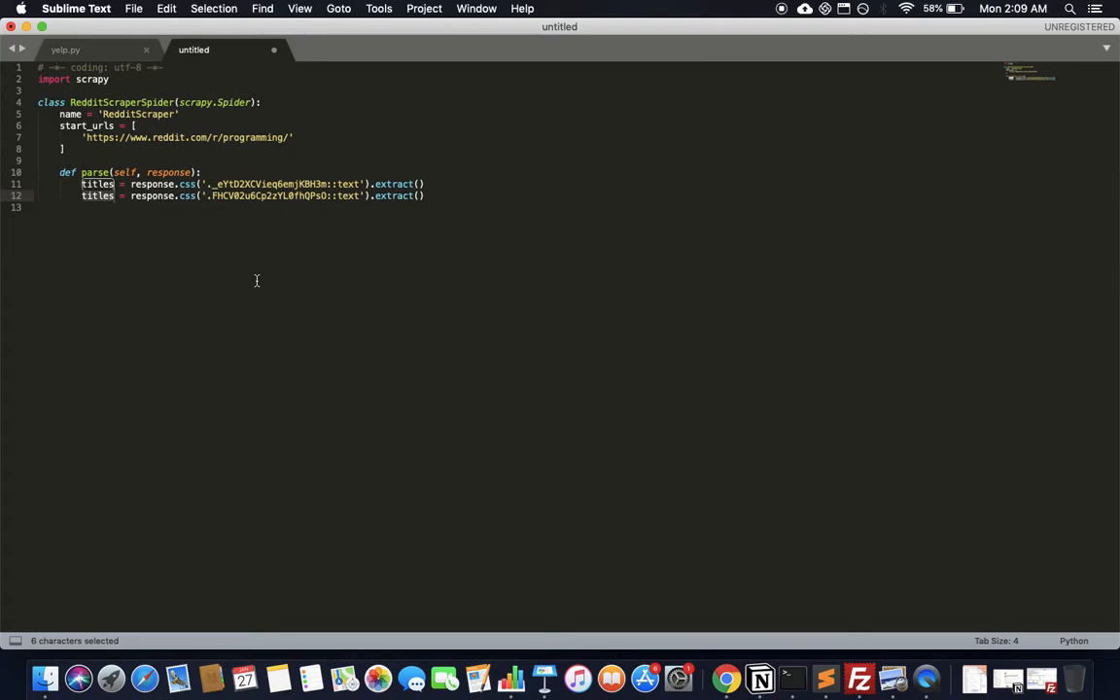
text(comment)
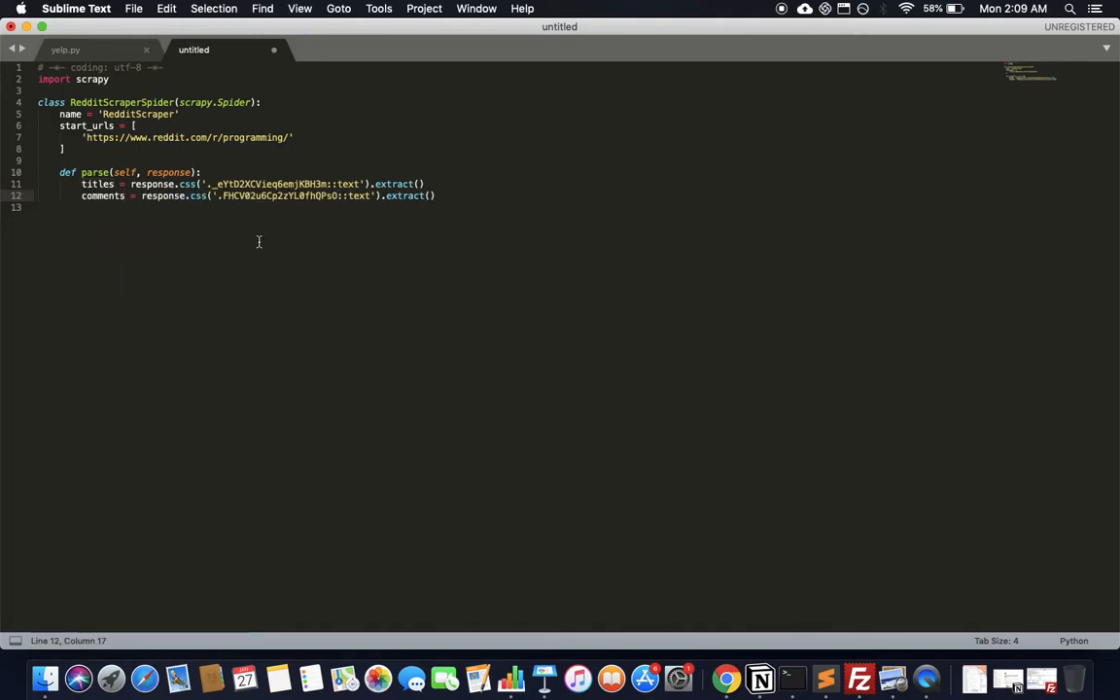
Save the new spider code under the name reddit.py inside scrapy_yelp.
key(cmd+s)
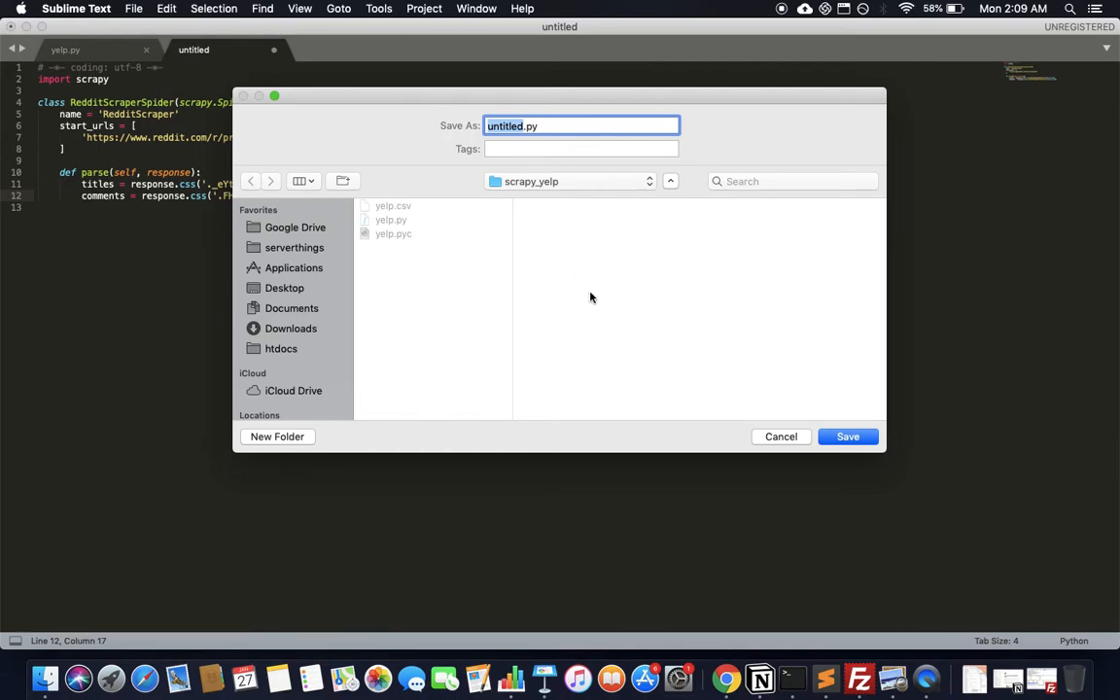
click(848, 436)
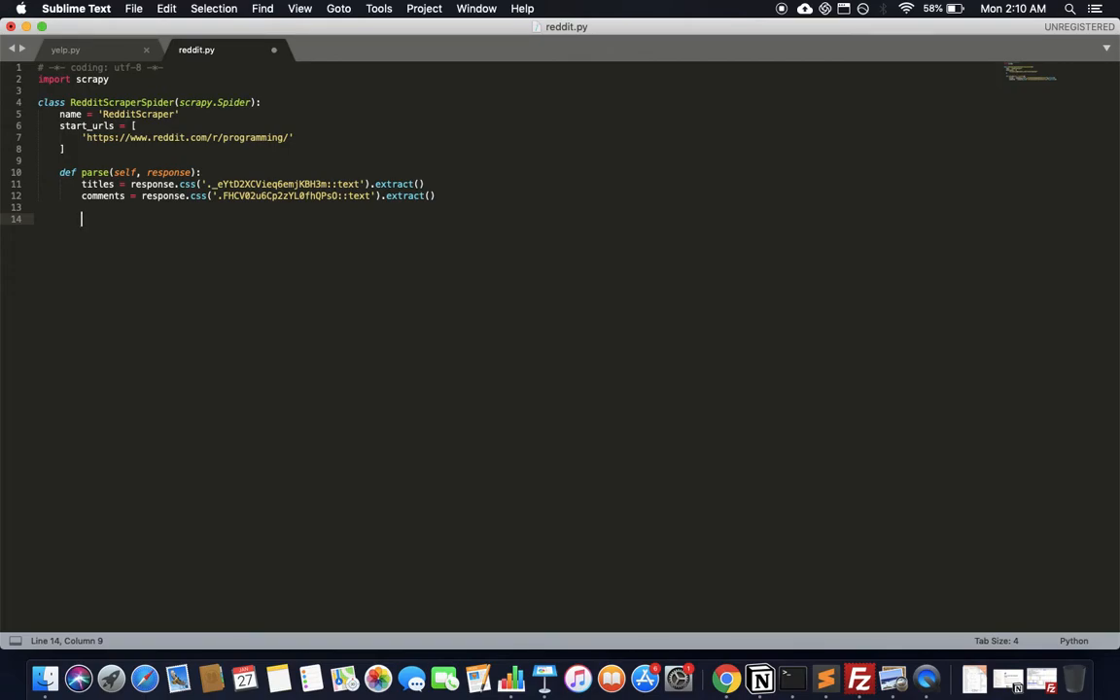
Write the loop header 'for item in zip(titles, comments):'.
text(f)
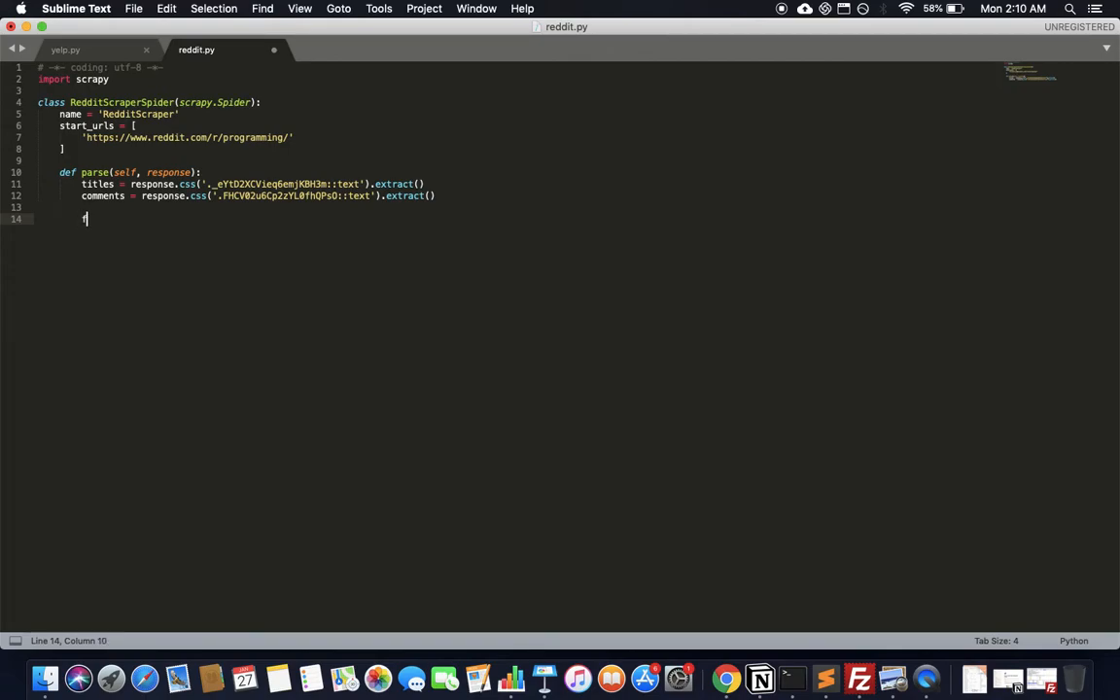
text(for)
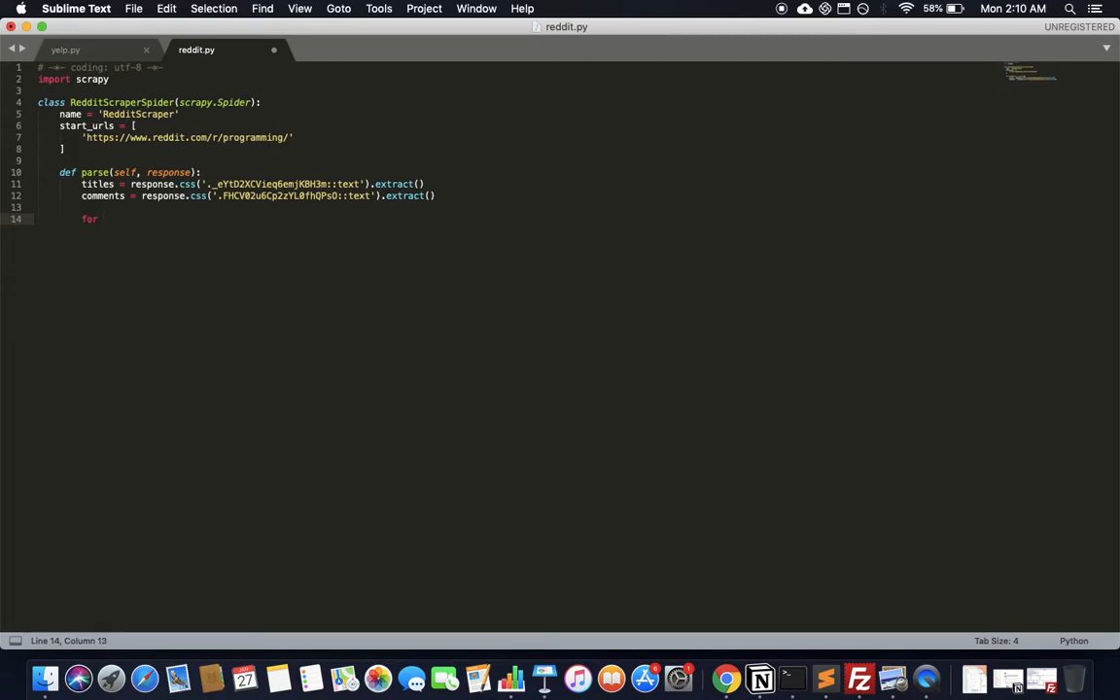
text(it)
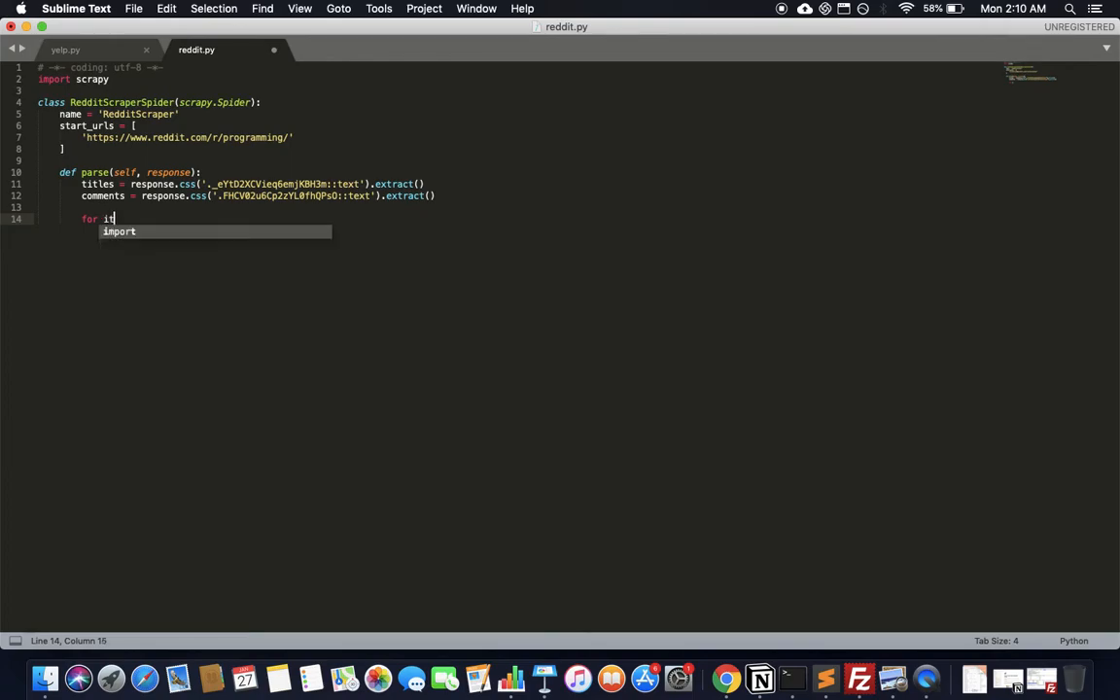
text(em)
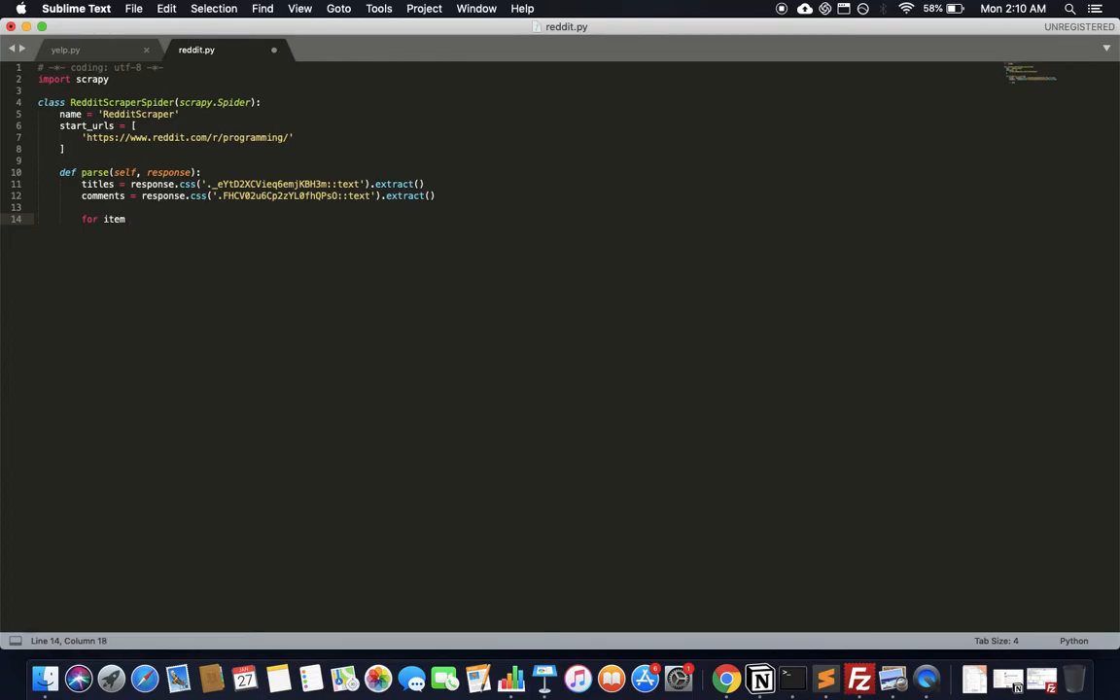
text(in)
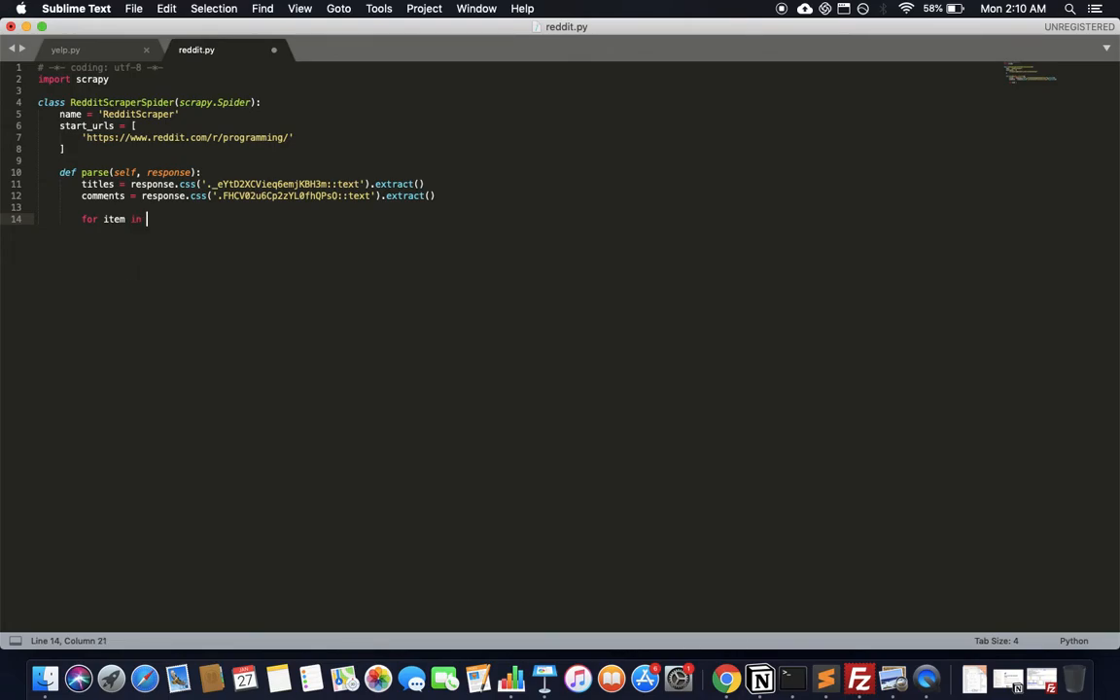
text(zi)
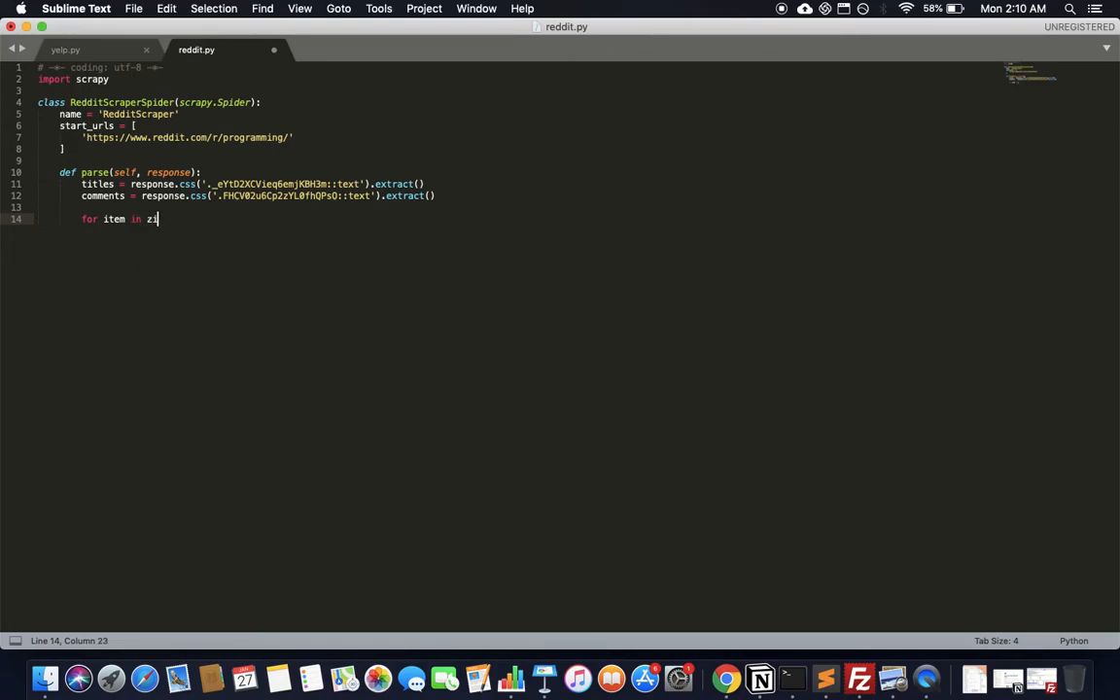
text(p())
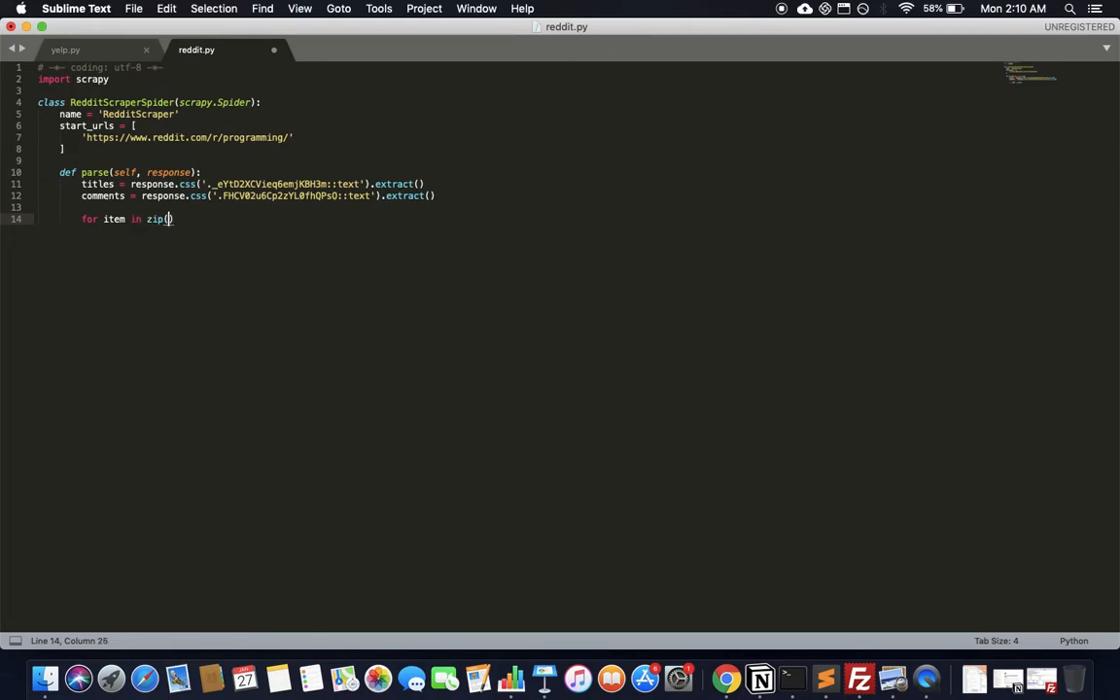
text(titles,)
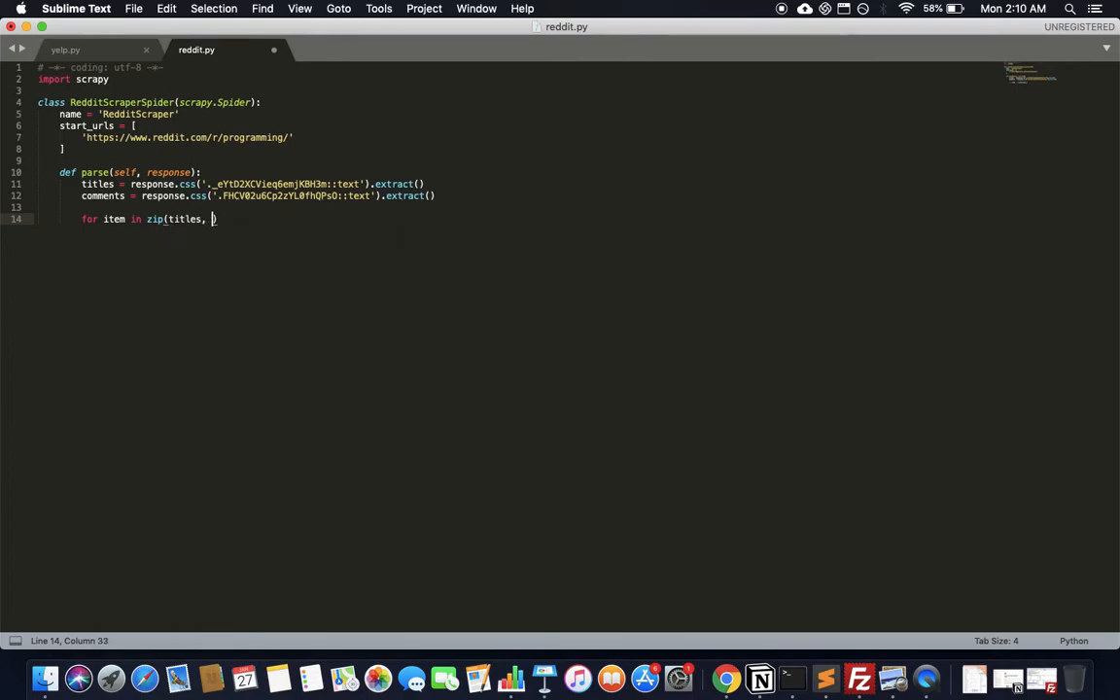
text(comments))
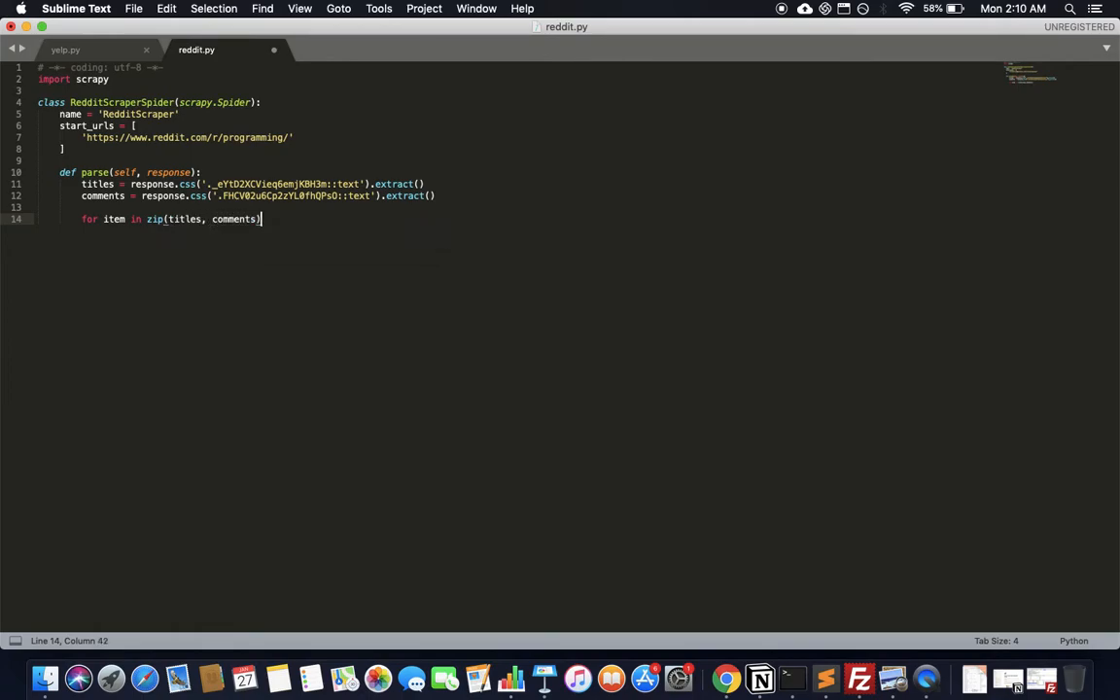
text(:)
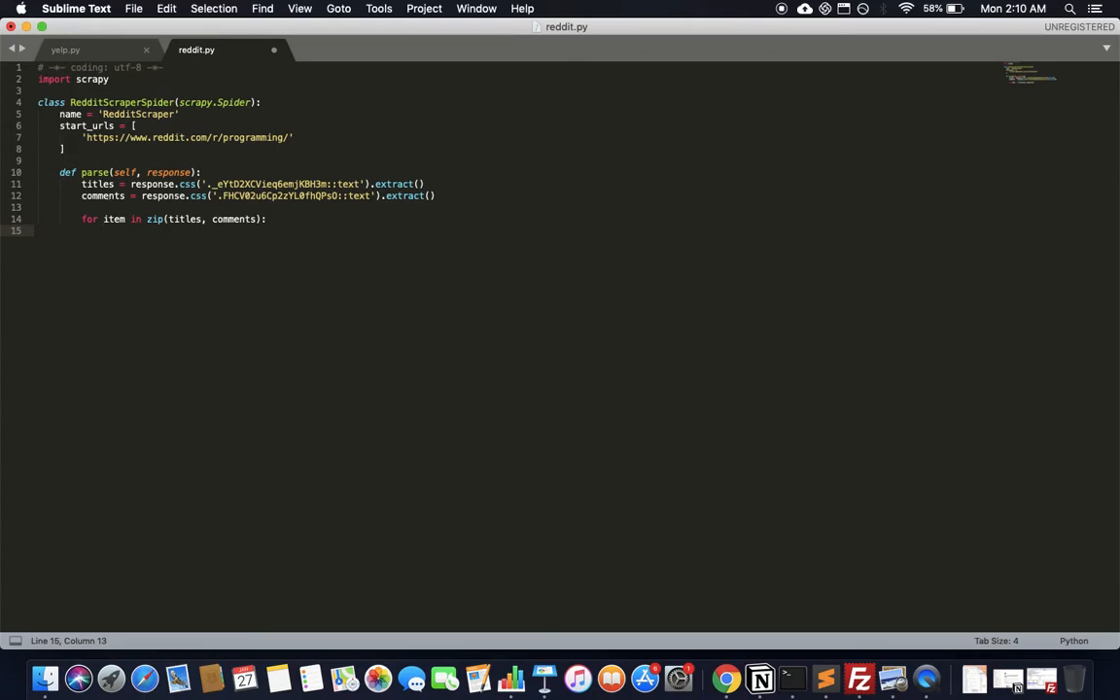
Build all_items with 'title' item[0] and 'comment' item[1], then yield all_items.
text(a)
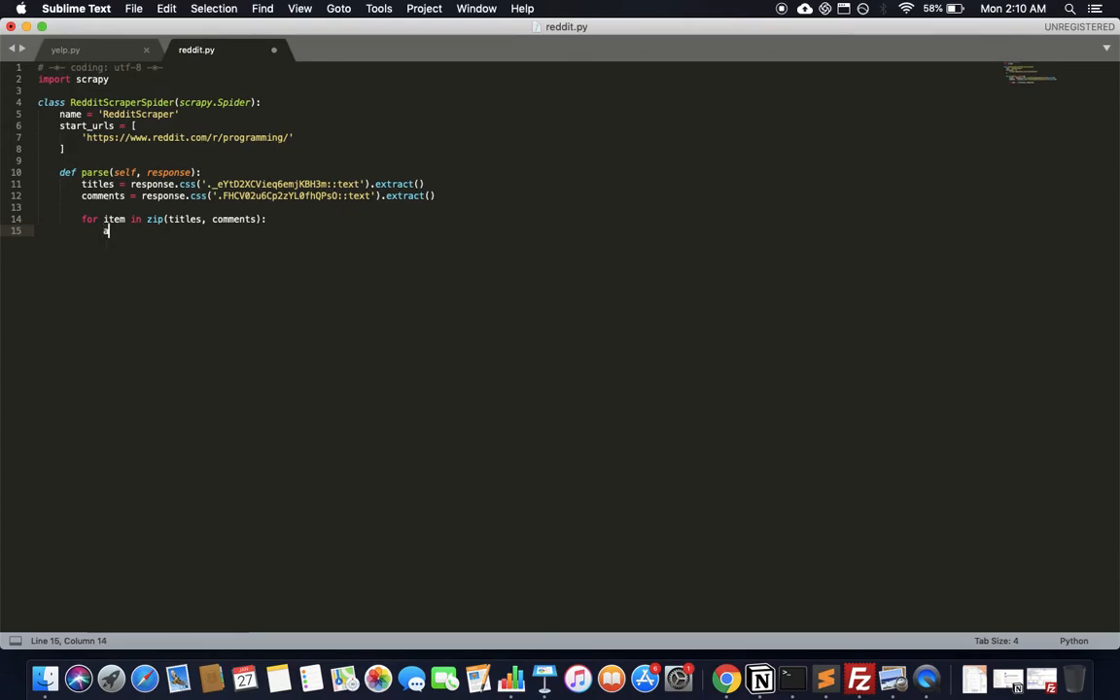
text(all_t)
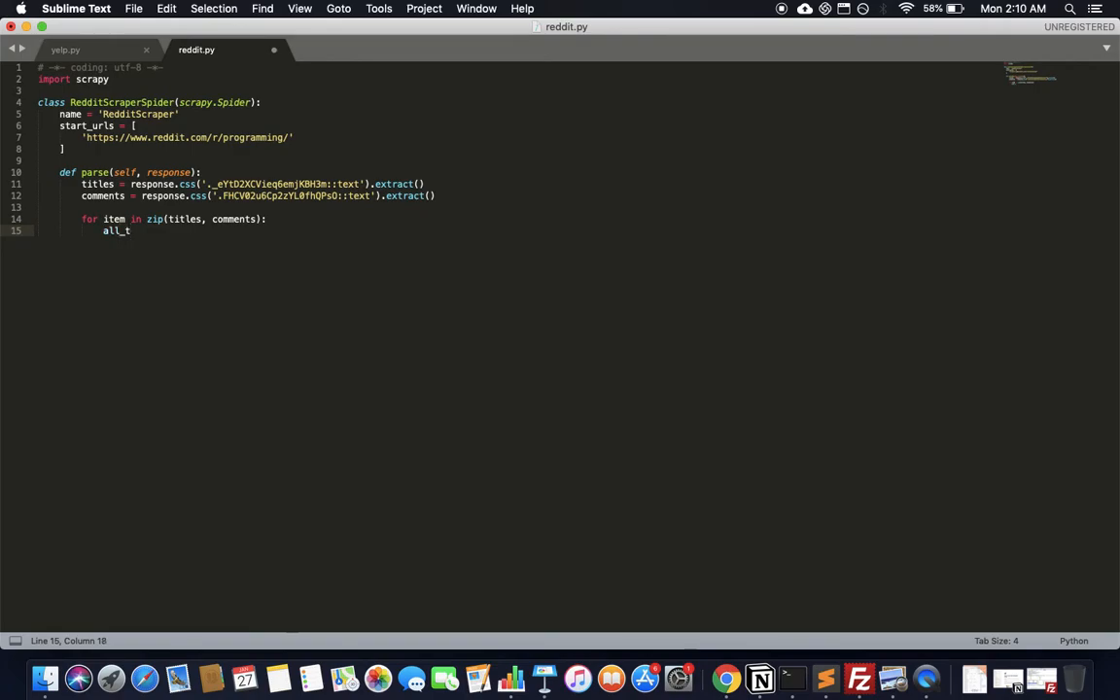
text(items)
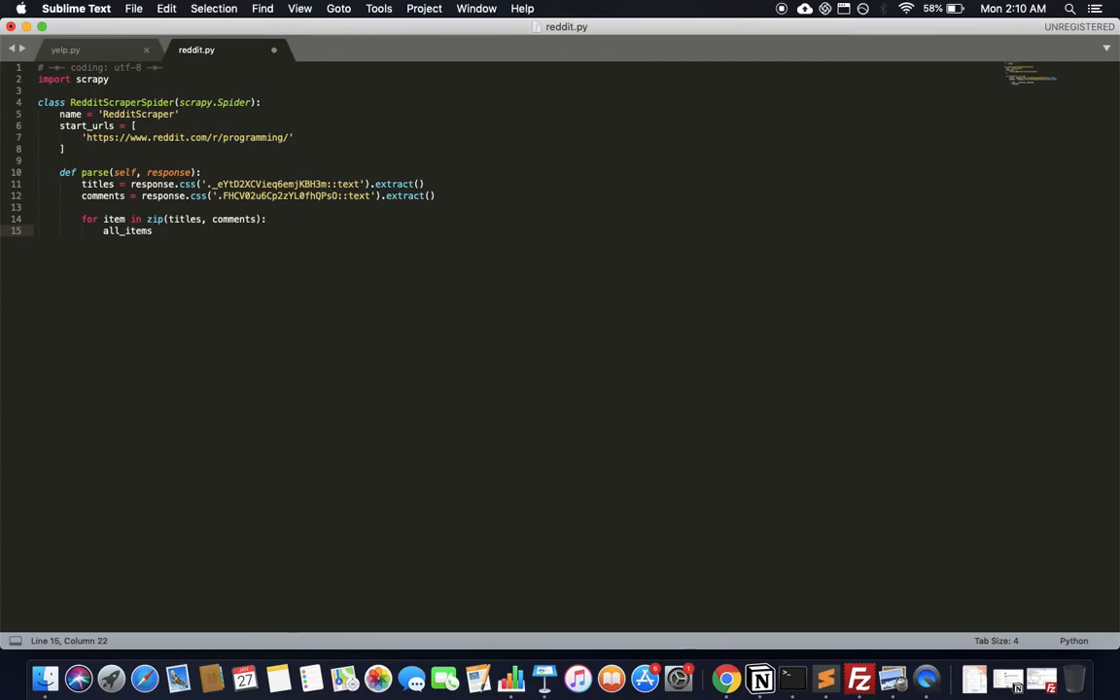
text({)
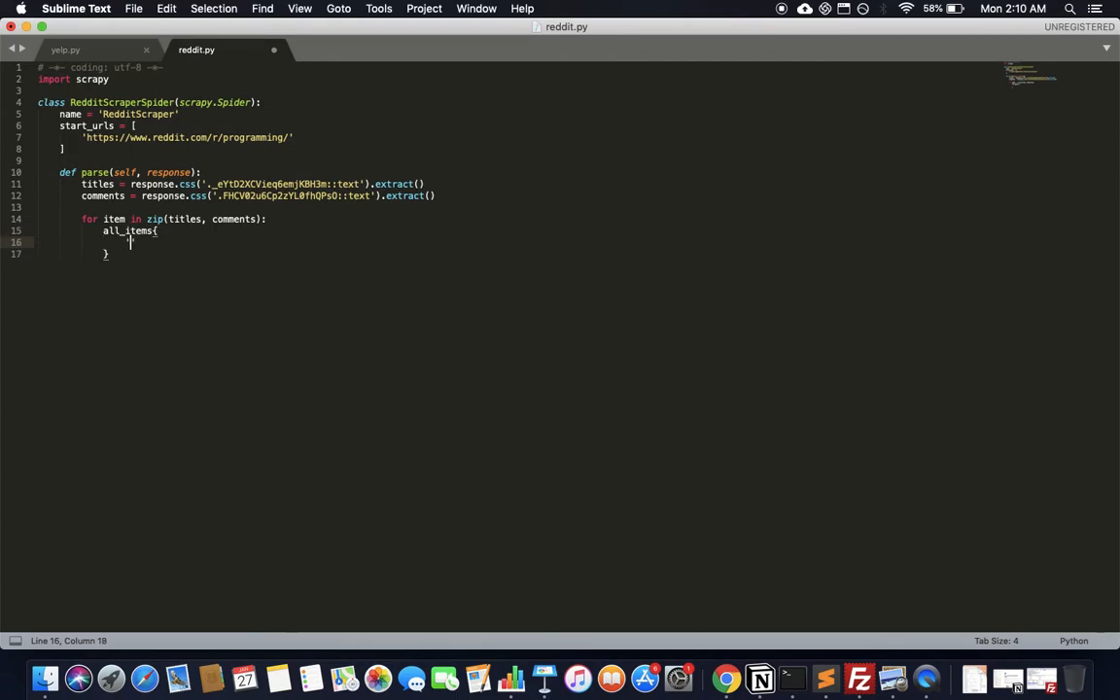
text('title')
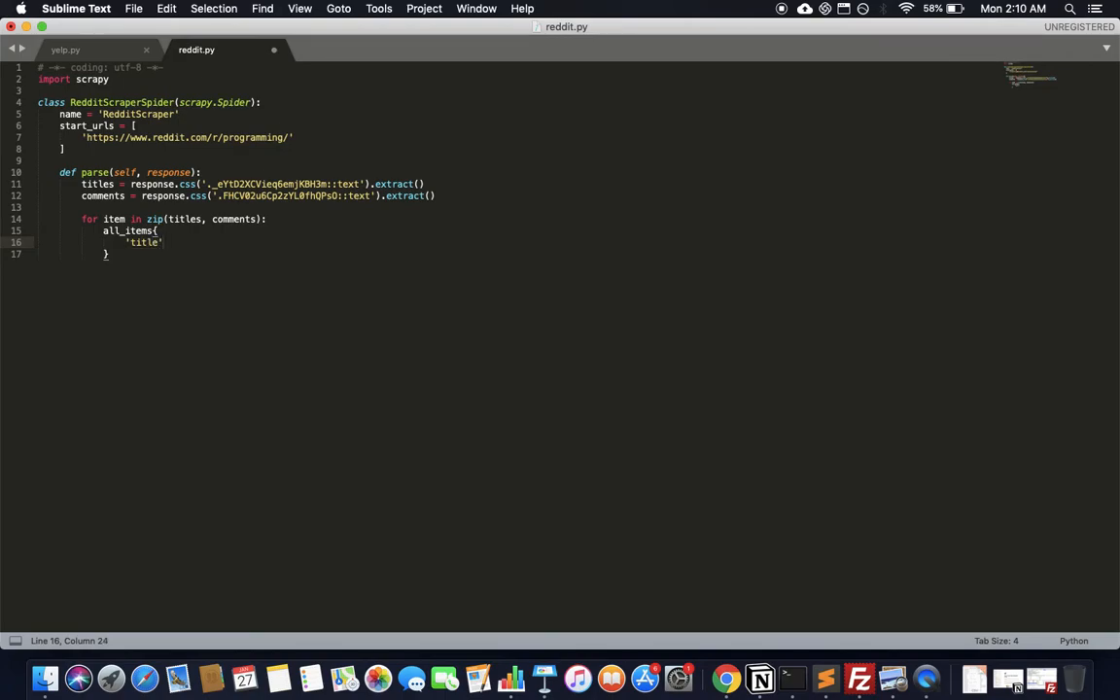
text(:)
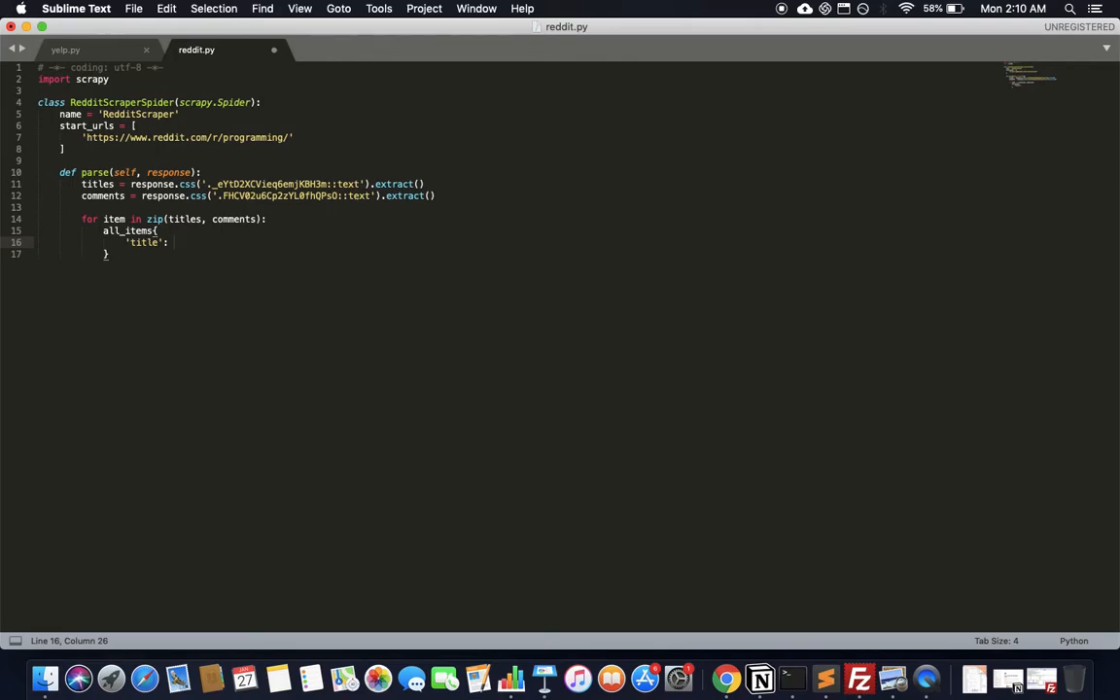
text(item)
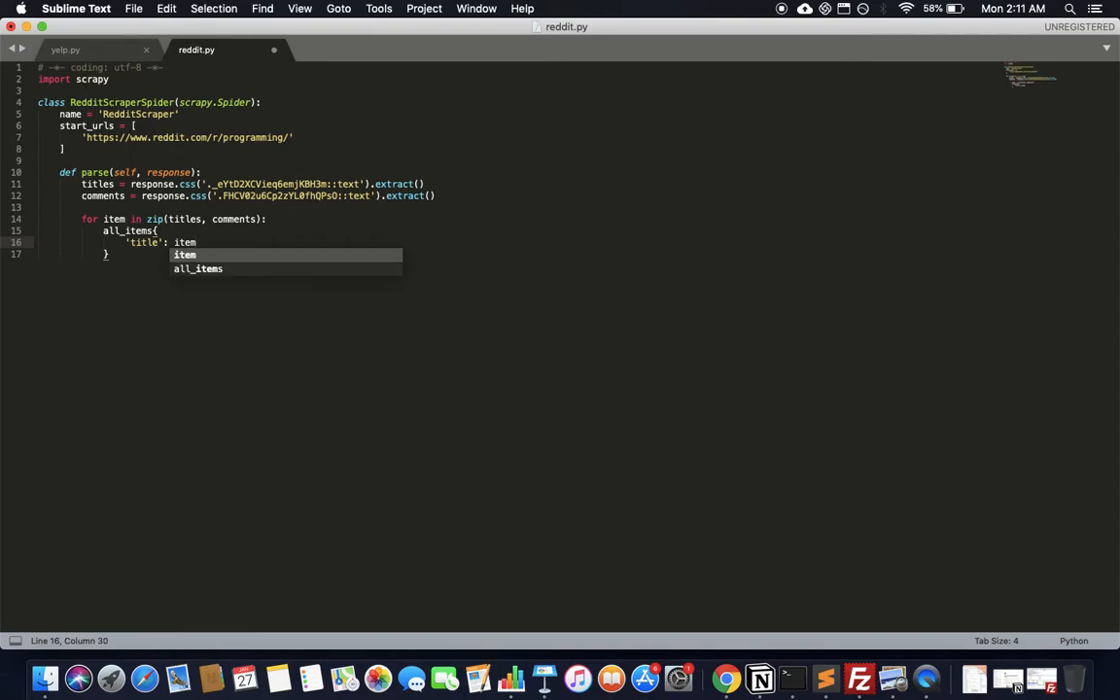
text([])
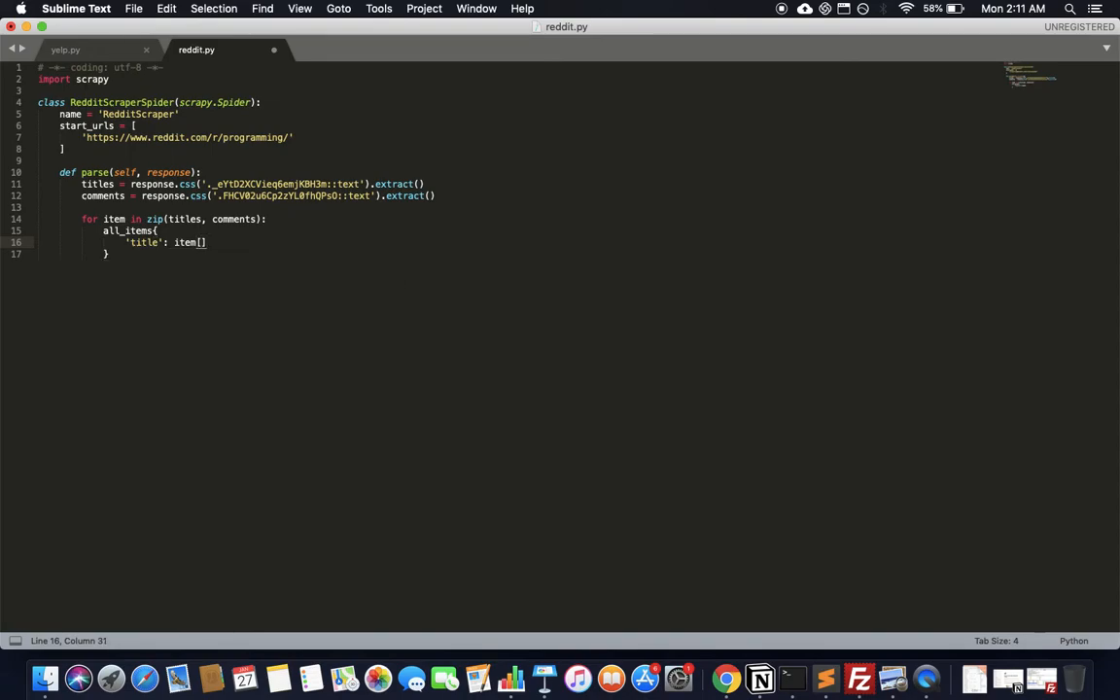
text(0)
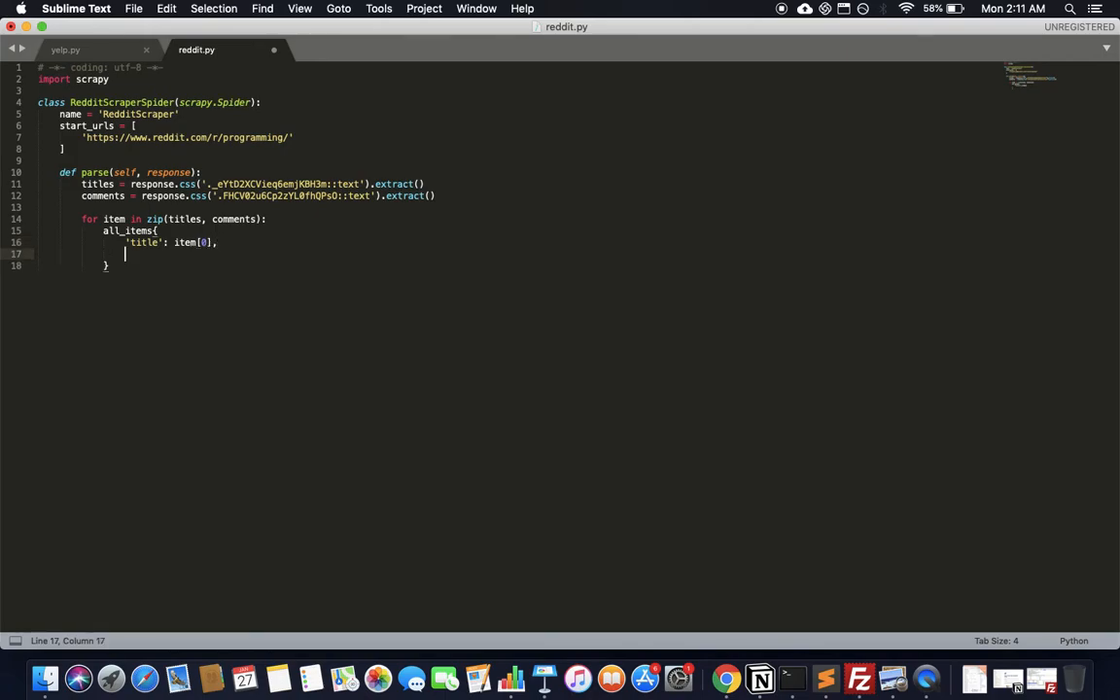
text(')
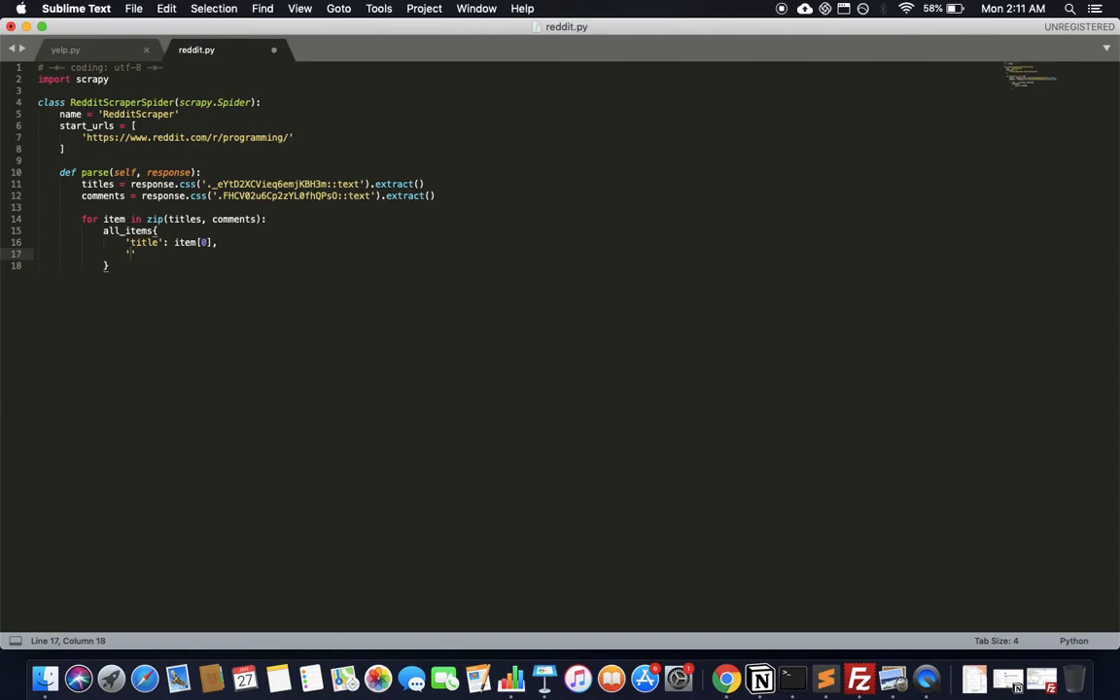
text('comment)
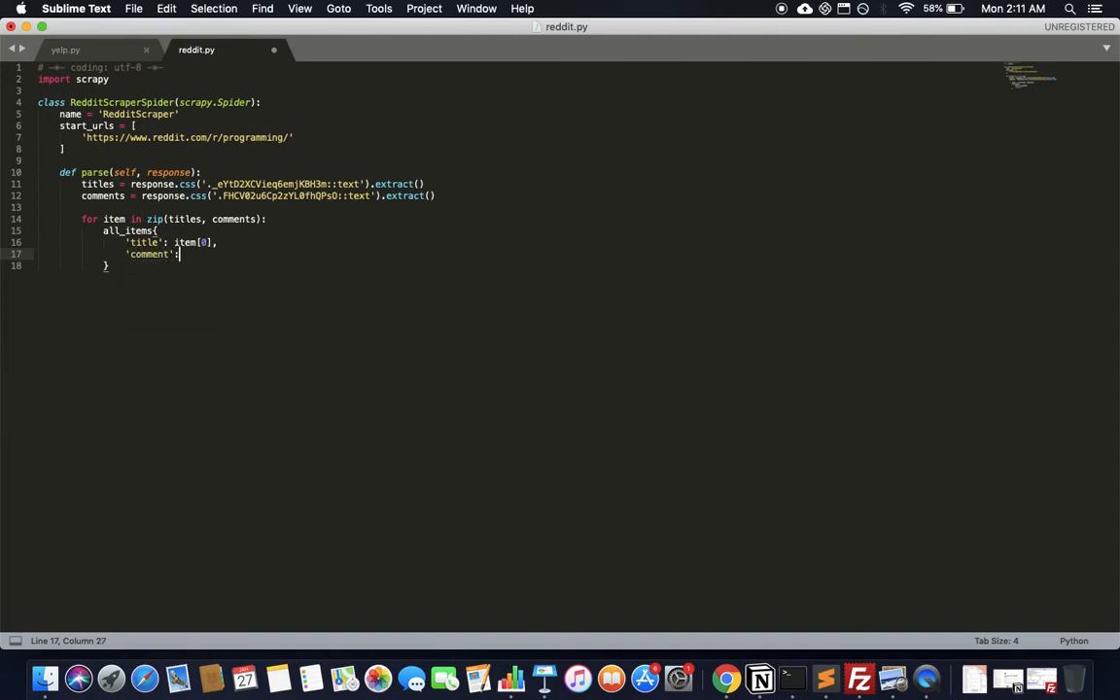
text(it)
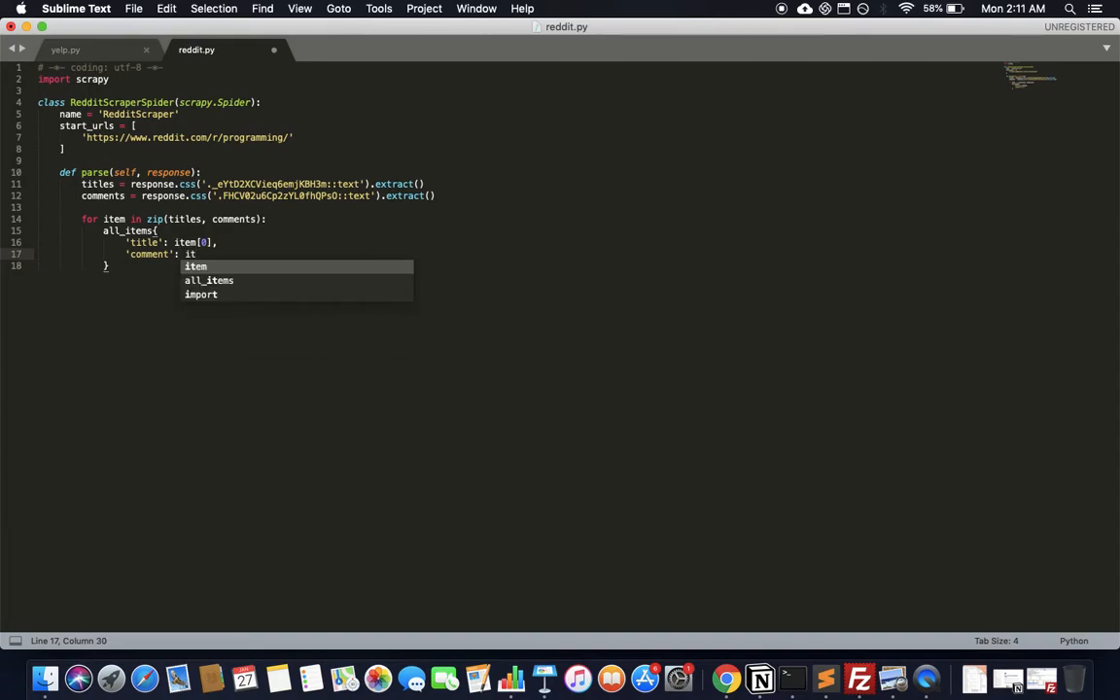
text(em[])
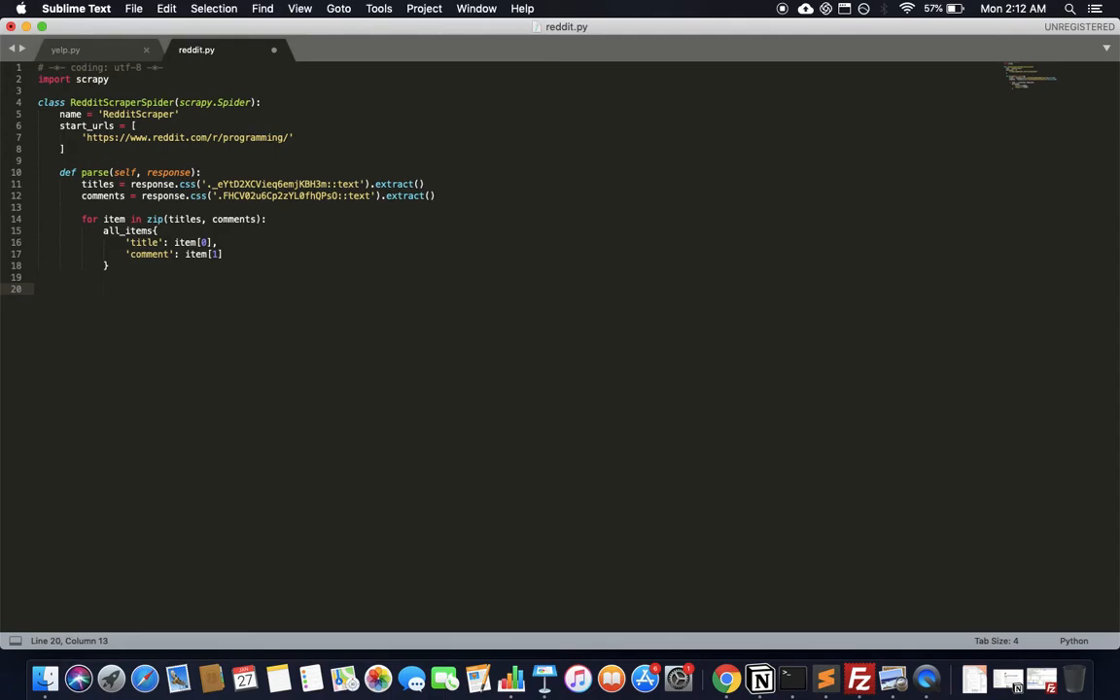
text(yield)
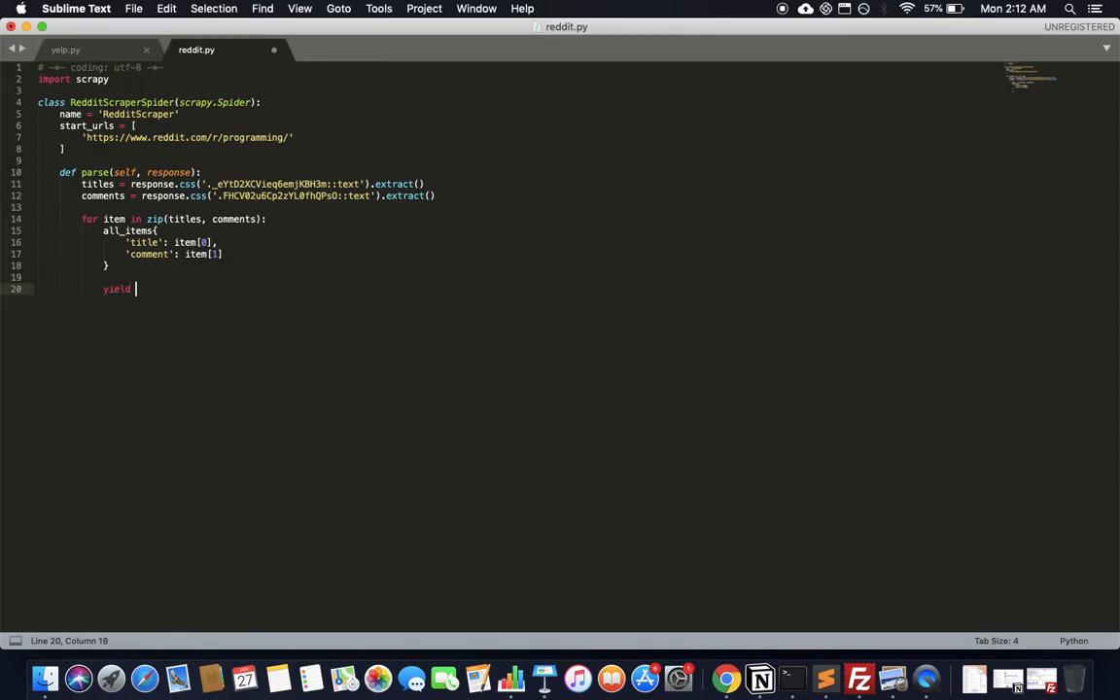
text(all_items)
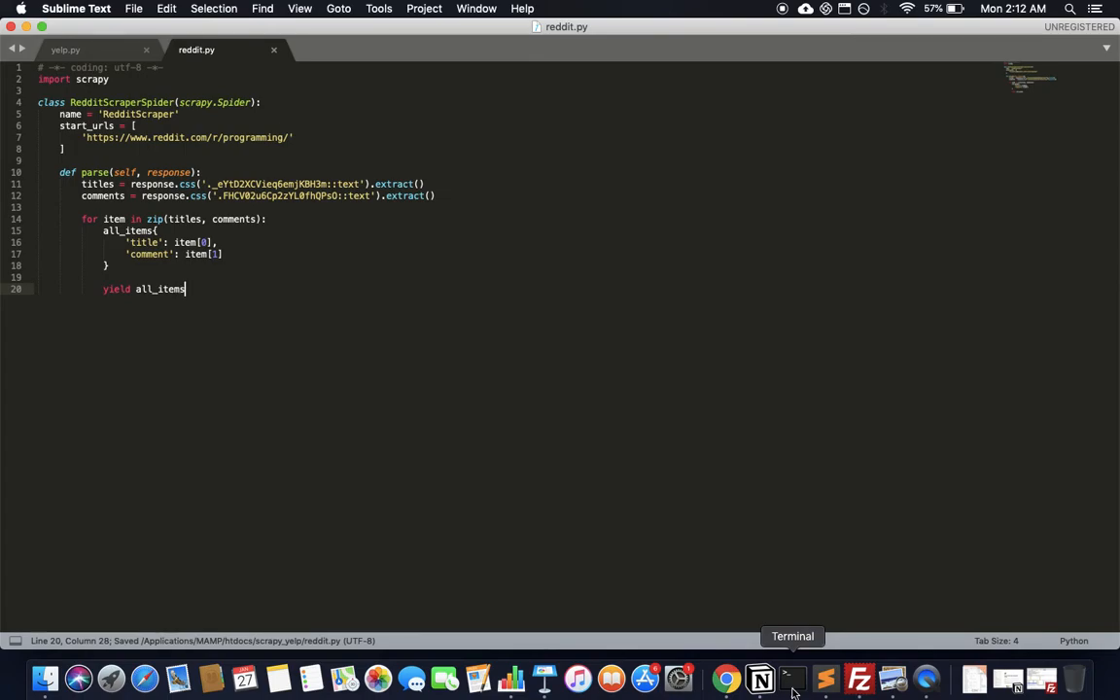
Run 'scrapy runspider reddit.py' in Terminal.
click(791, 678)
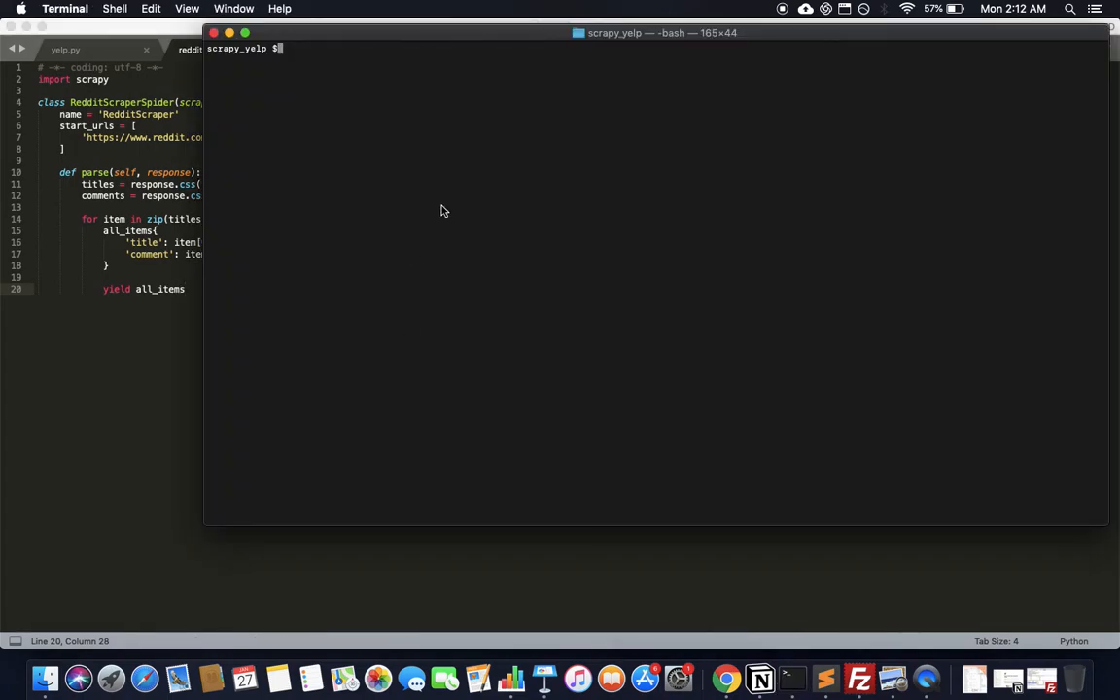
text($scrapy)
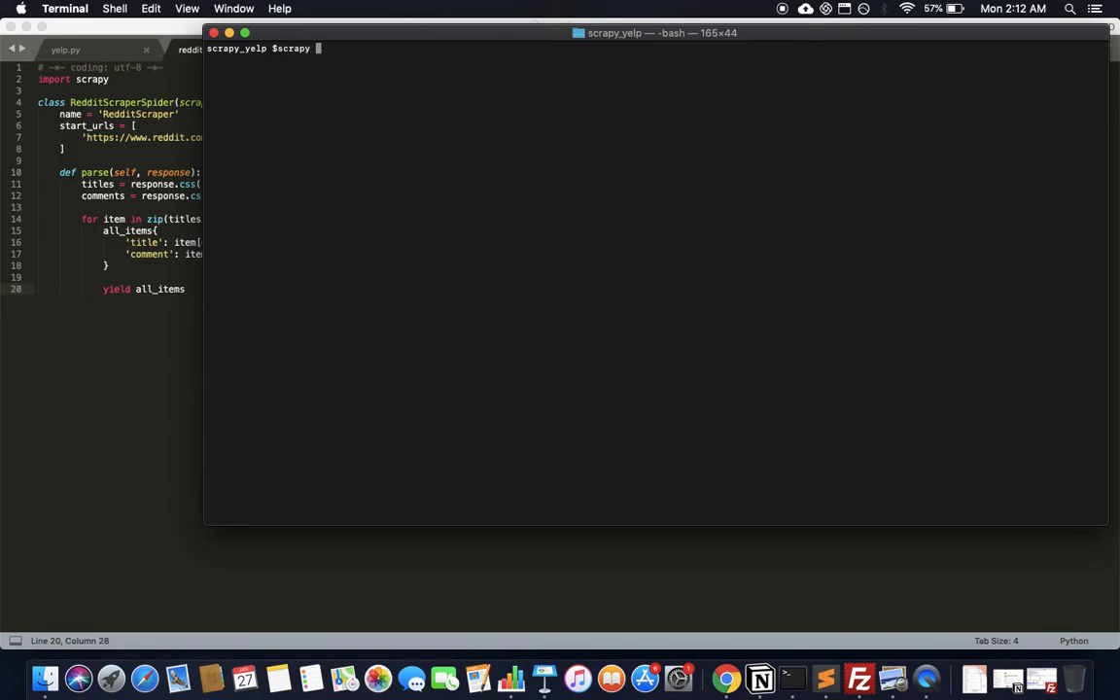
text(runspide)
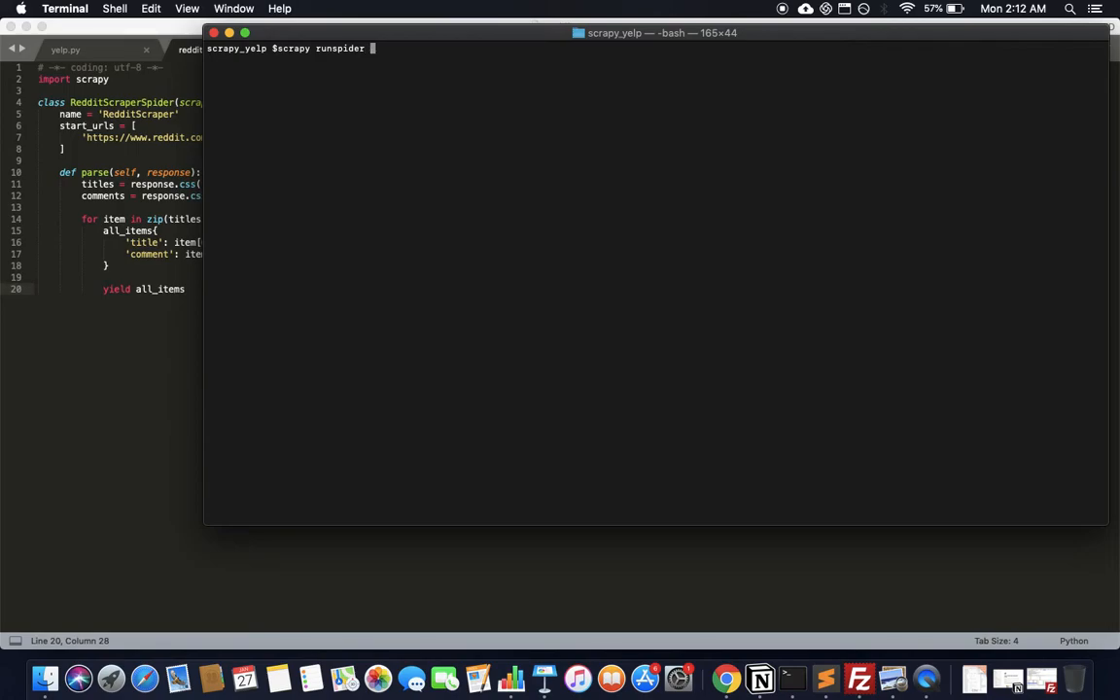
text(red)
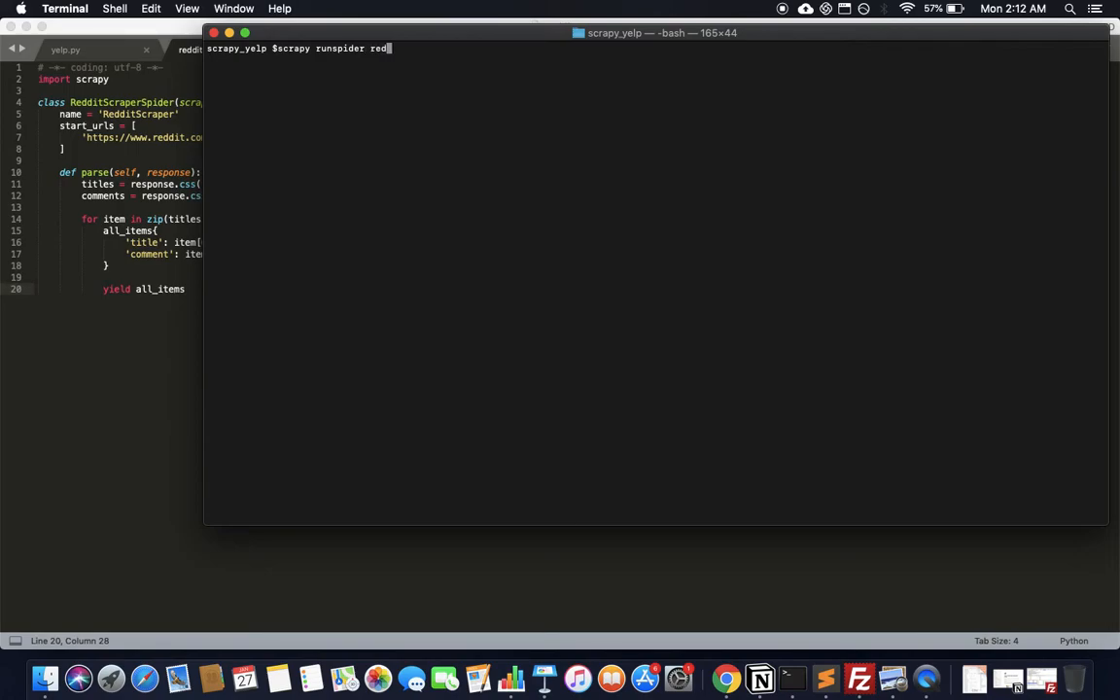
text(dit.p)
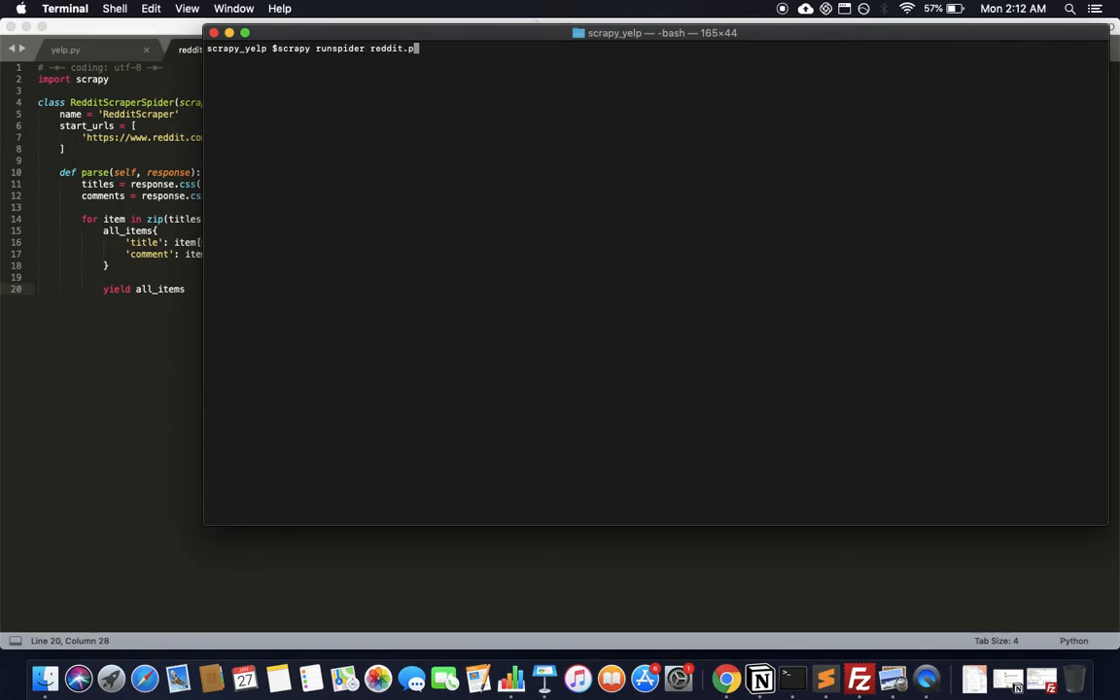
key(Return)
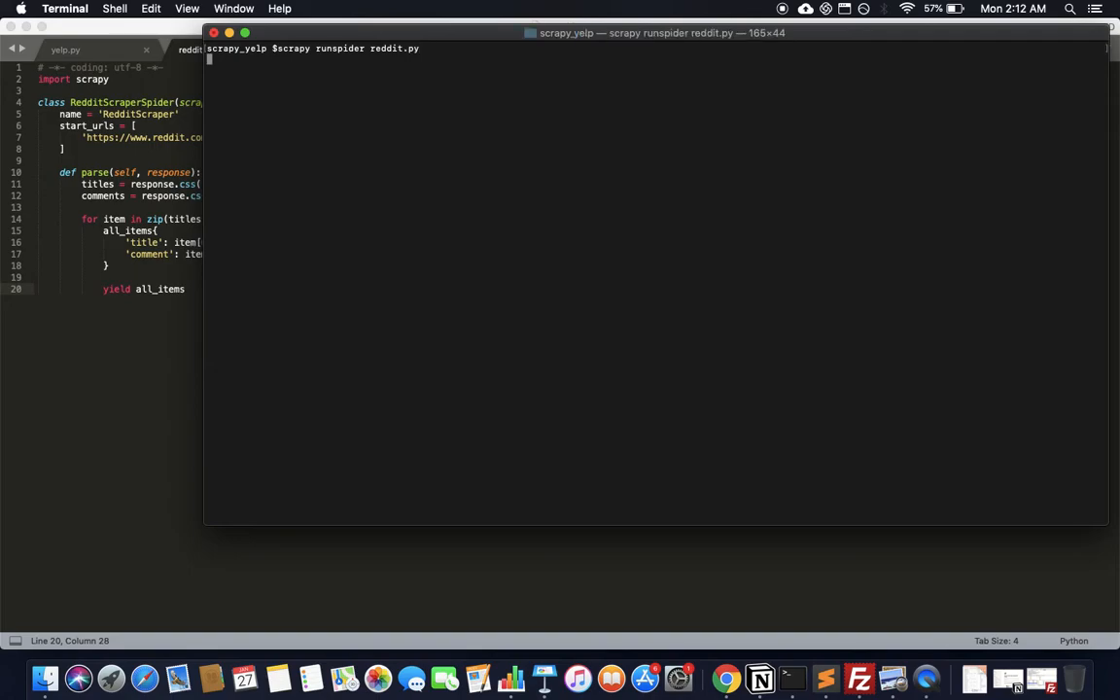
key(Return)
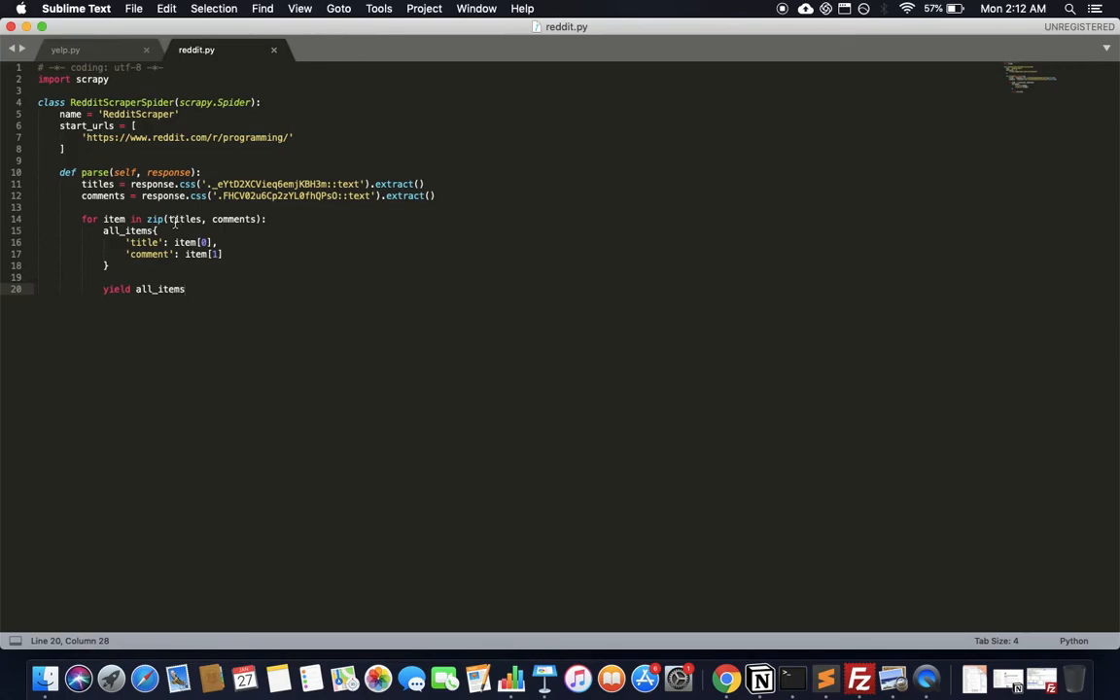
Fix the missing '=' in the all_items assignment on line 15.
click(166, 219)
text( = )
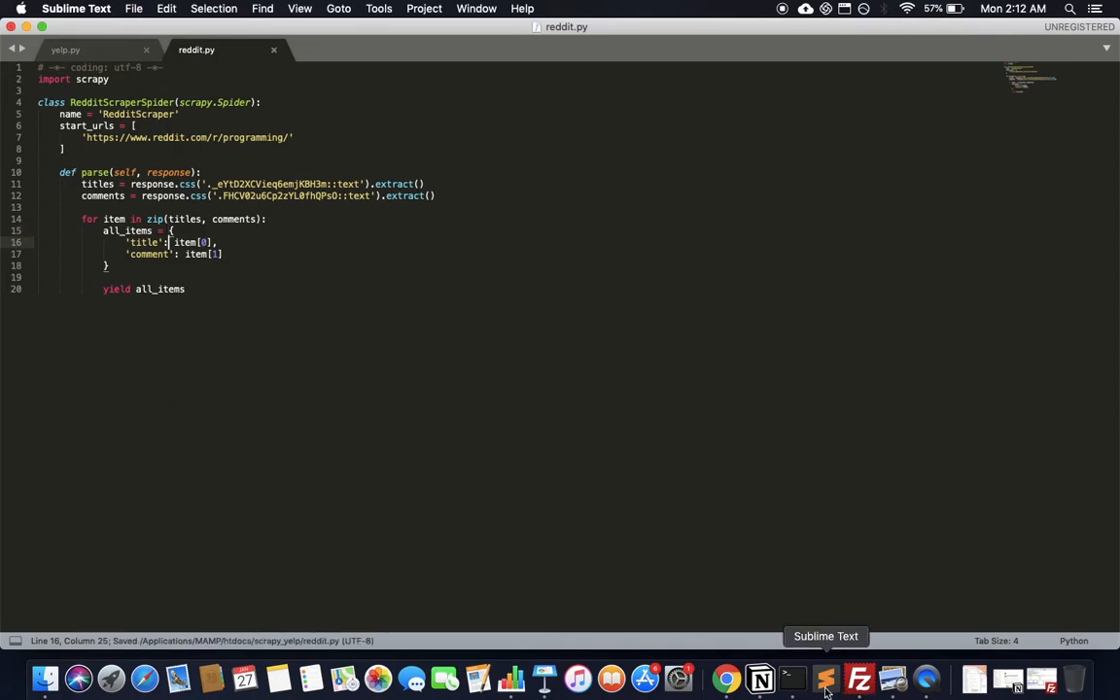
click(792, 677)
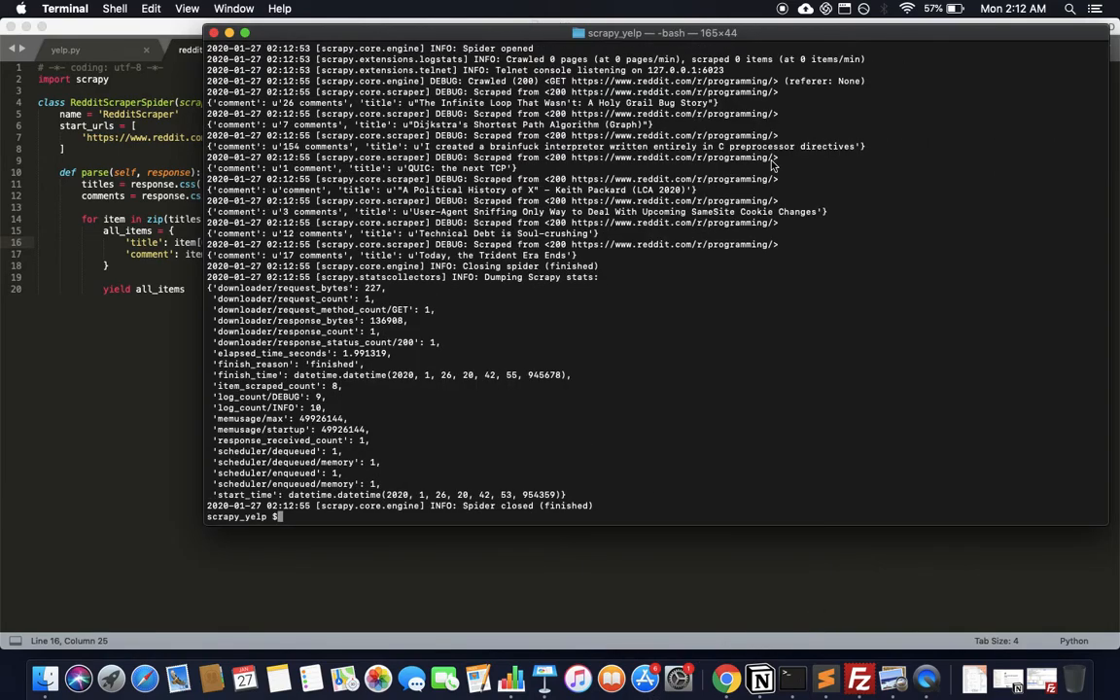
mouse_move(550, 102)
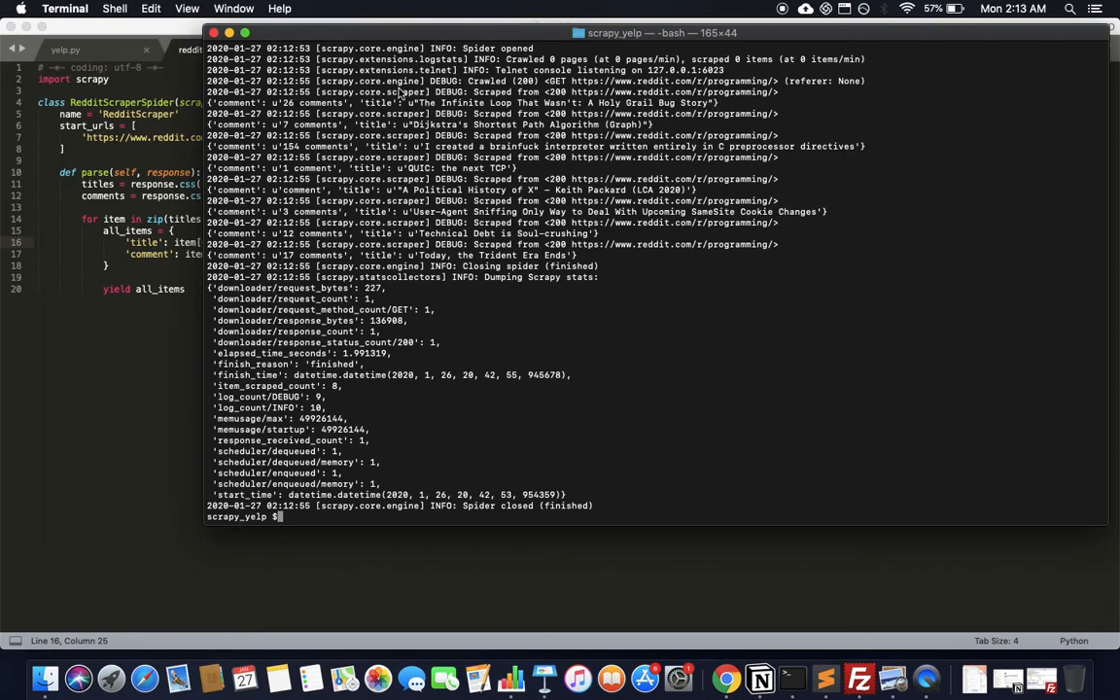
mouse_move(335, 110)
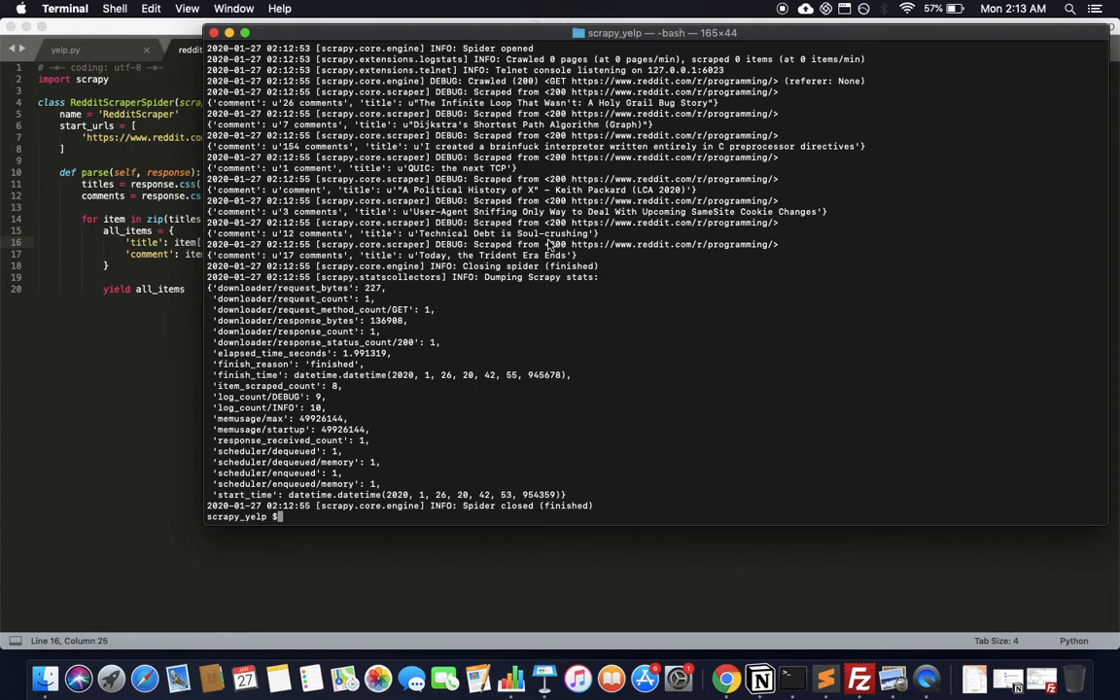
mouse_move(448, 283)
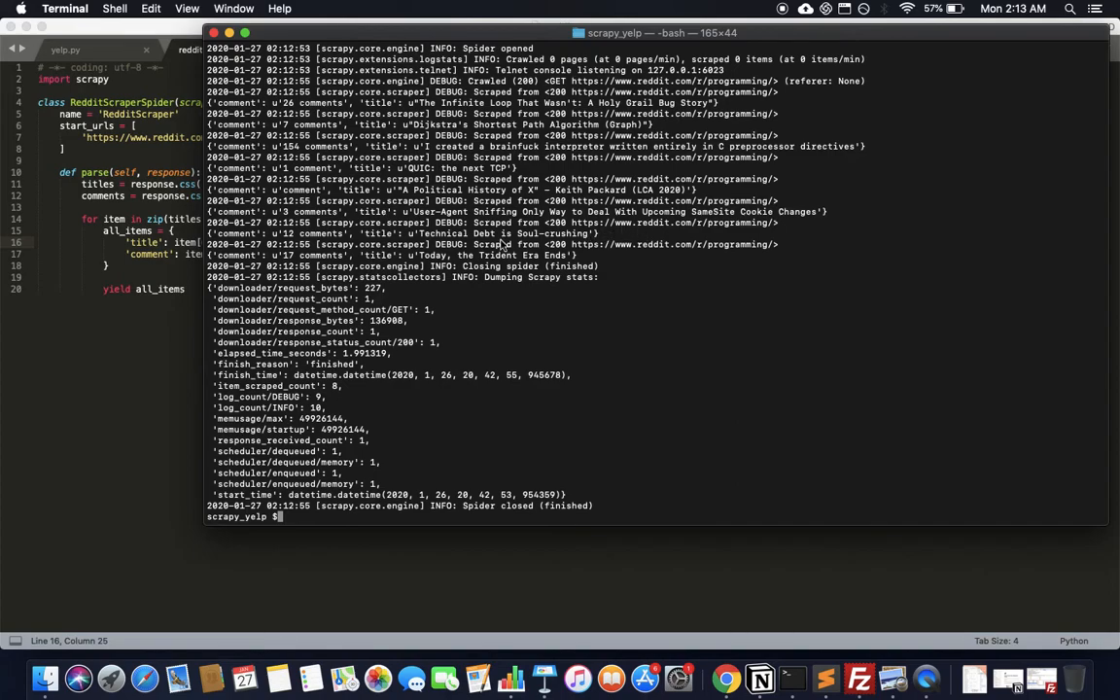
mouse_move(139, 350)
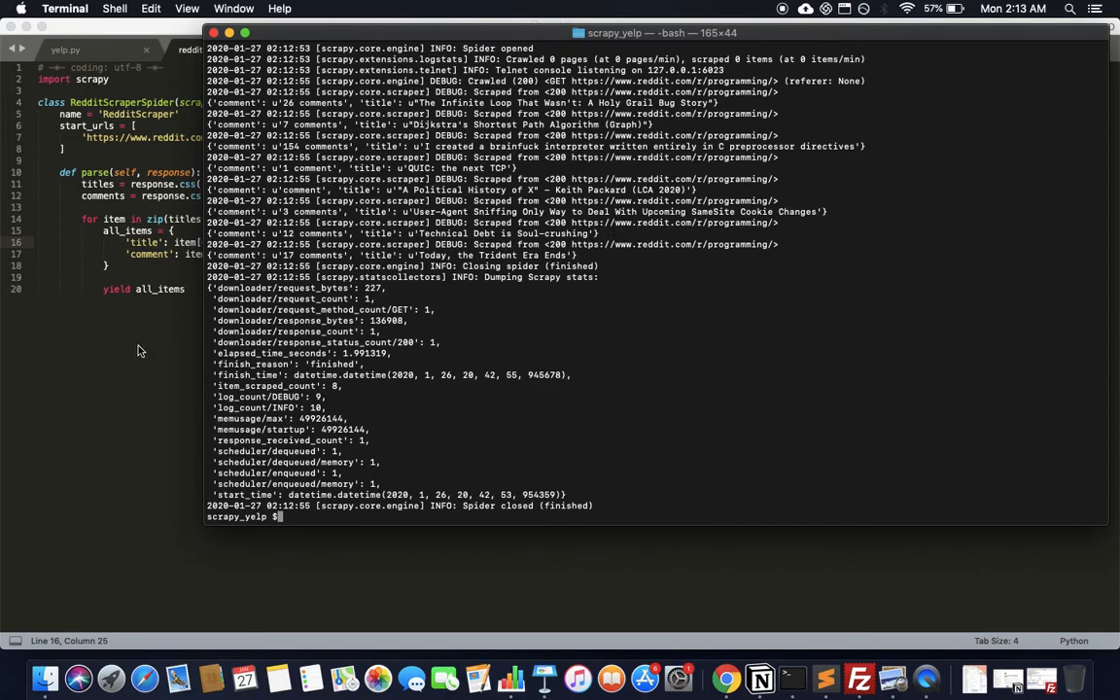
mouse_move(394, 434)
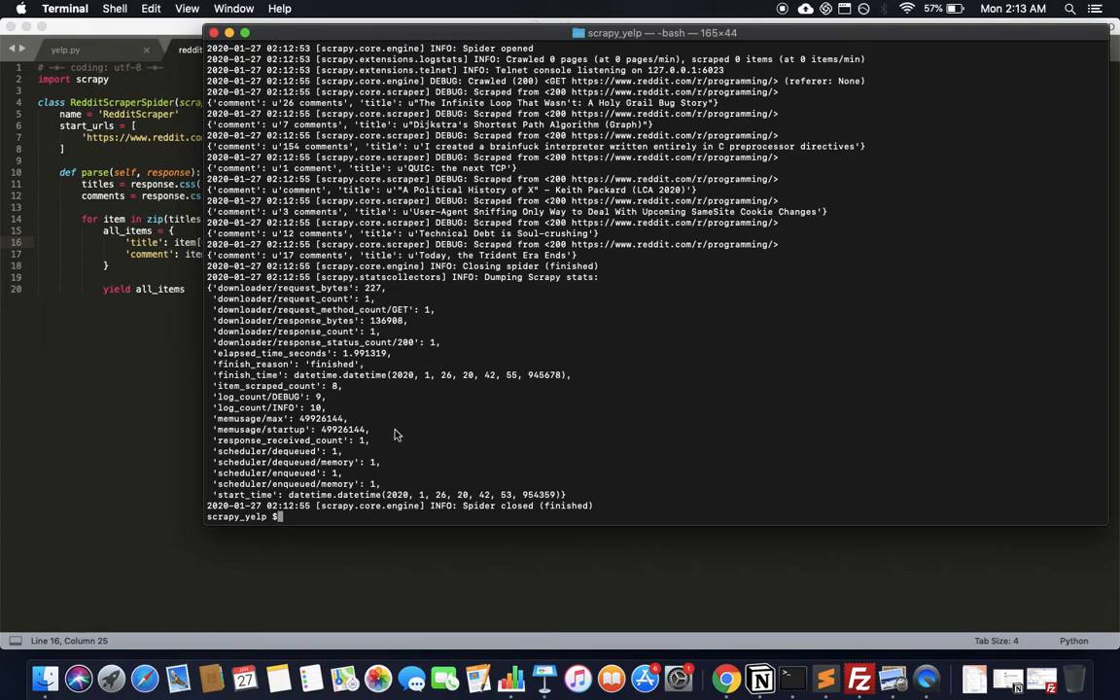
Review the eight scraped items and retype 'scrapy runspider reddit.py' at the prompt.
text(scrapy runspider reddit.py)
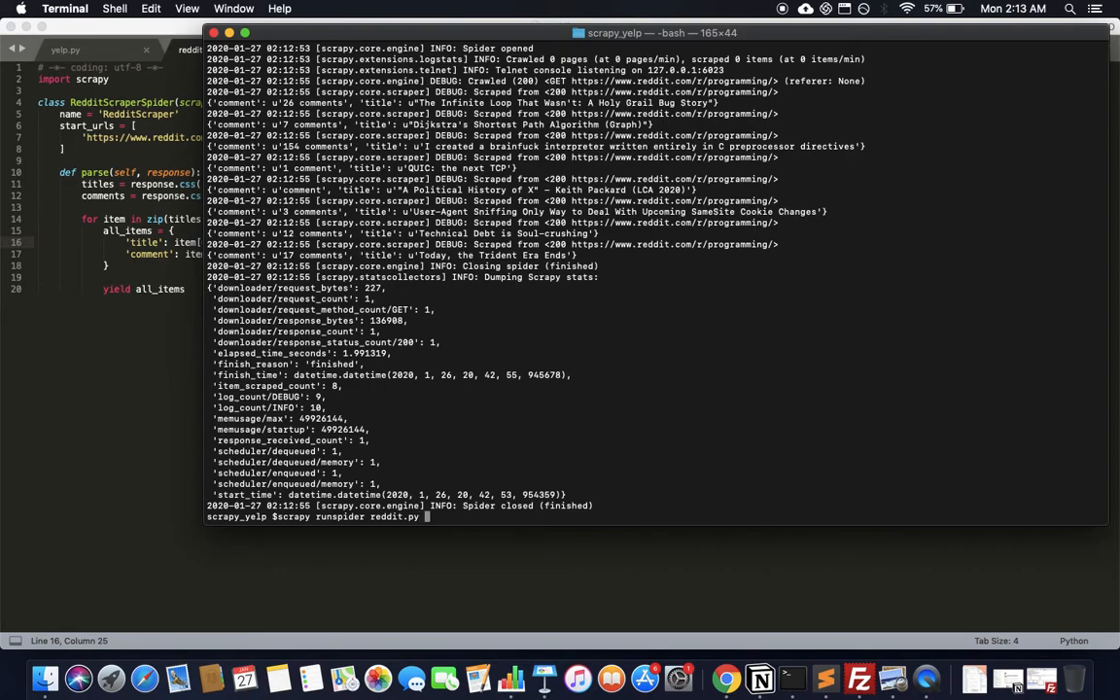
Append '-o reddit.csv' to the command and run it, storing 8 items.
text(-o)
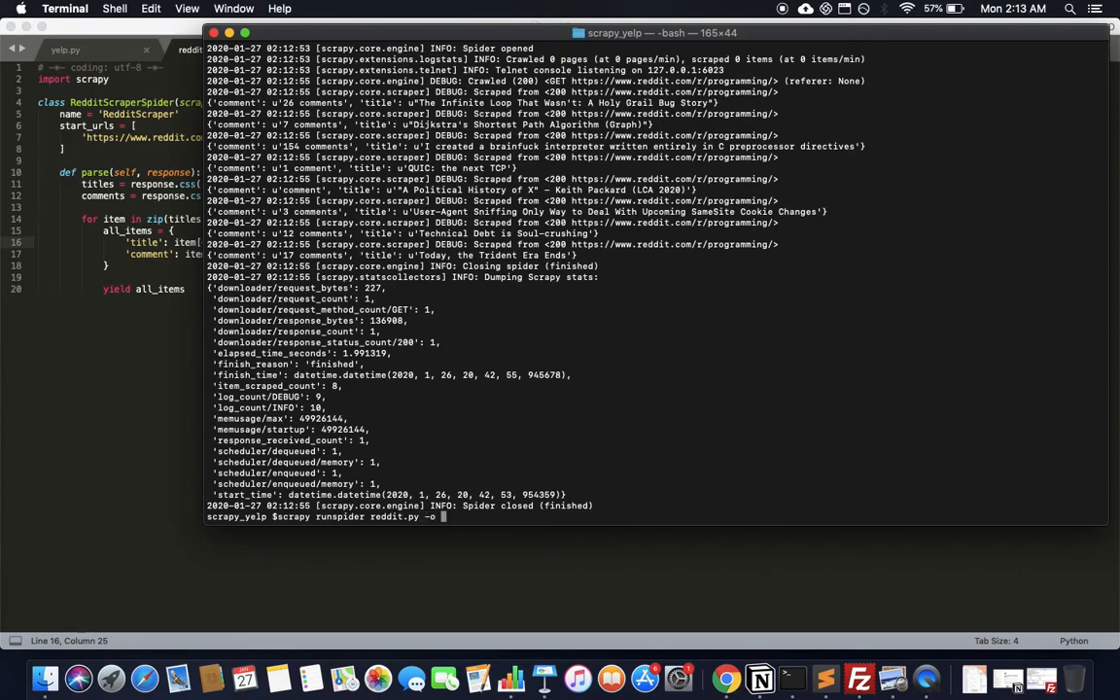
text(reddit.)
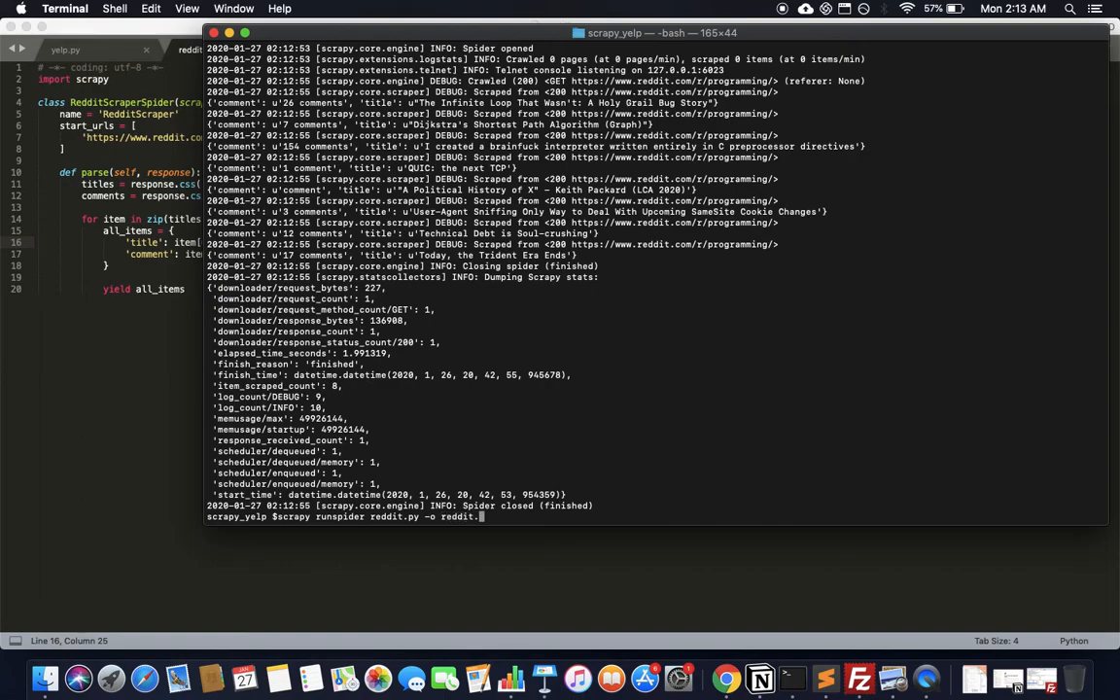
text(csv)
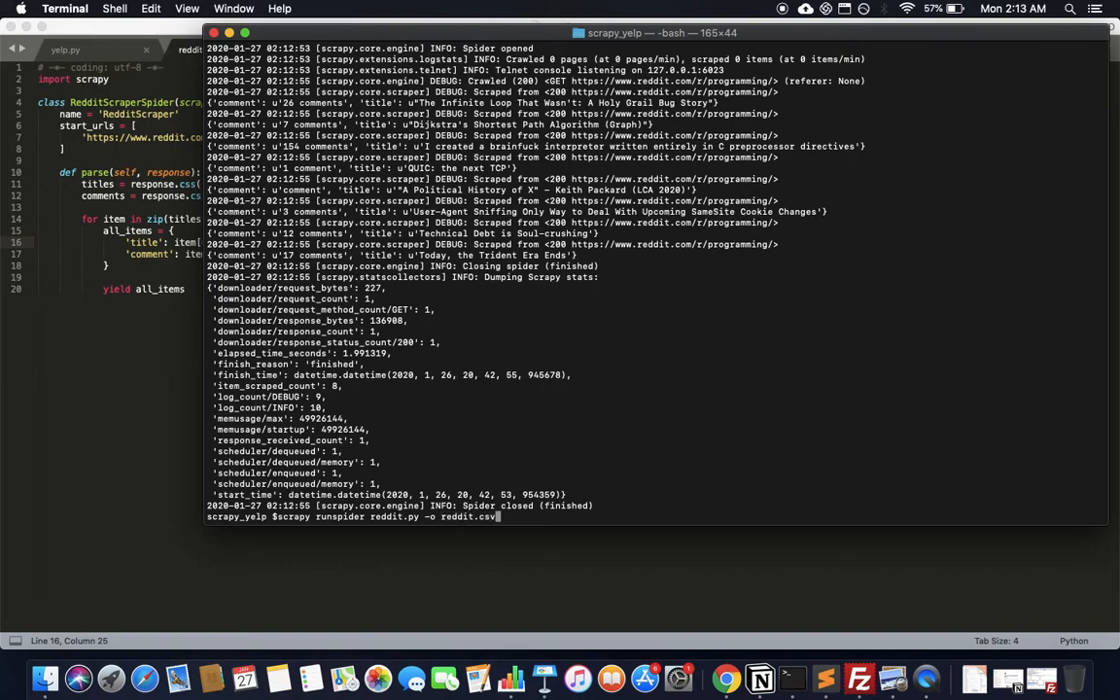
key(Return)
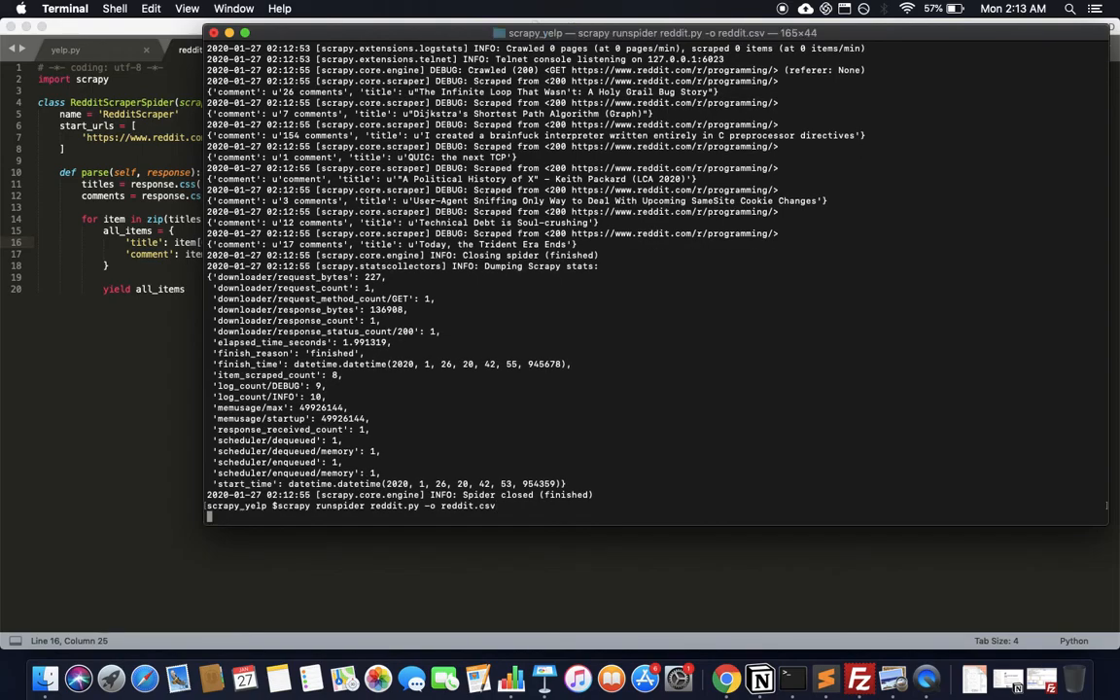
key(Return)
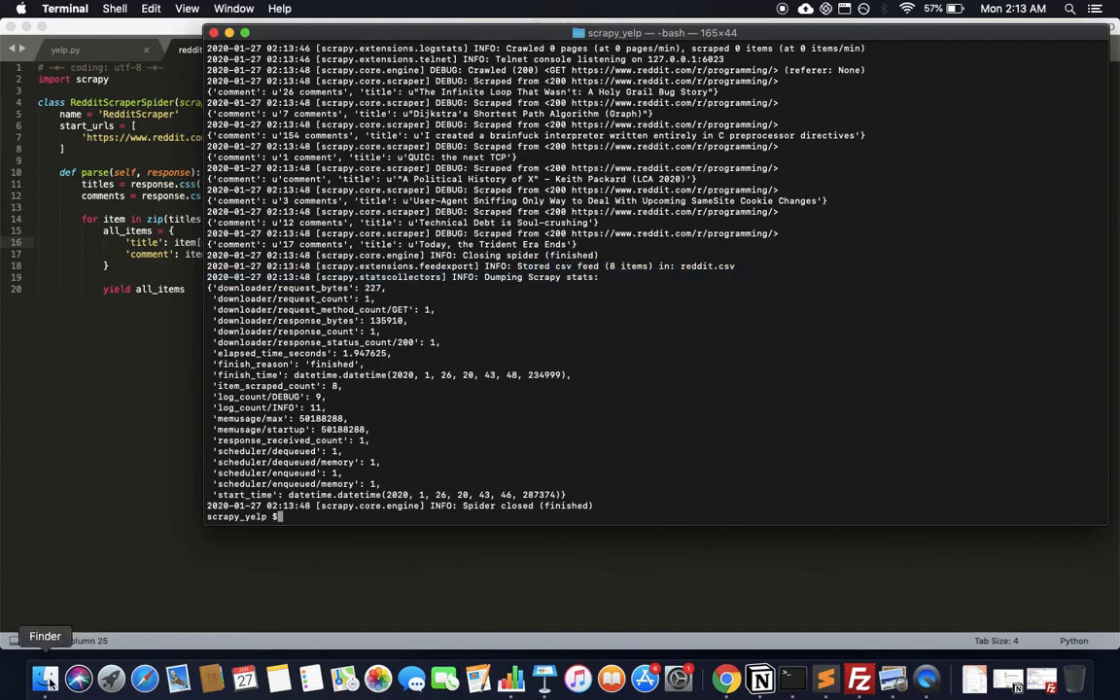
Open reddit.csv from the scrapy_yelp folder via Finder.
click(46, 677)
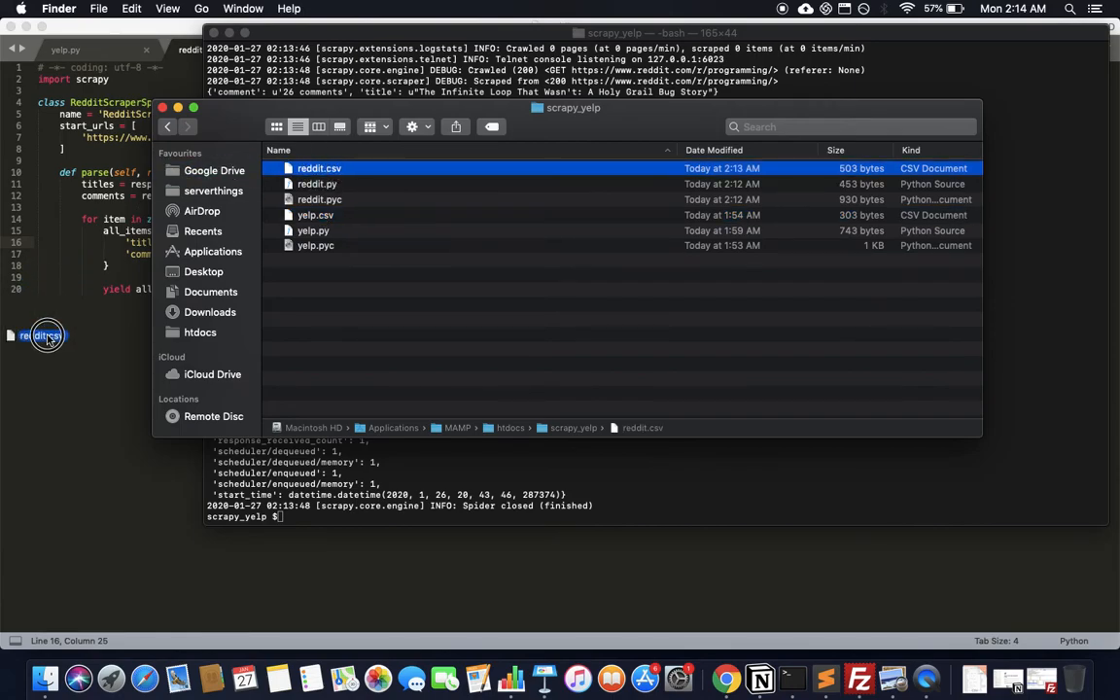
double_click(318, 168)
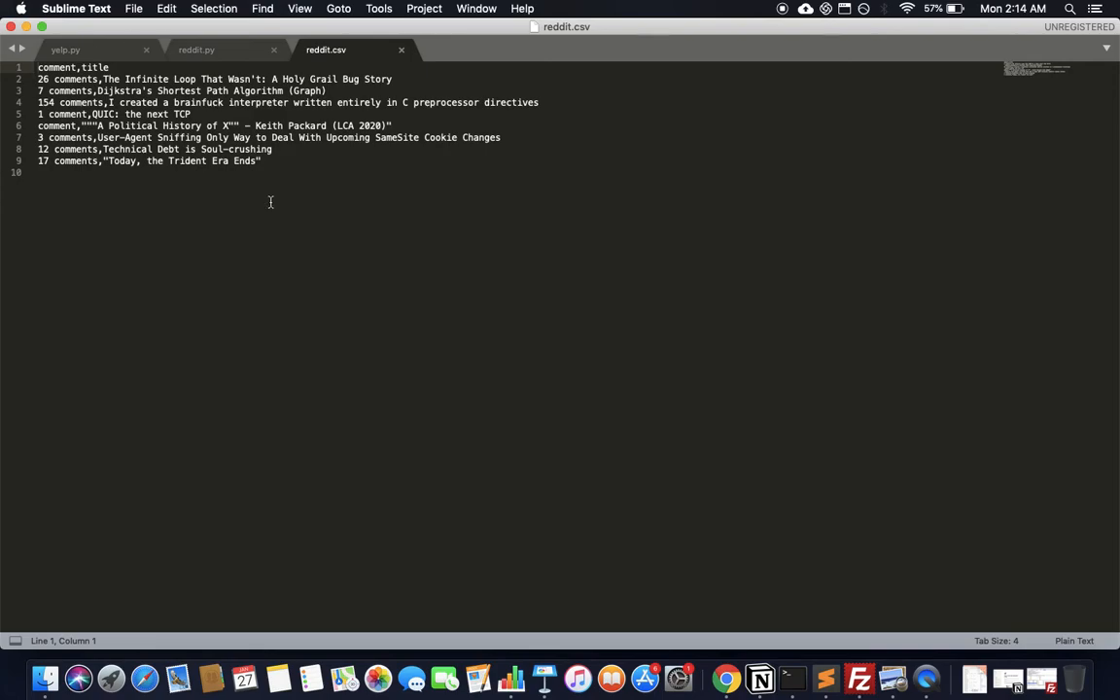
Select the first post's title in the reddit.csv rows.
click(151, 79)
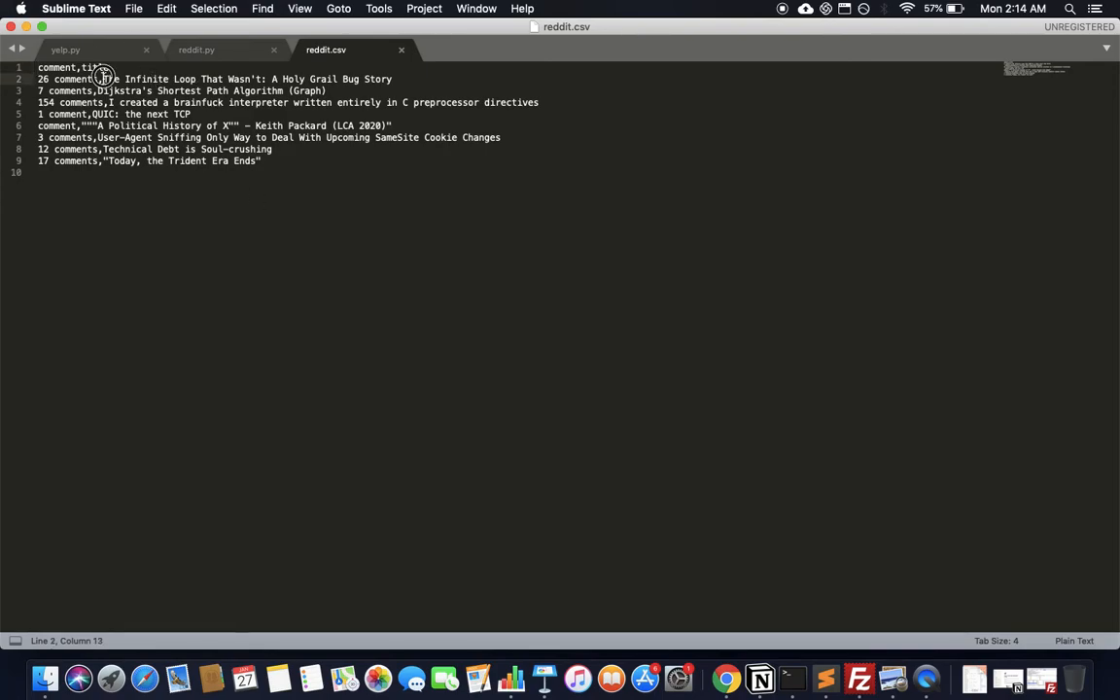
drag(101, 79, 392, 78)
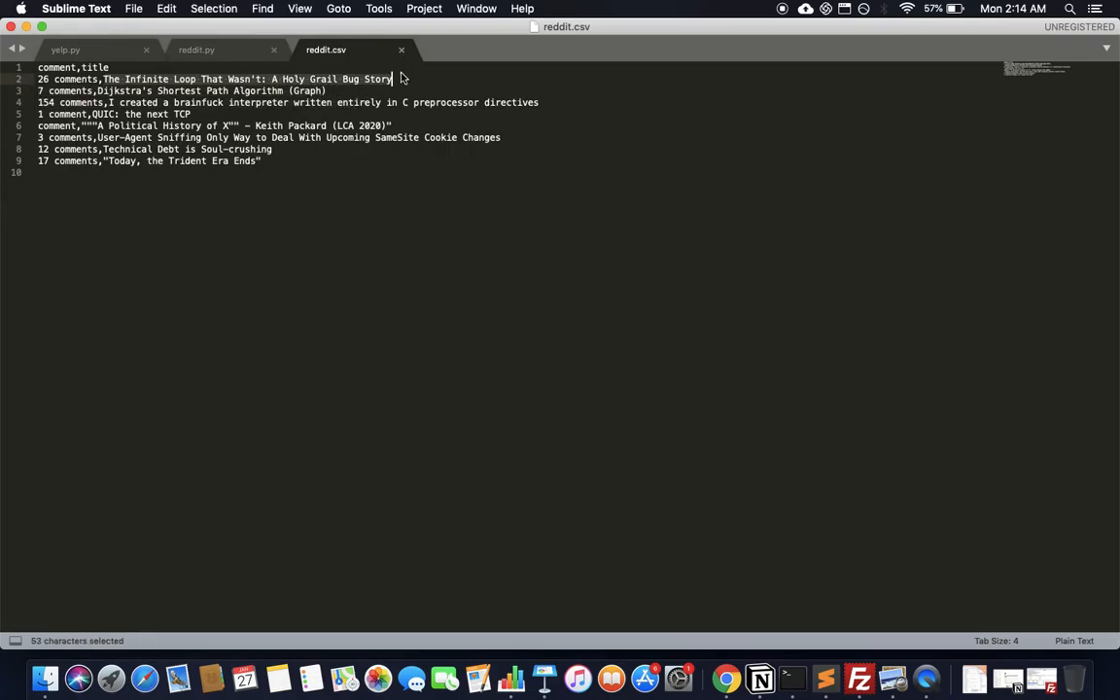
mouse_move(611, 678)
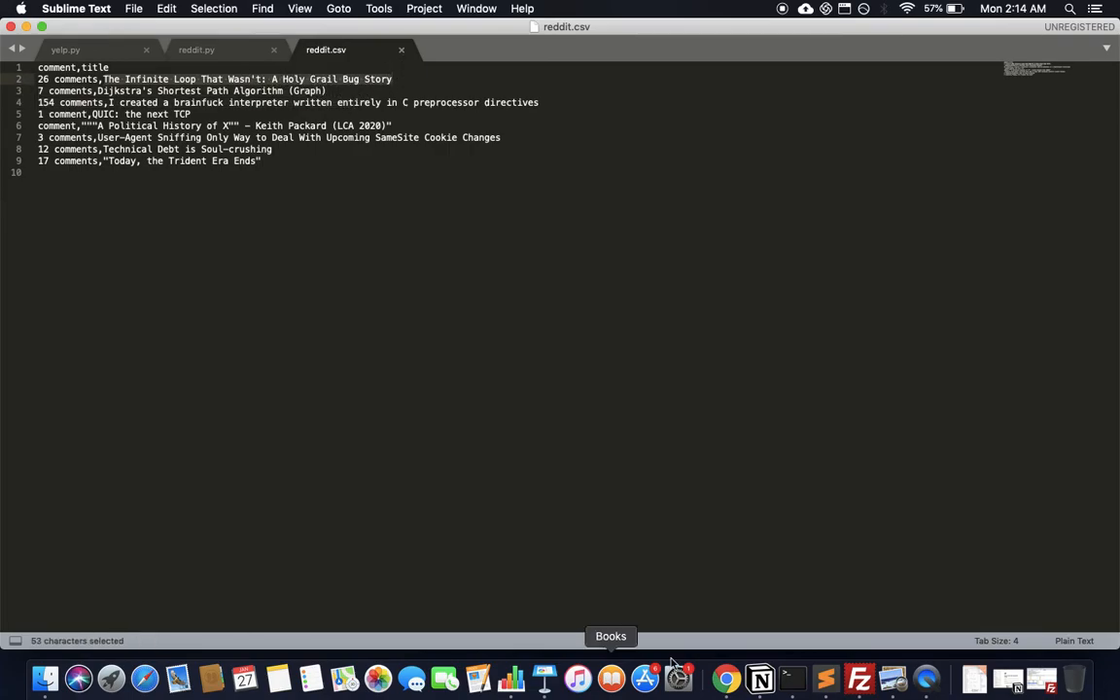
mouse_move(825, 677)
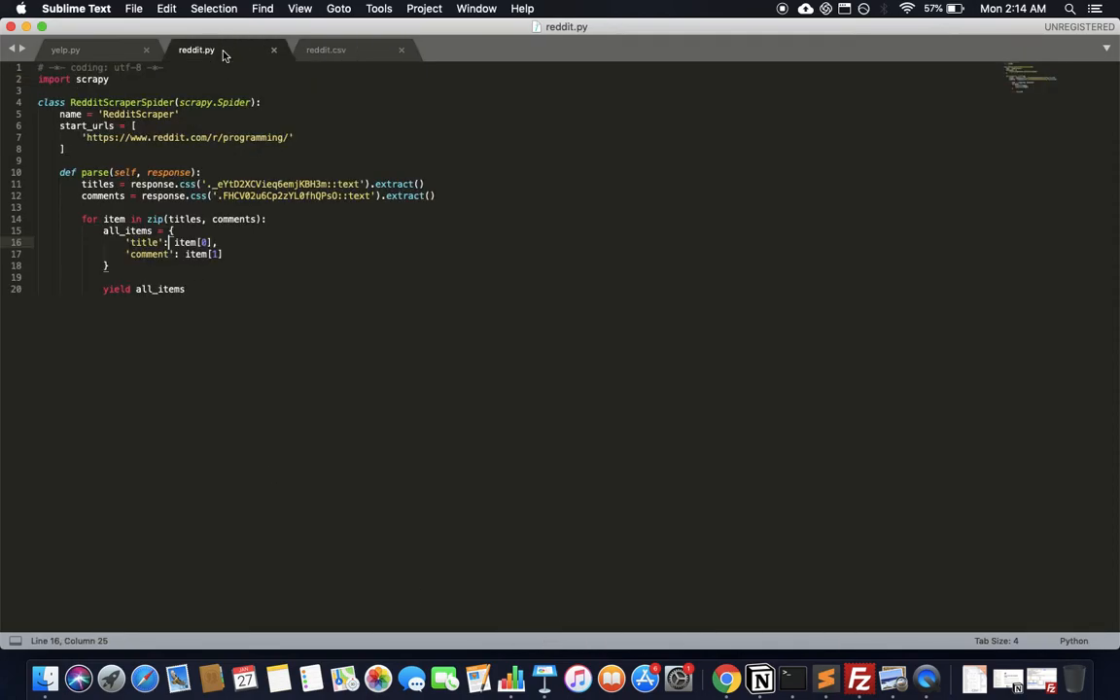
mouse_move(333, 62)
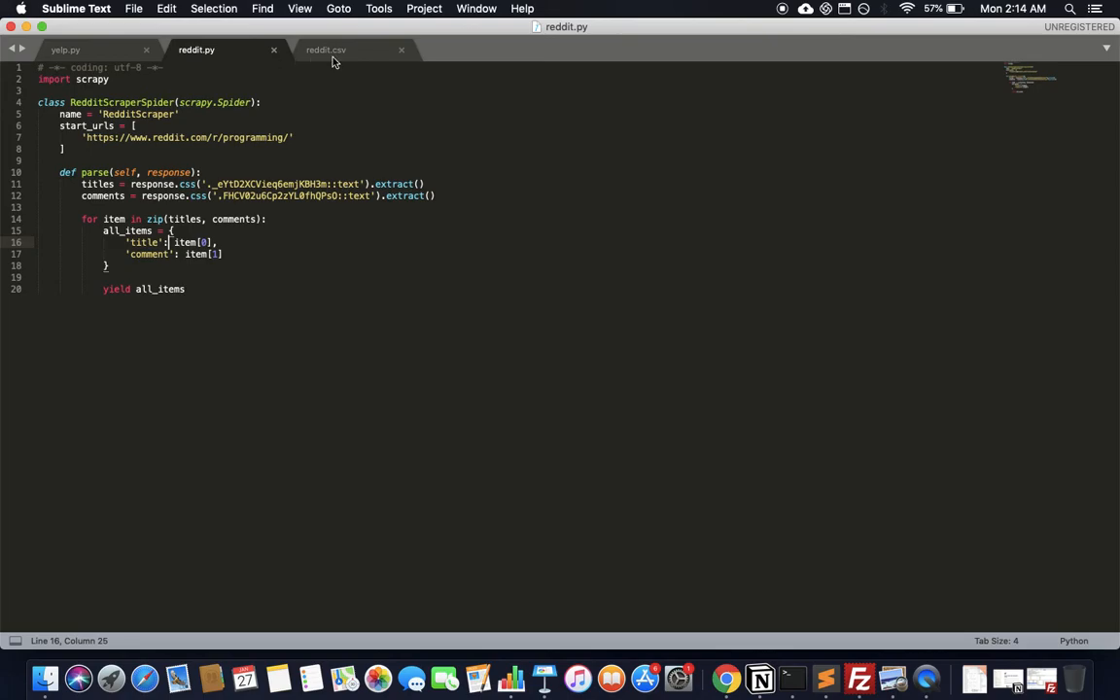
click(326, 50)
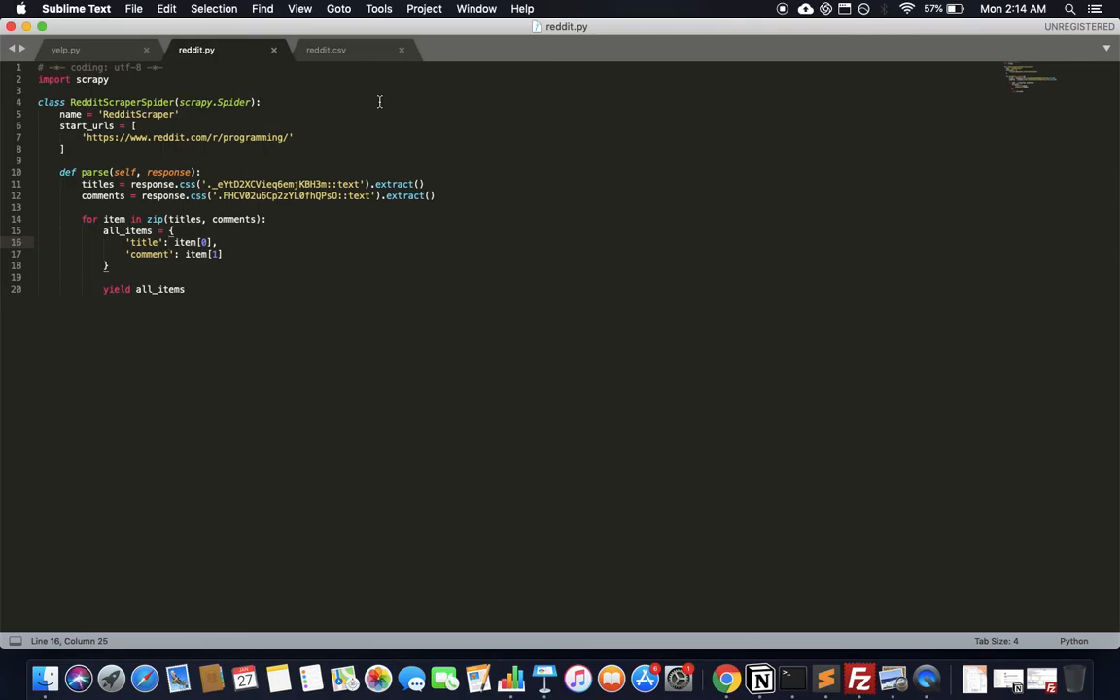
mouse_move(380, 231)
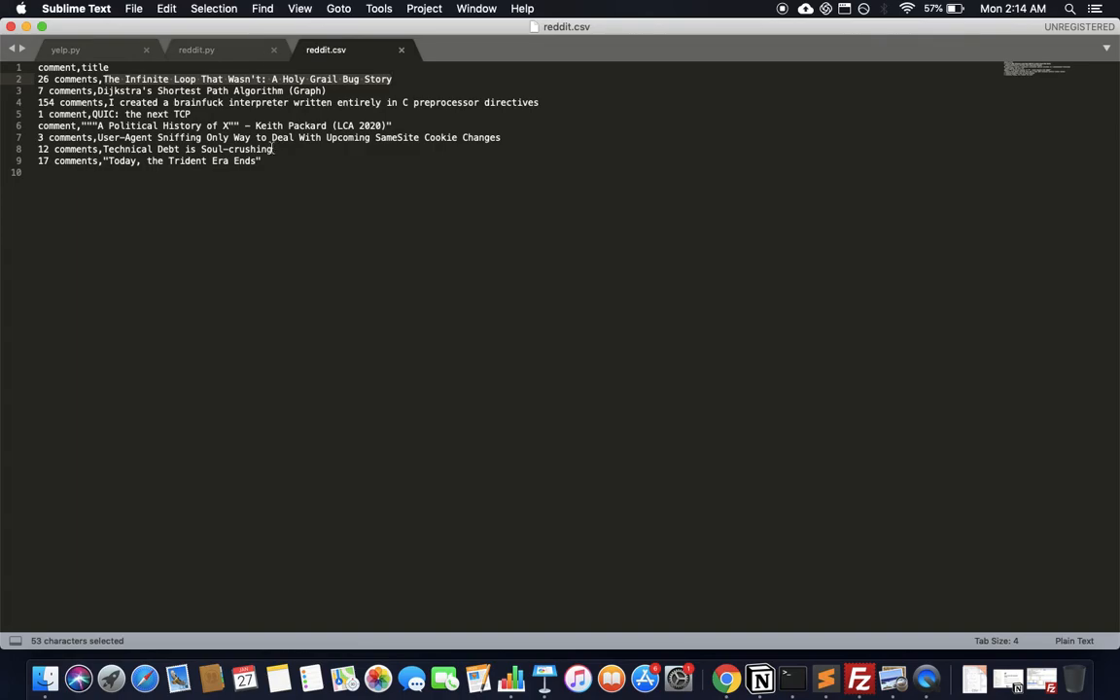
Point out the spider class, parse arguments and css selector call in reddit.py.
click(196, 50)
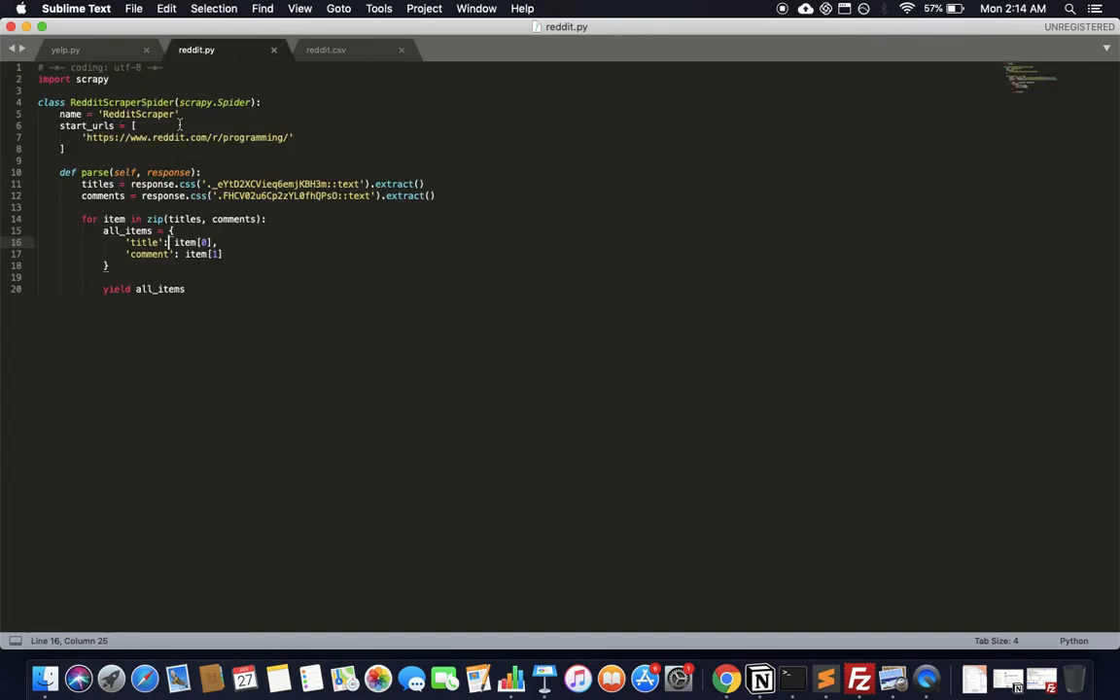
click(142, 102)
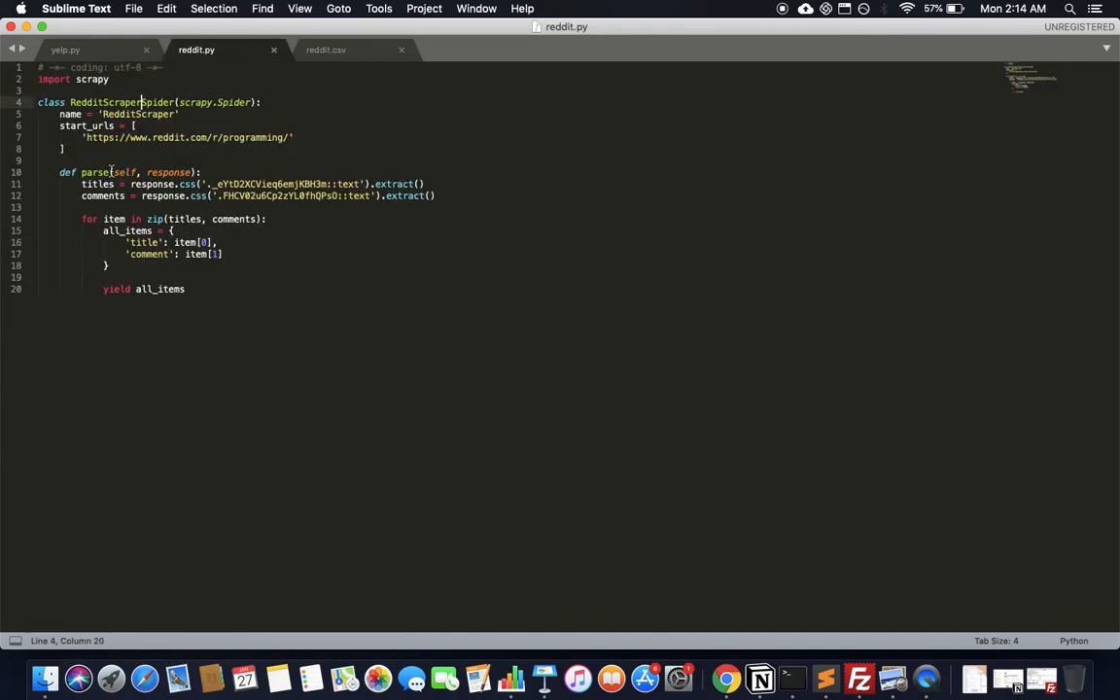
click(141, 172)
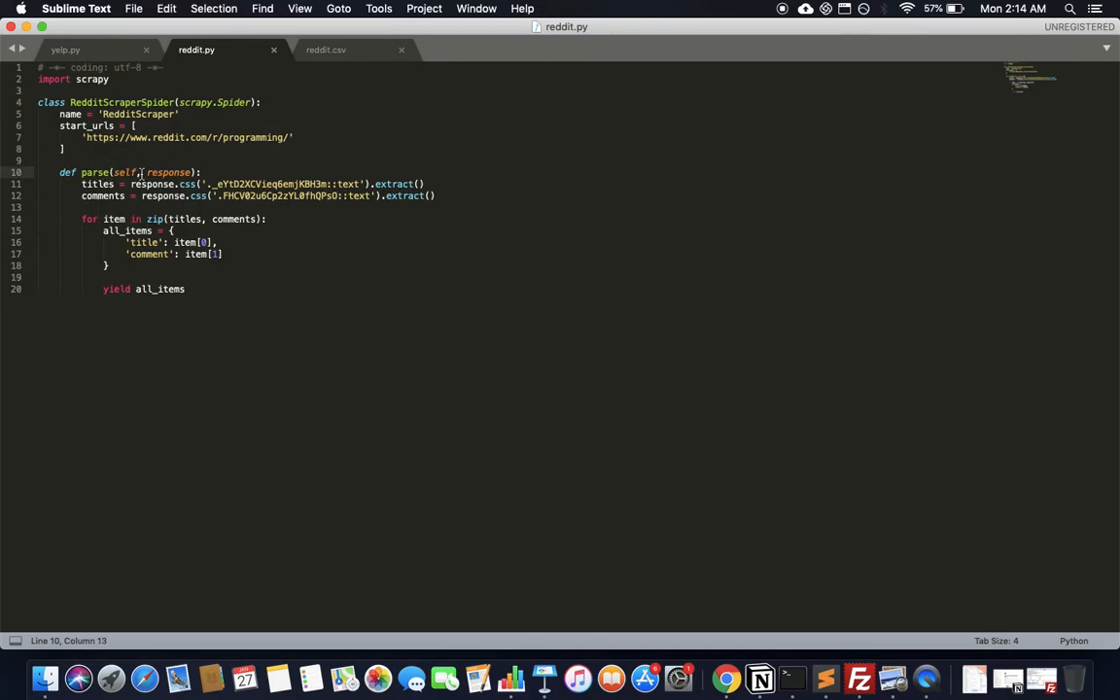
double_click(155, 184)
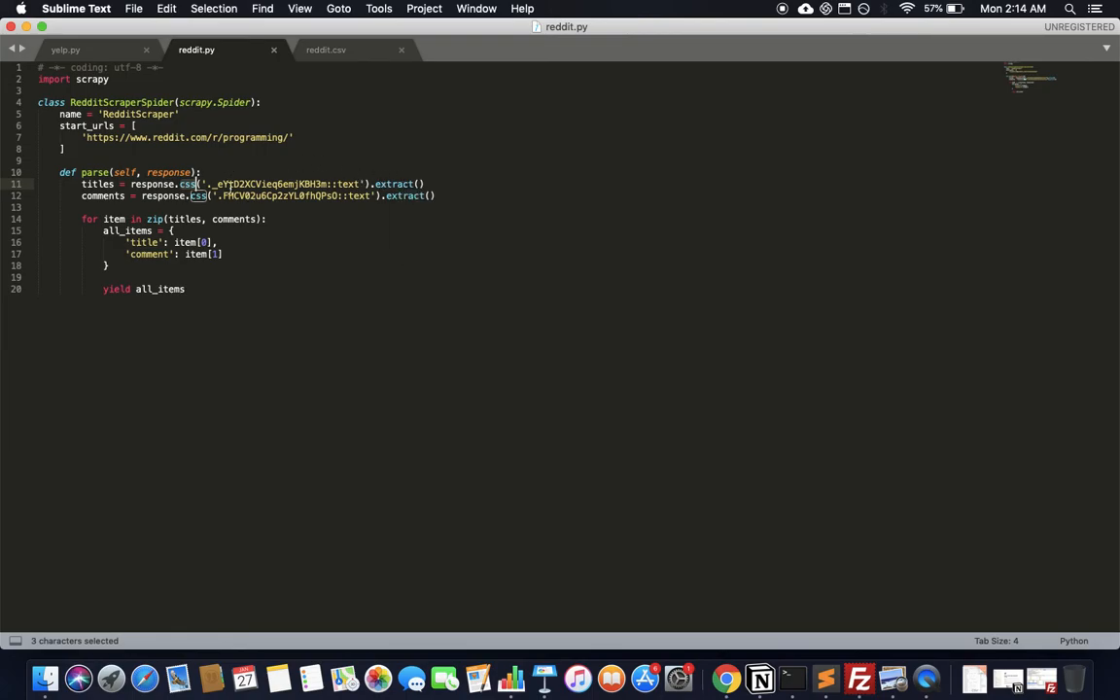
mouse_move(362, 214)
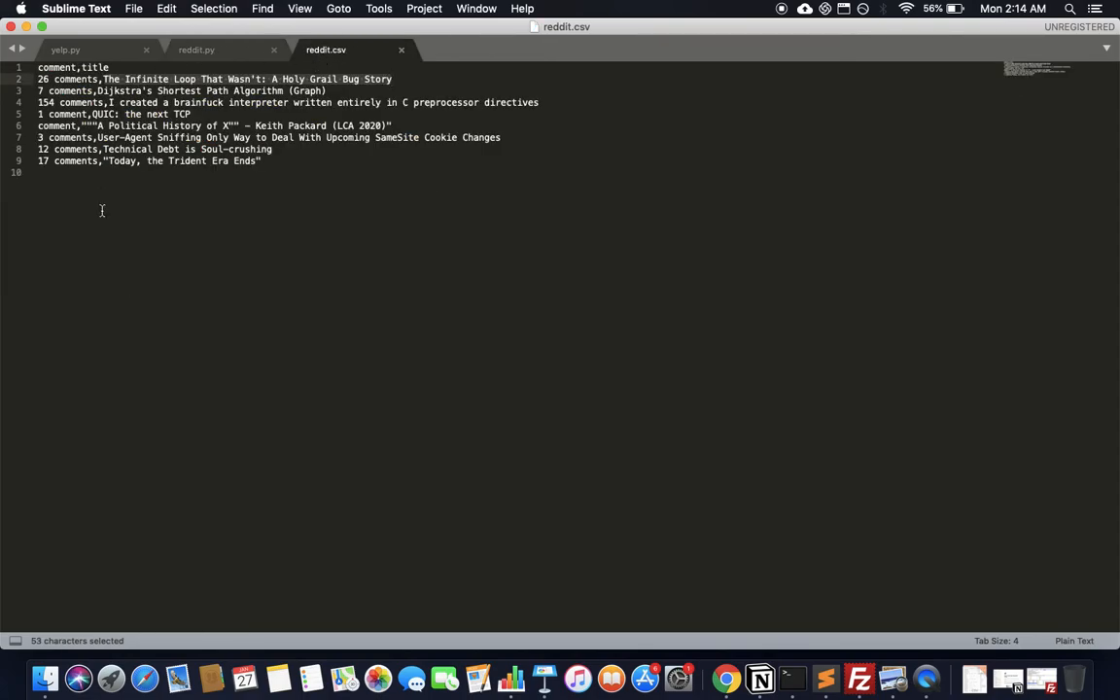
click(290, 258)
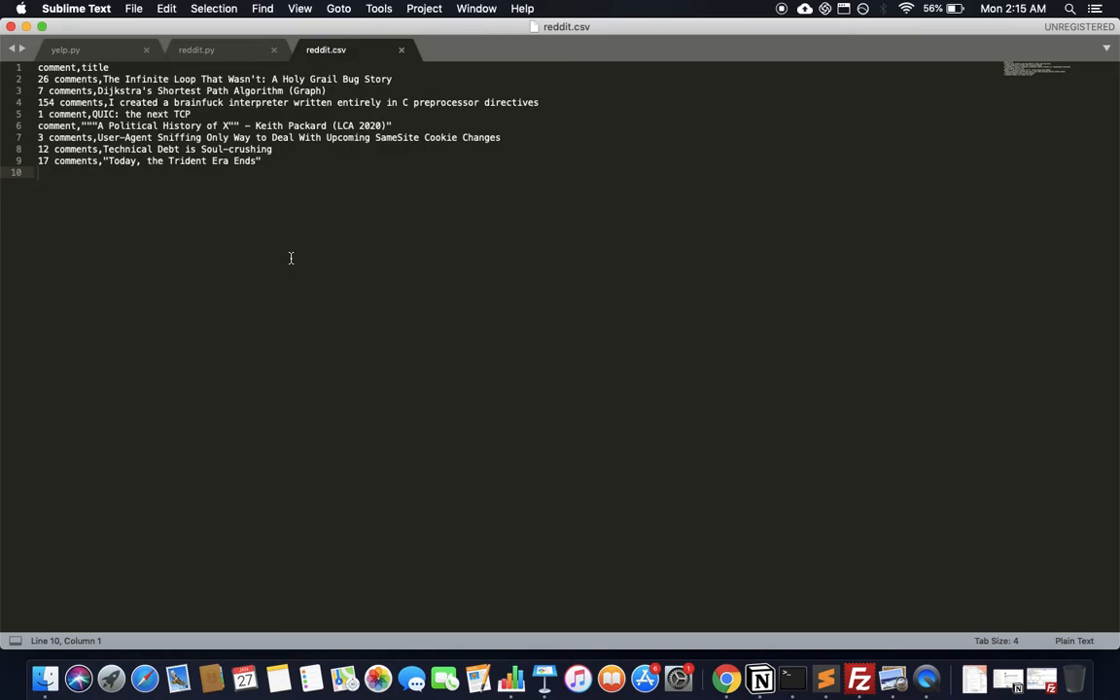
mouse_move(755, 599)
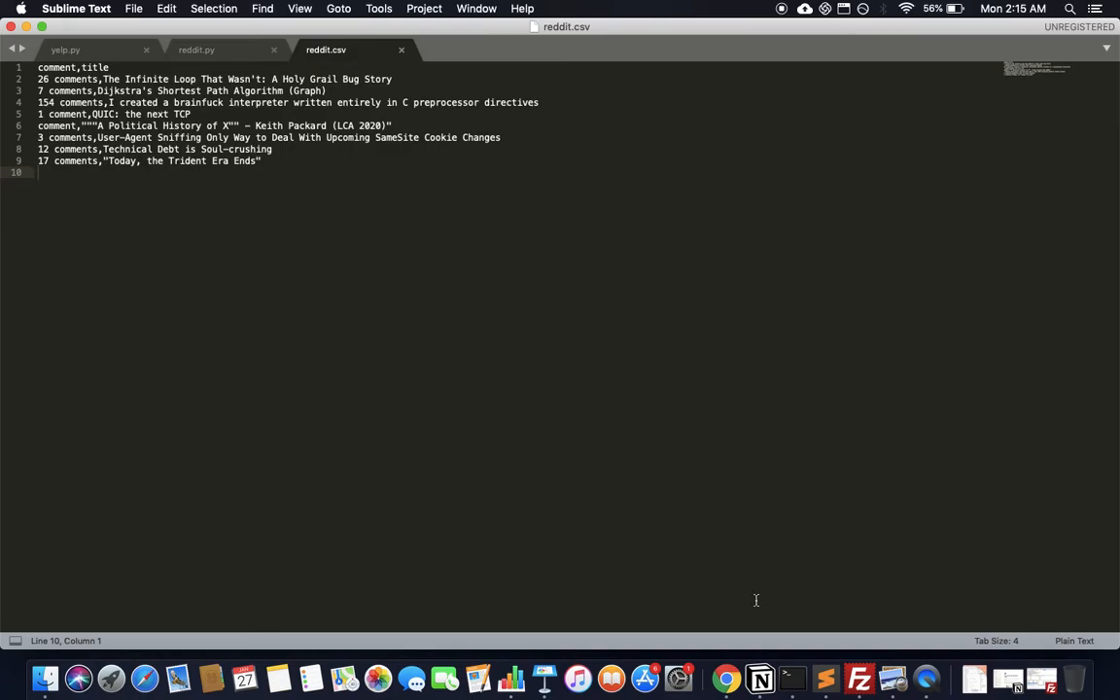
mouse_move(613, 306)
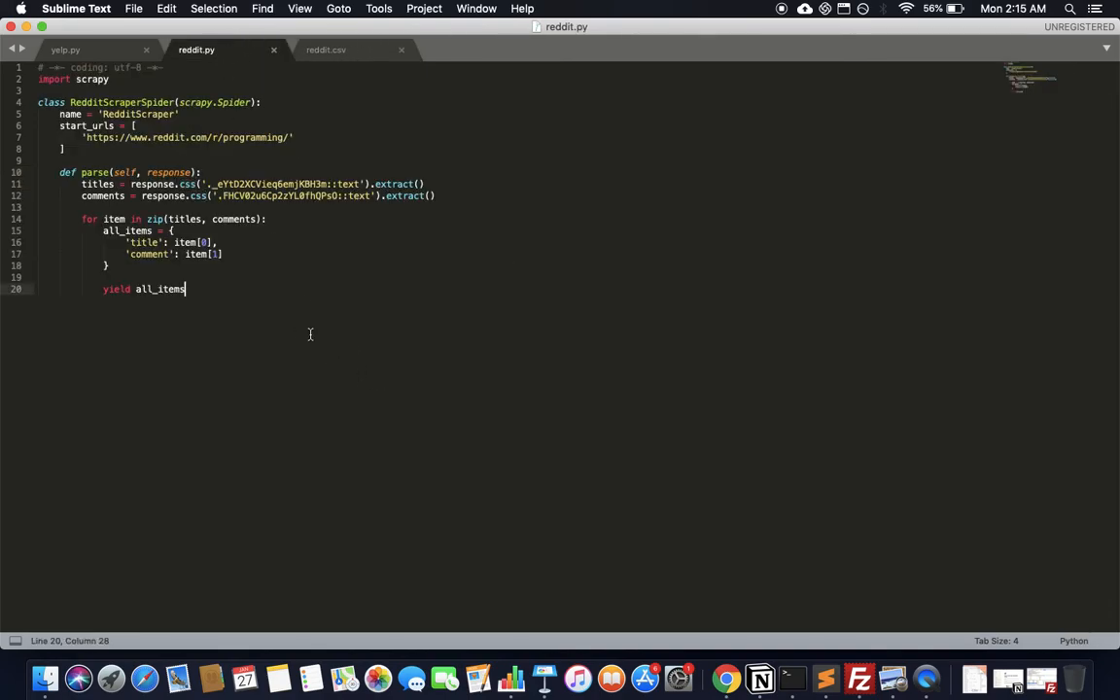
mouse_move(443, 325)
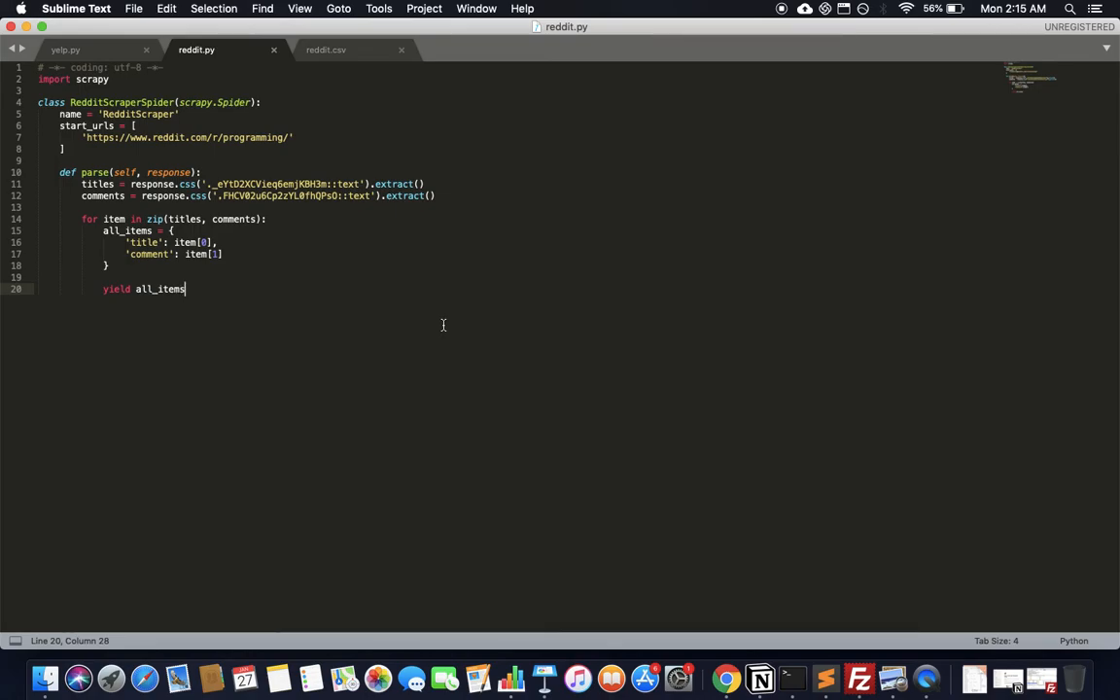
mouse_move(745, 632)
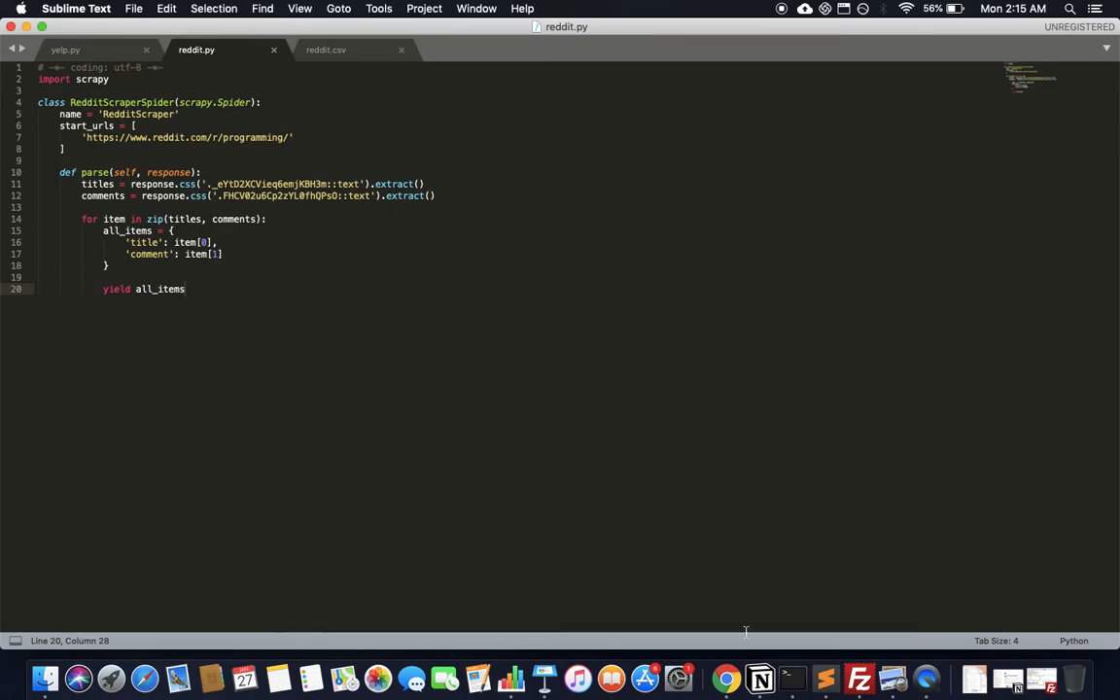
mouse_move(726, 677)
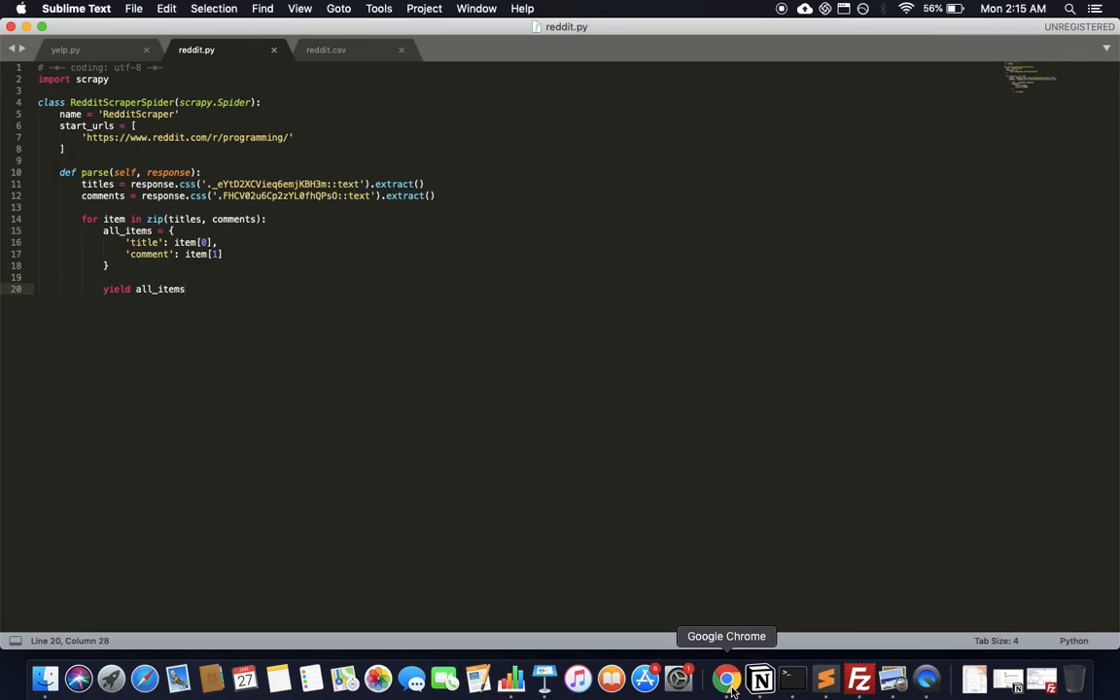
Show the 'Web Scraping Proxies API' tab in Chrome and highlight its curl example's url.
click(726, 678)
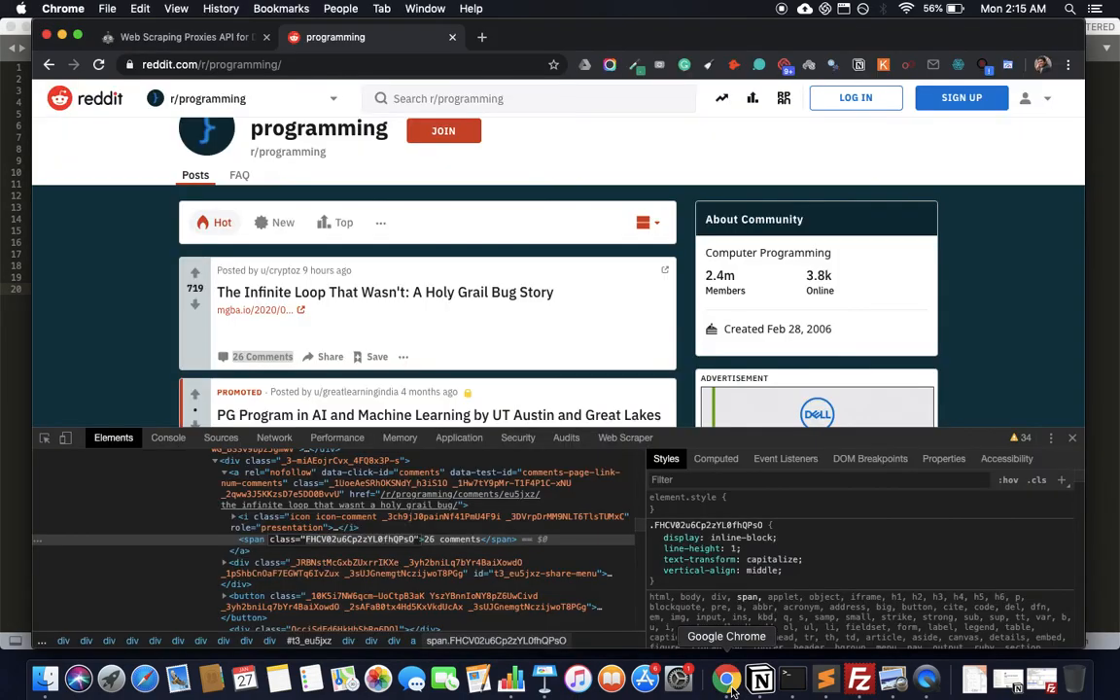
click(180, 37)
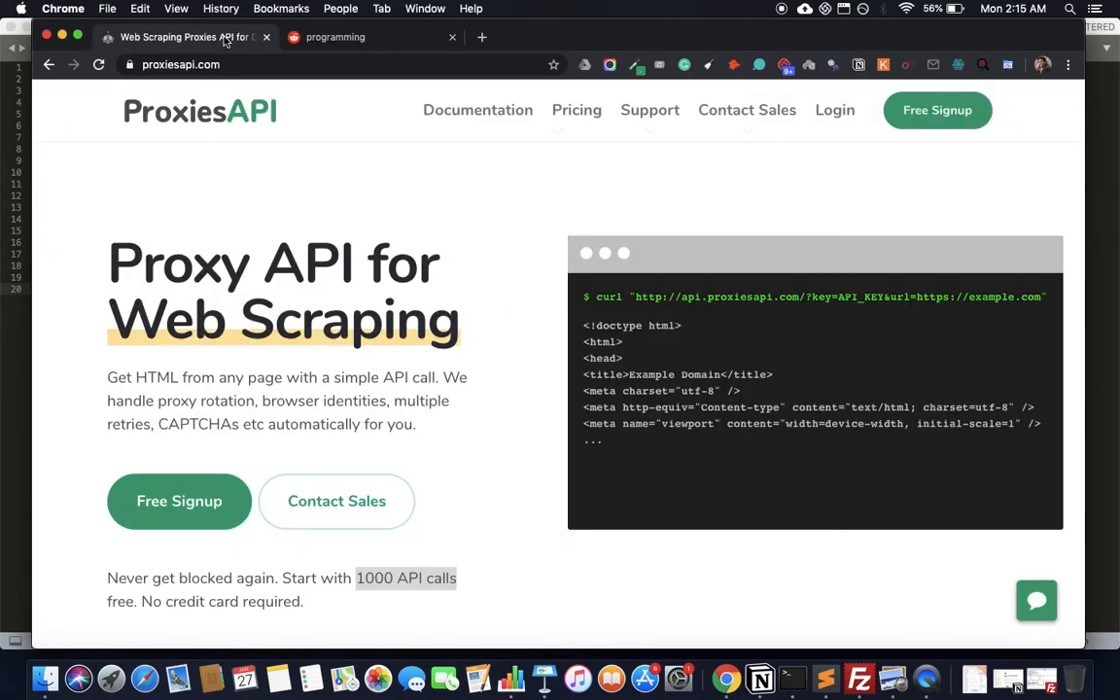
mouse_move(637, 301)
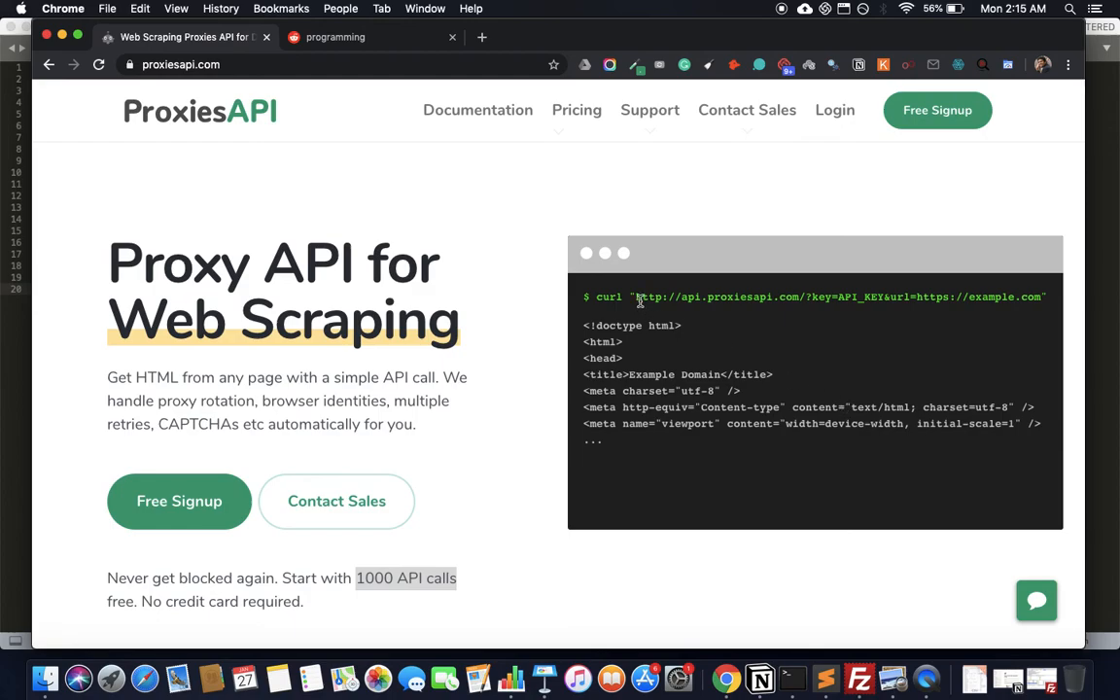
mouse_move(286, 583)
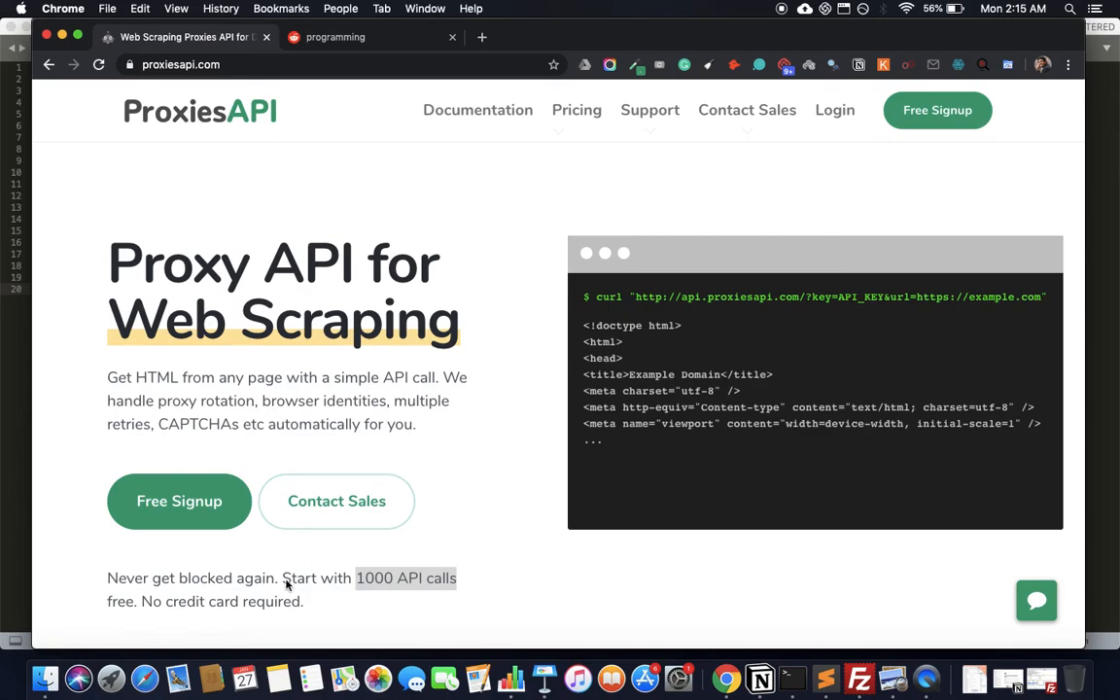
mouse_move(783, 389)
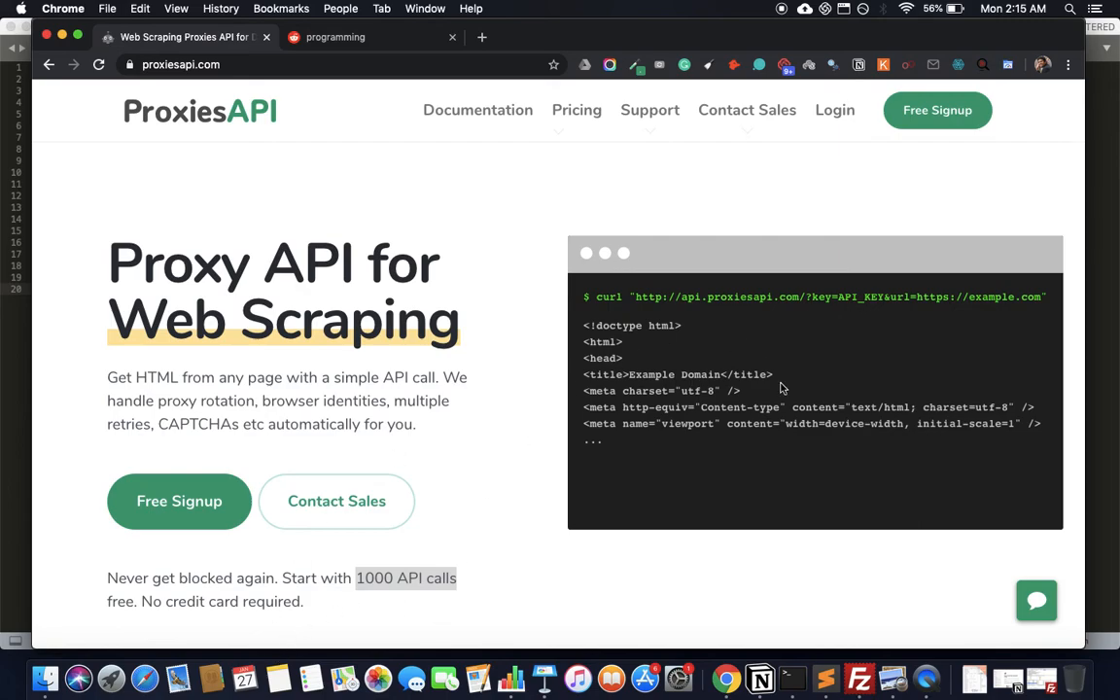
mouse_move(923, 375)
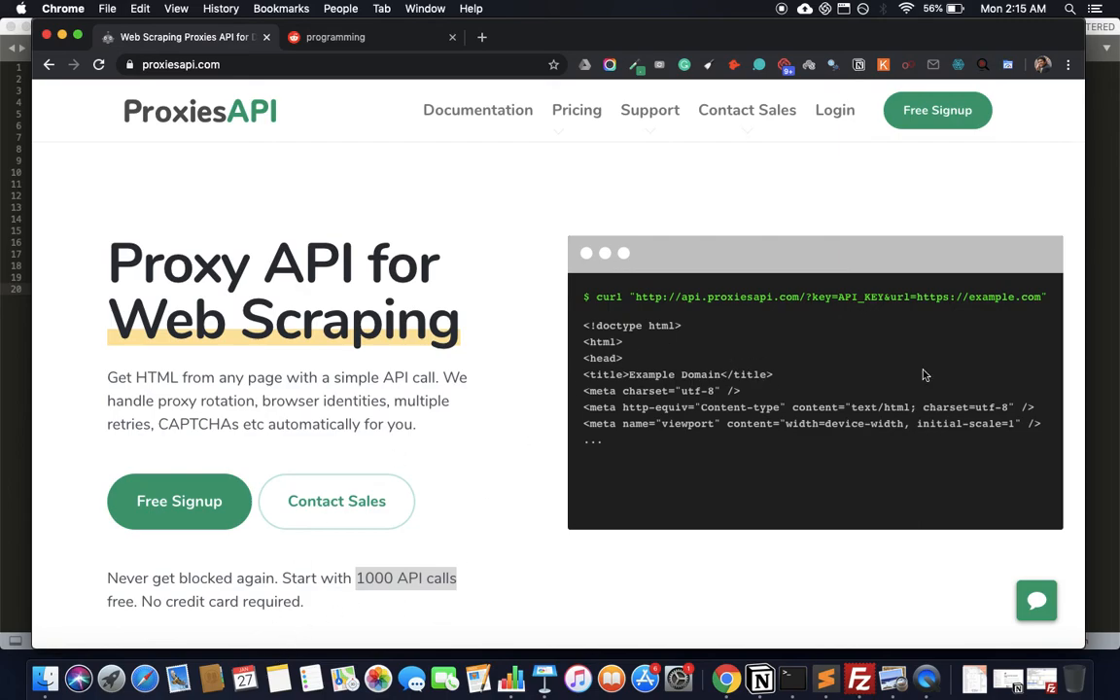
mouse_move(635, 299)
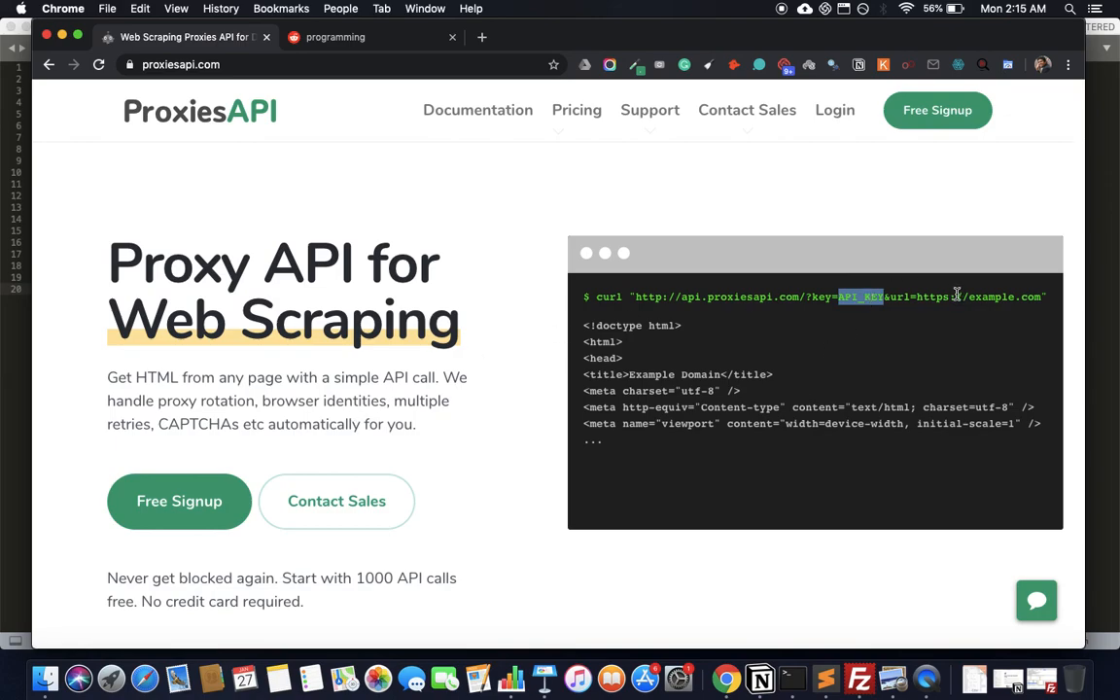
mouse_move(916, 297)
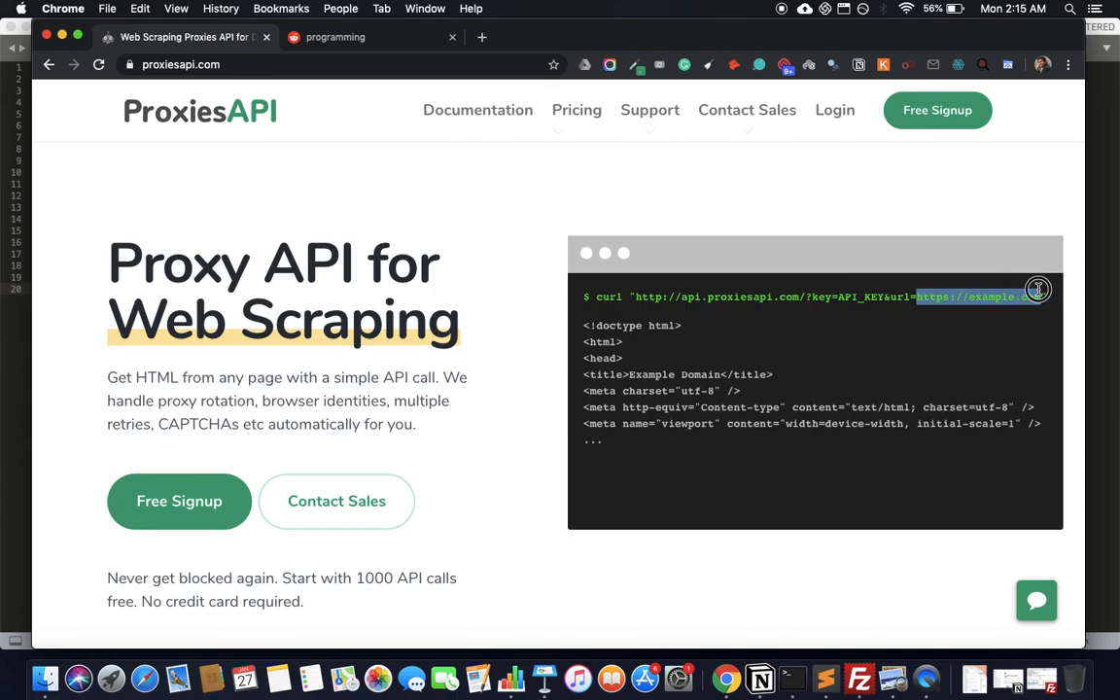
click(825, 678)
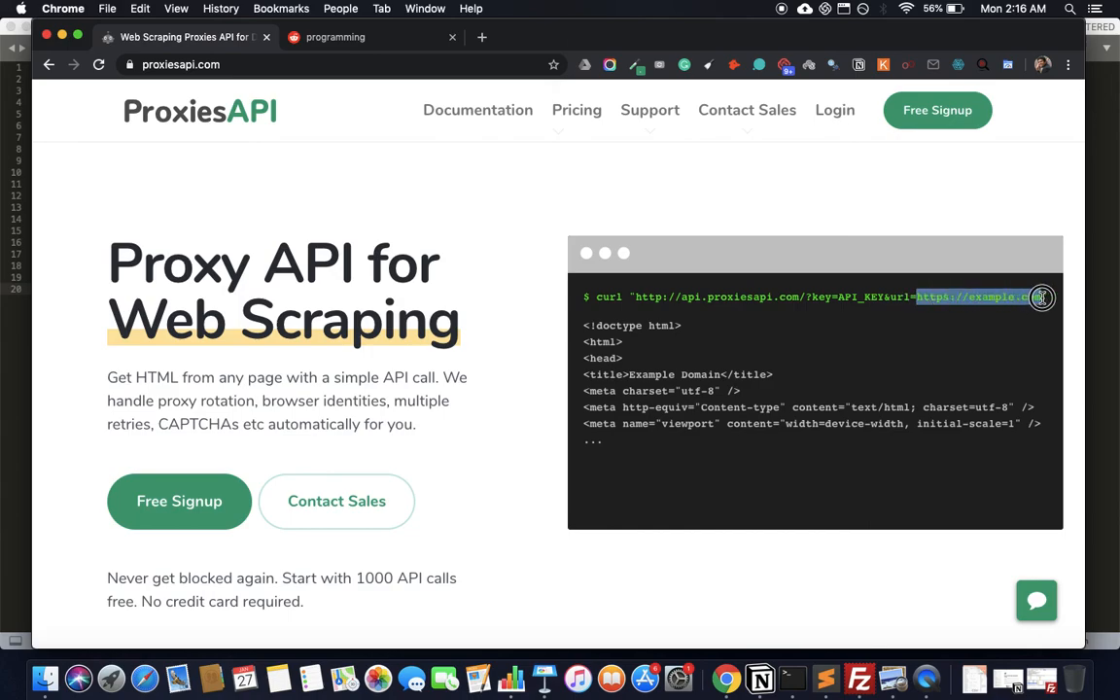
mouse_move(1041, 298)
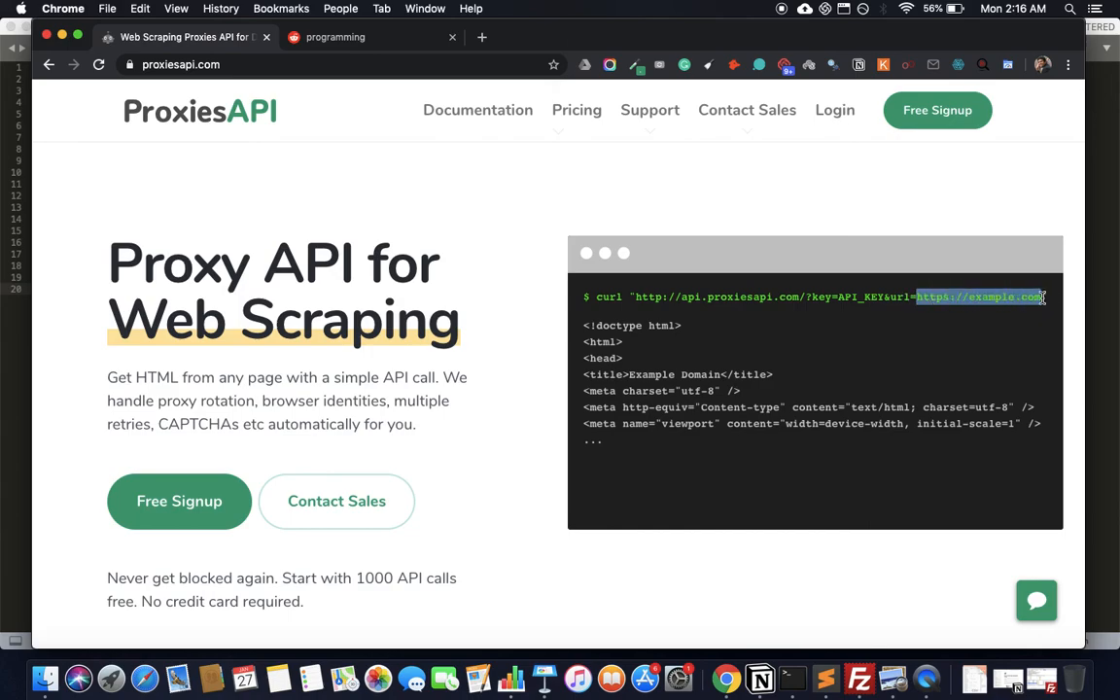
mouse_move(644, 295)
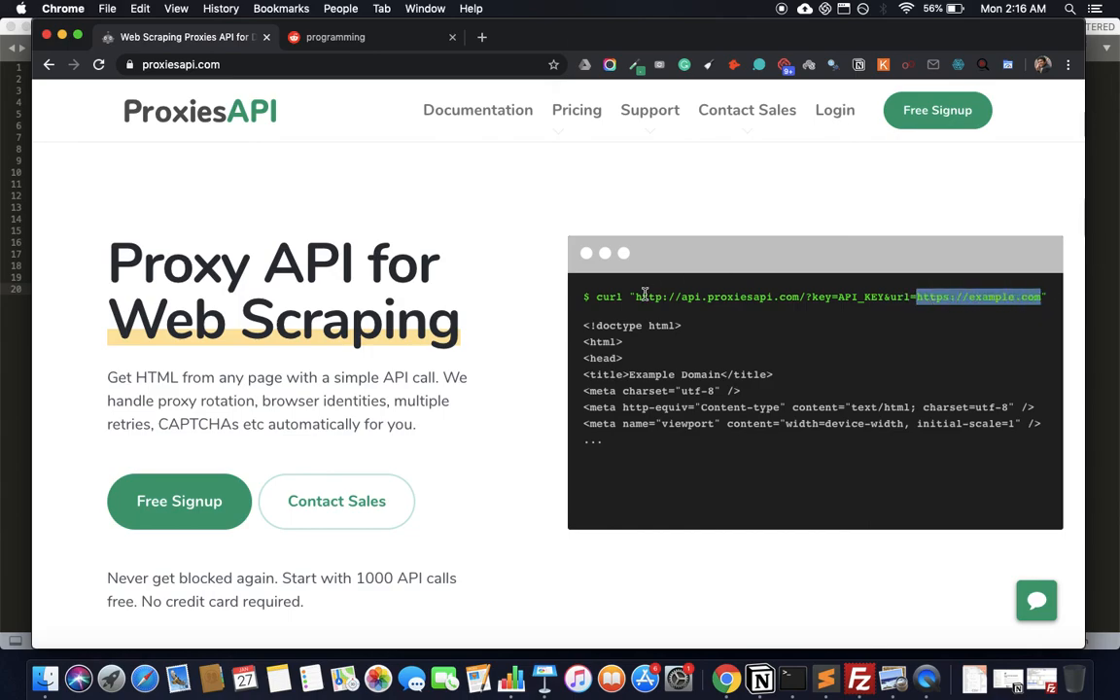
mouse_move(467, 340)
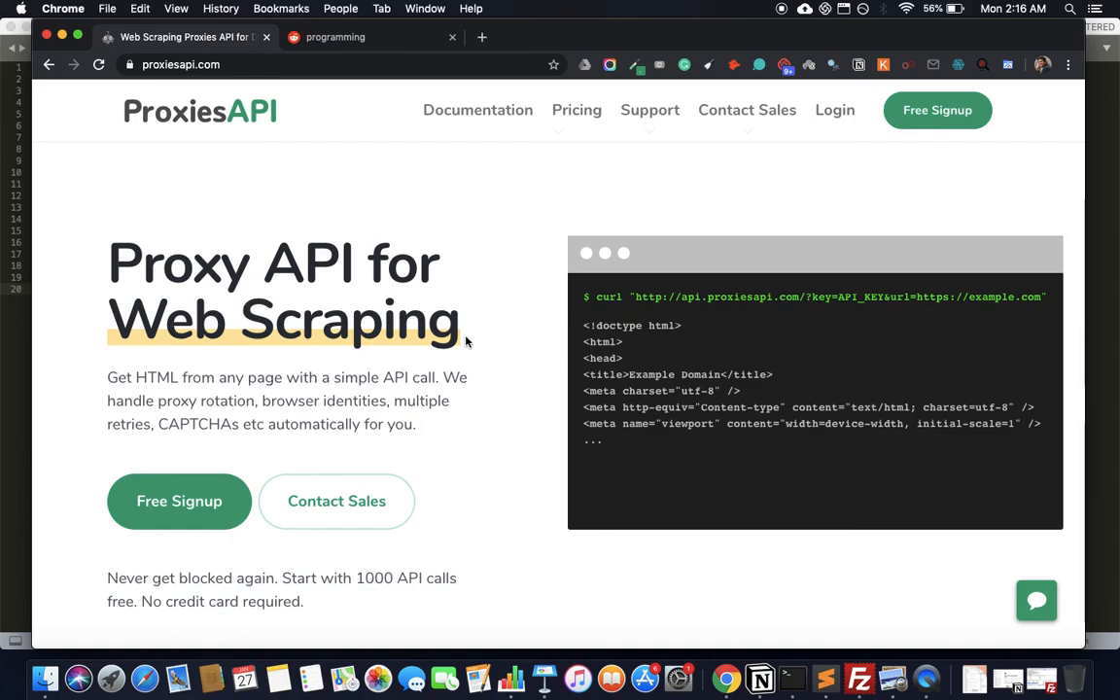
mouse_move(825, 678)
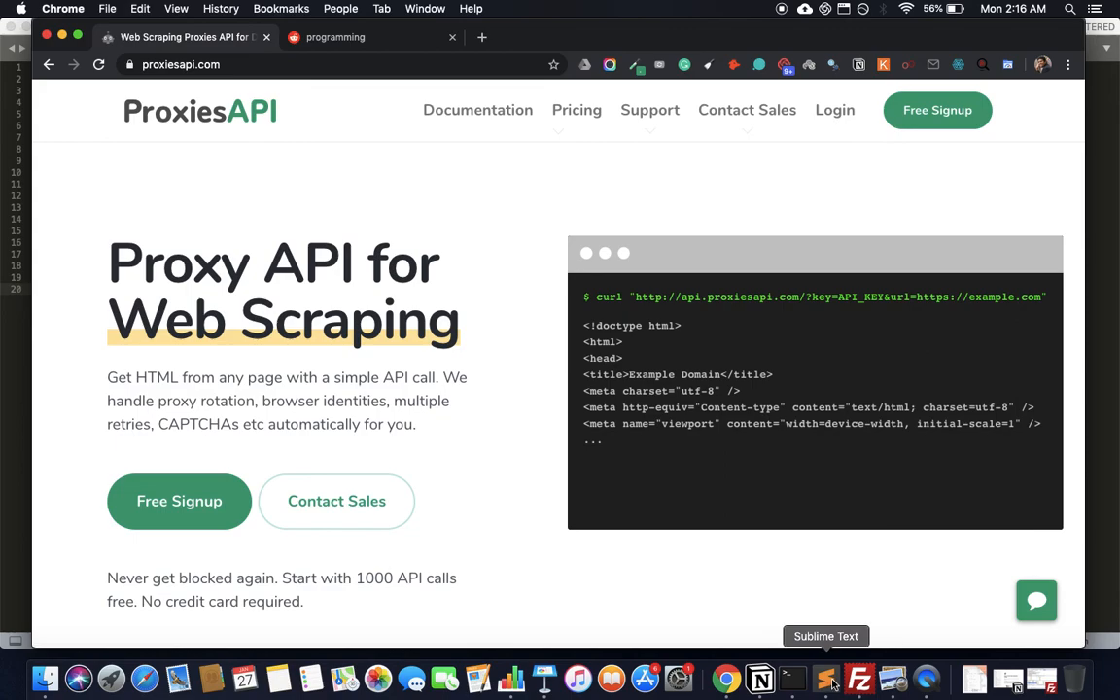
mouse_move(434, 337)
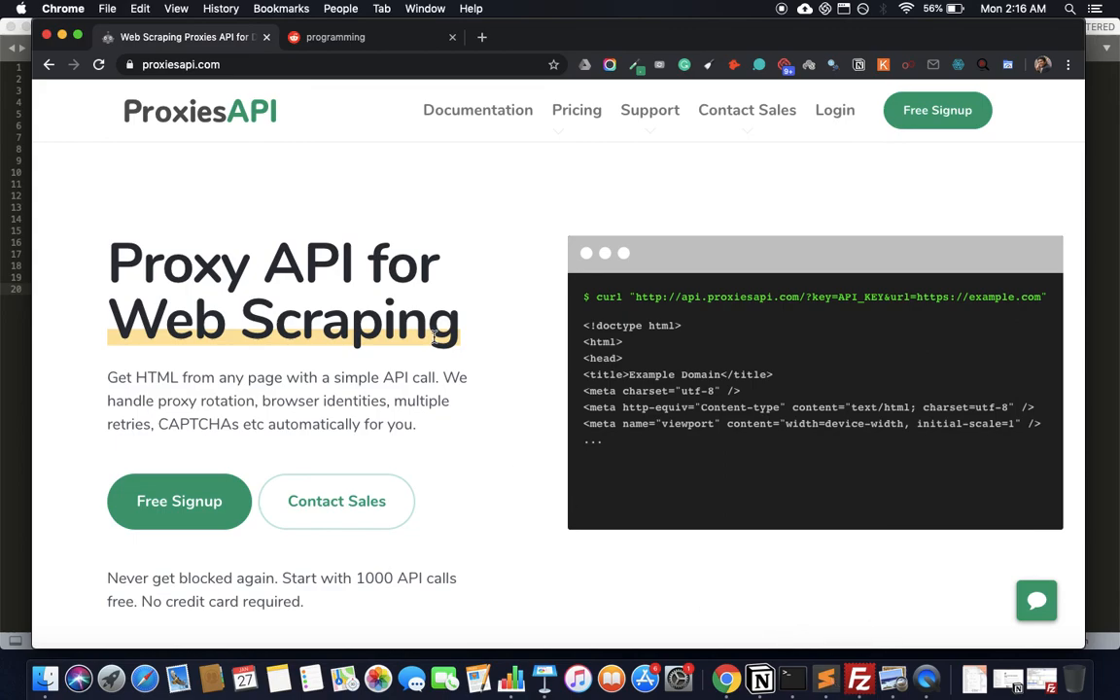
mouse_move(508, 345)
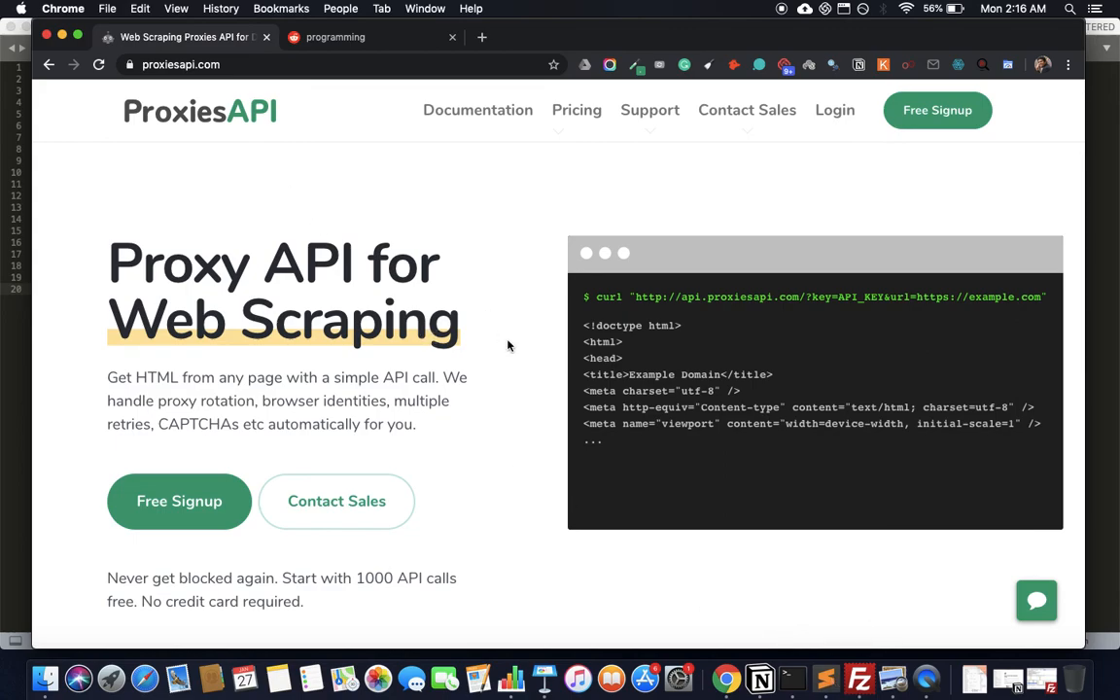